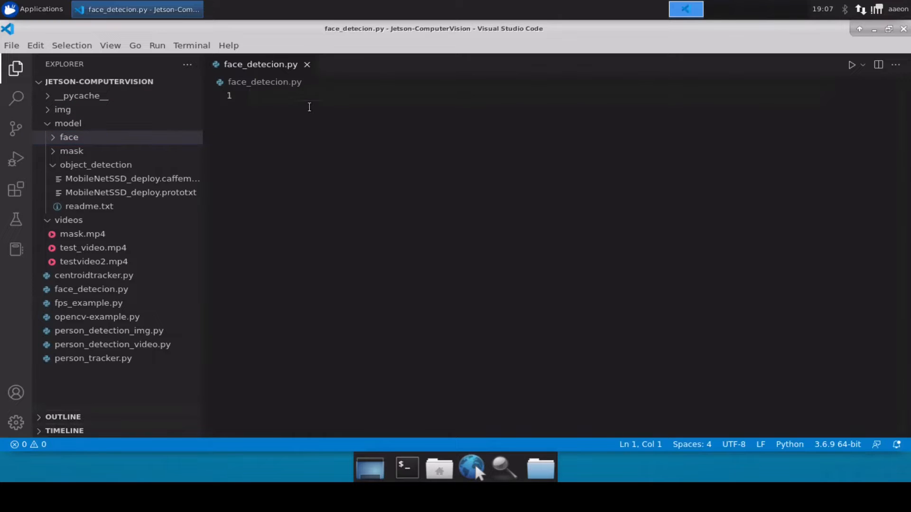
Add the import lines for cv2, datetime, imutils and numpy as np.
{"action": "type", "text": "import cv2"}
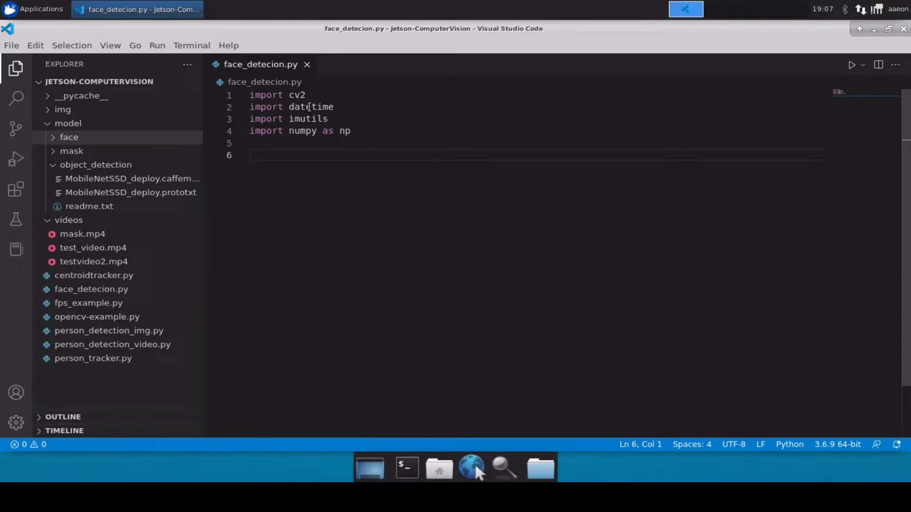
Start the protopath assignment with an empty string, save, and expand the model/face folder.
{"action": "type", "text": "protopa"}
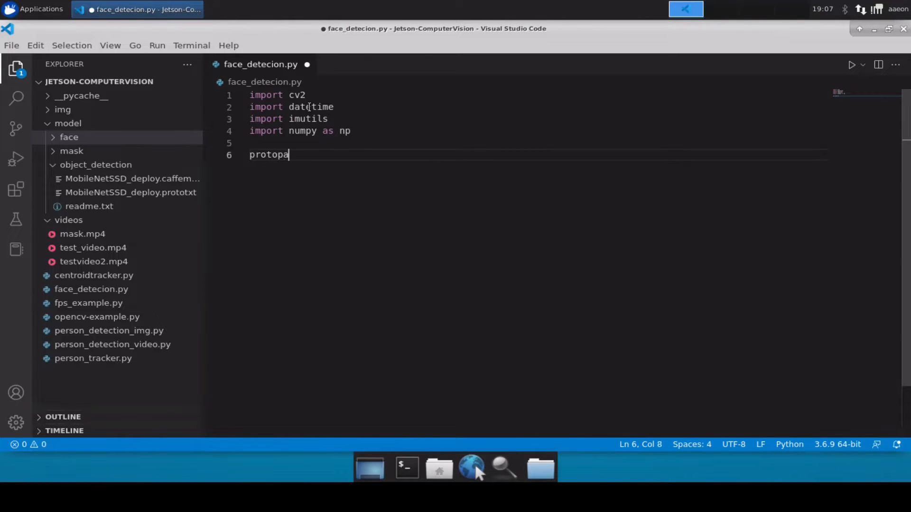
{"action": "type", "text": "th = \"\""}
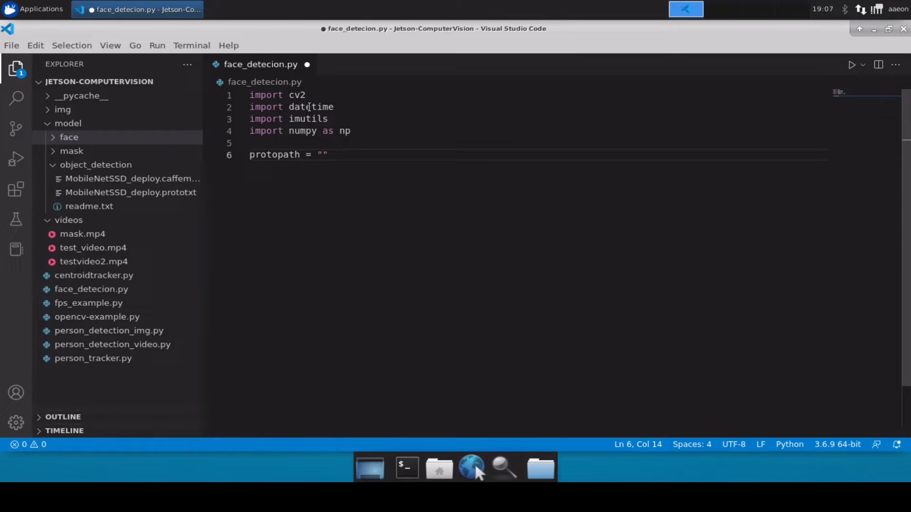
{"action": "key", "text": "ctrl+s"}
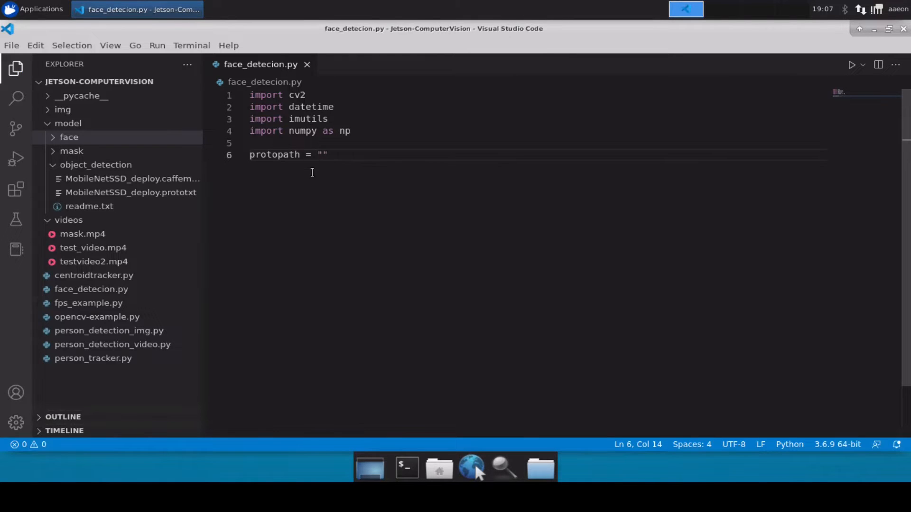
{"action": "mouse_move", "coordinate": [330, 199]}
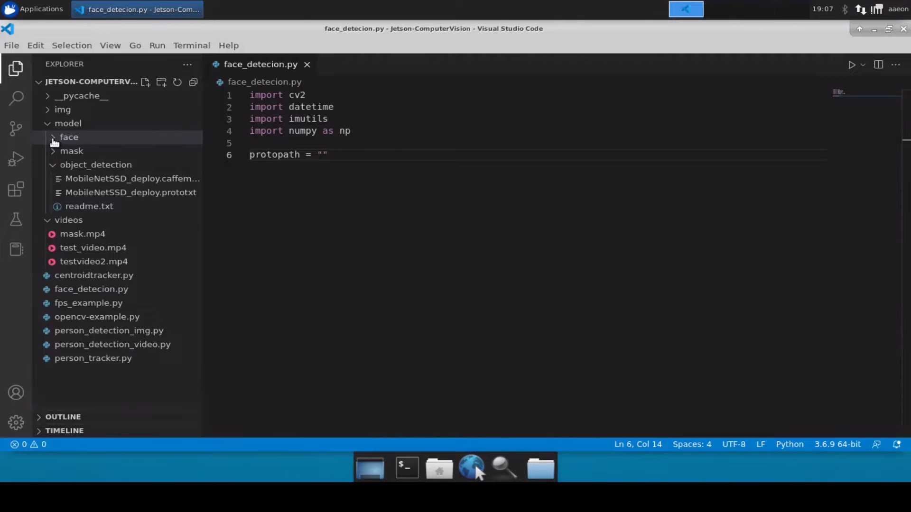
{"action": "left_click", "coordinate": [68, 137]}
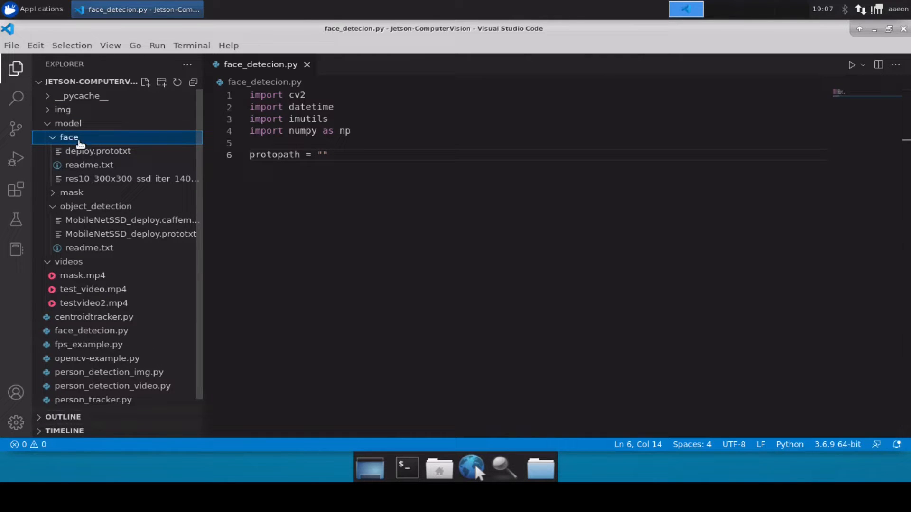
{"action": "mouse_move", "coordinate": [69, 137]}
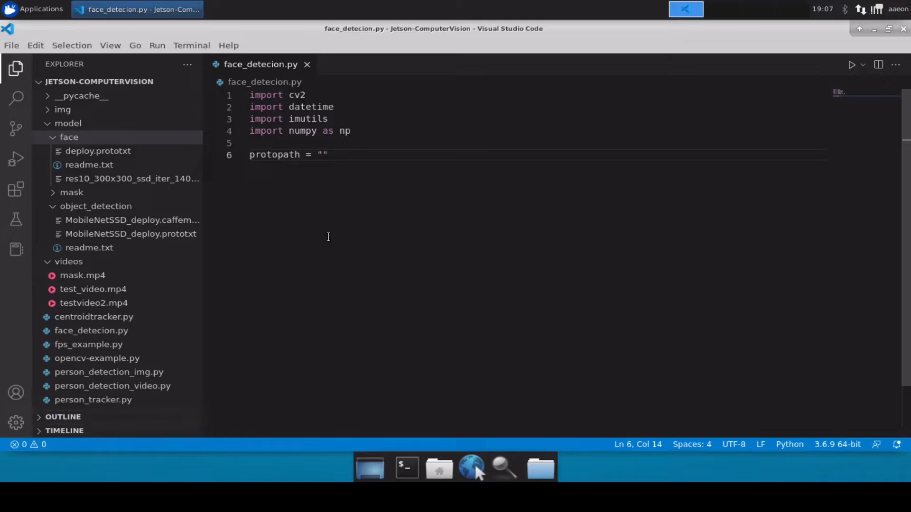
Fill protopath with "model/face/deploy.prototxt".
{"action": "type", "text": "face"}
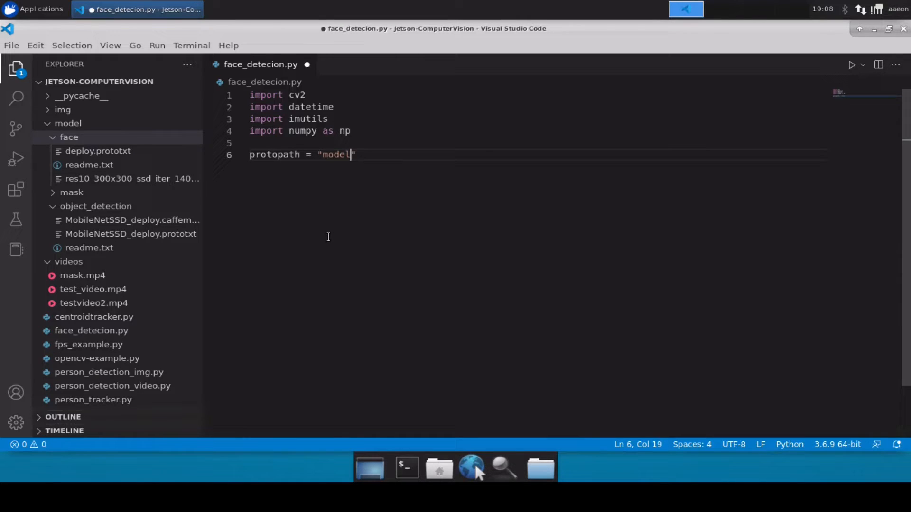
{"action": "type", "text": "/face/"}
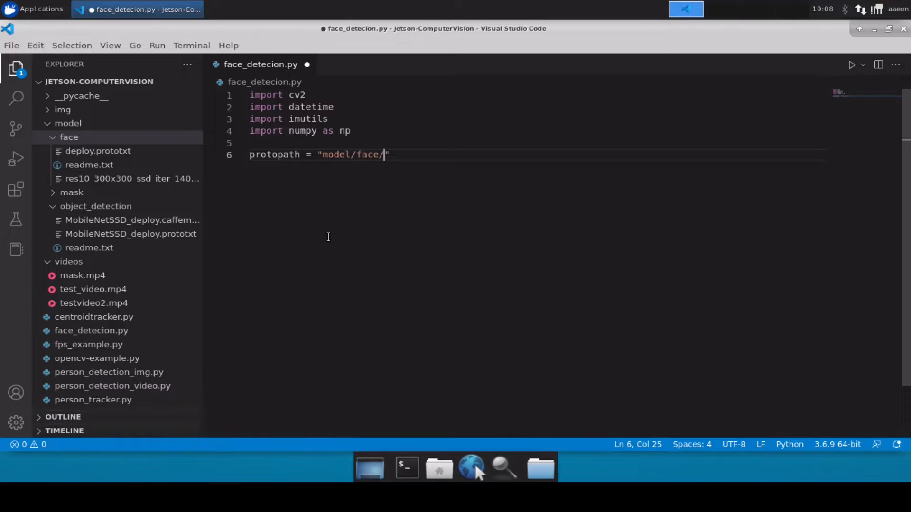
{"action": "type", "text": "deploy"}
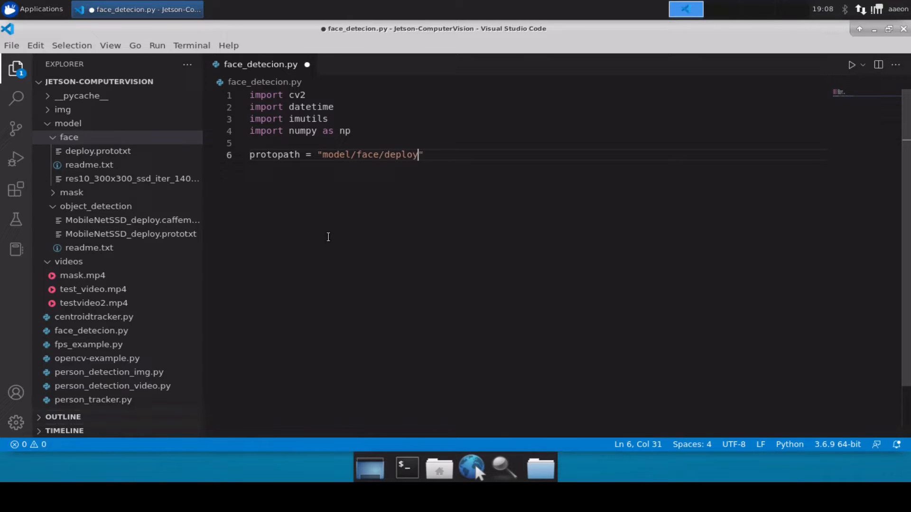
{"action": "type", "text": ".prototxt"}
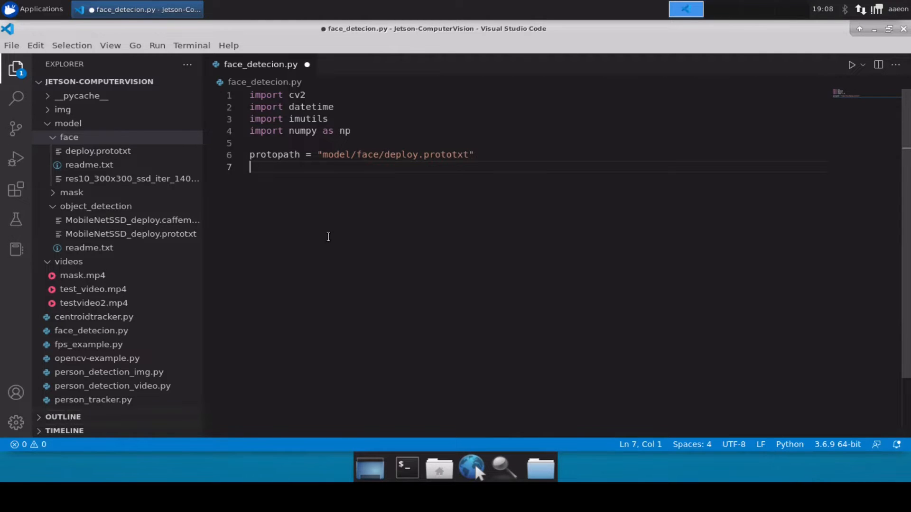
Define modelpath as "model/face/res10_300x300_ssd_iter_140000.caffemodel", copying the name from the Explorer.
{"action": "type", "text": "model"}
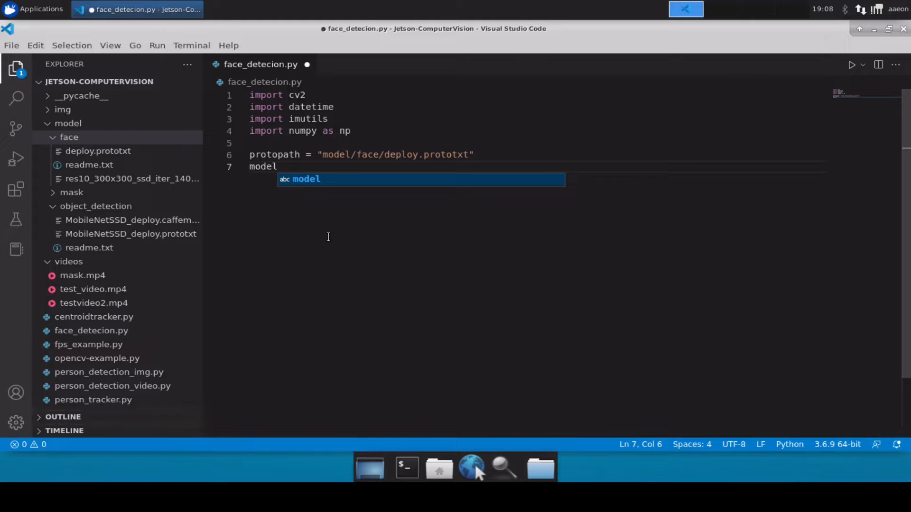
{"action": "type", "text": "path"}
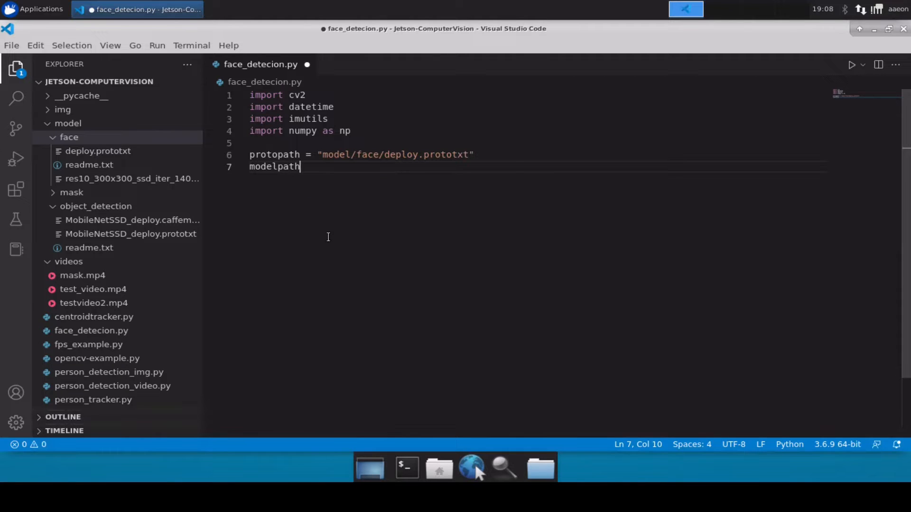
{"action": "type", "text": "= \"model/face/"}
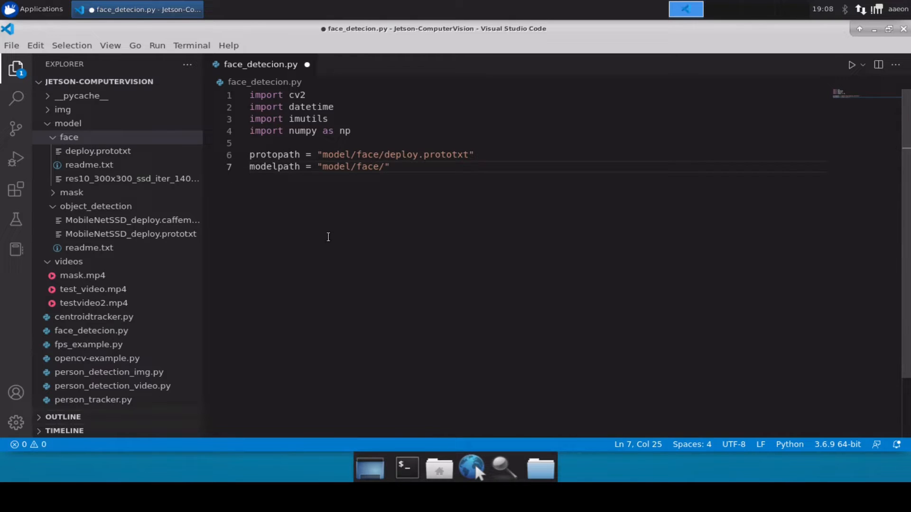
{"action": "right_click", "coordinate": [87, 179]}
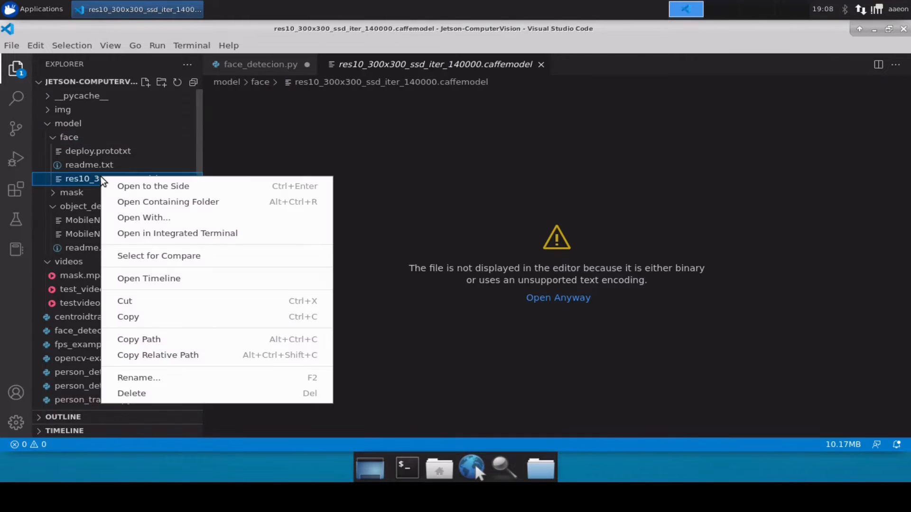
{"action": "mouse_move", "coordinate": [139, 378]}
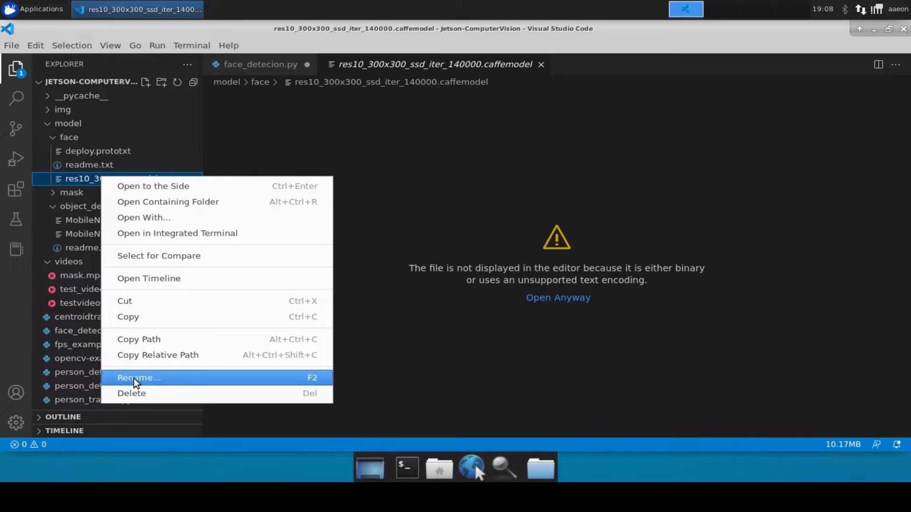
{"action": "left_click", "coordinate": [139, 377]}
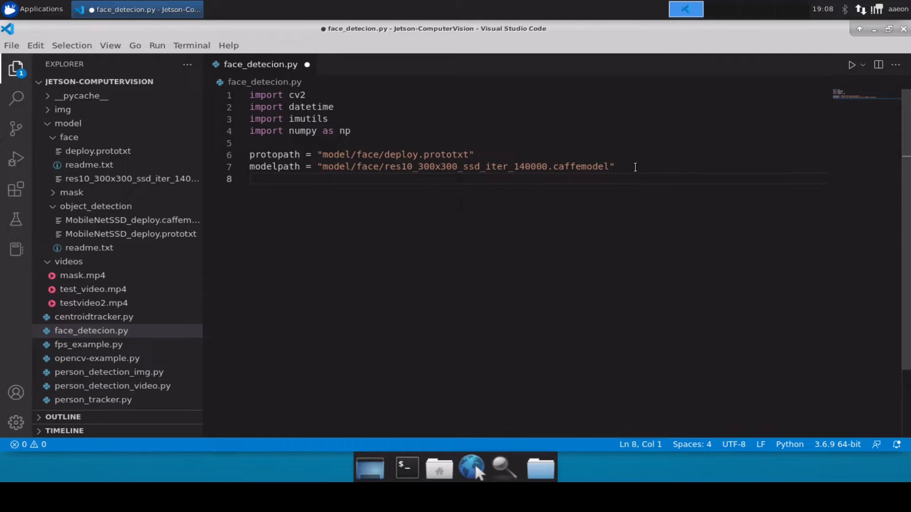
Add detector = cv2.dnn.readNetFromCaffe(protopath, modelpath) and save the file.
{"action": "type", "text": "detector"}
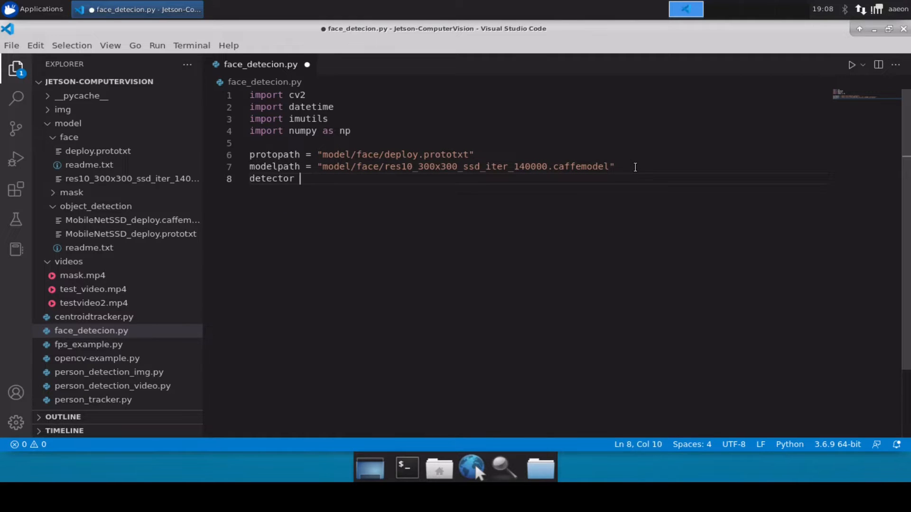
{"action": "type", "text": "= cv2"}
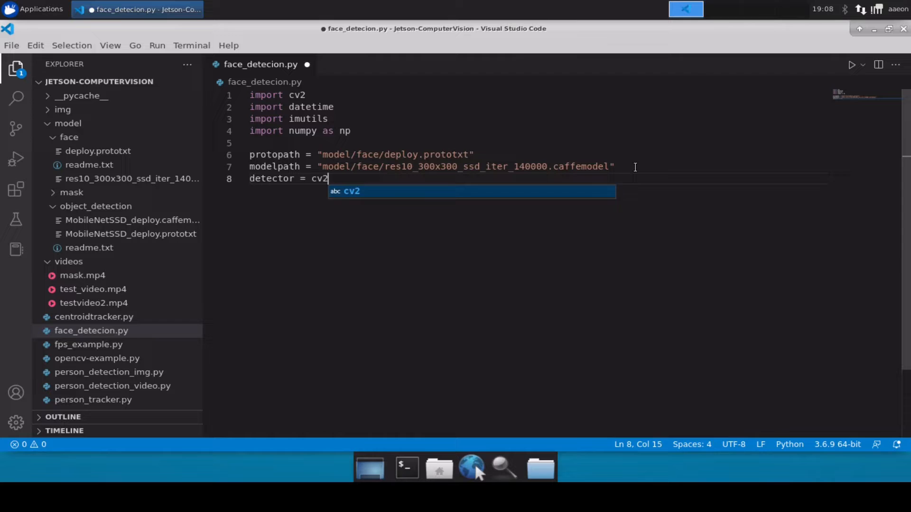
{"action": "type", "text": ".dnn."}
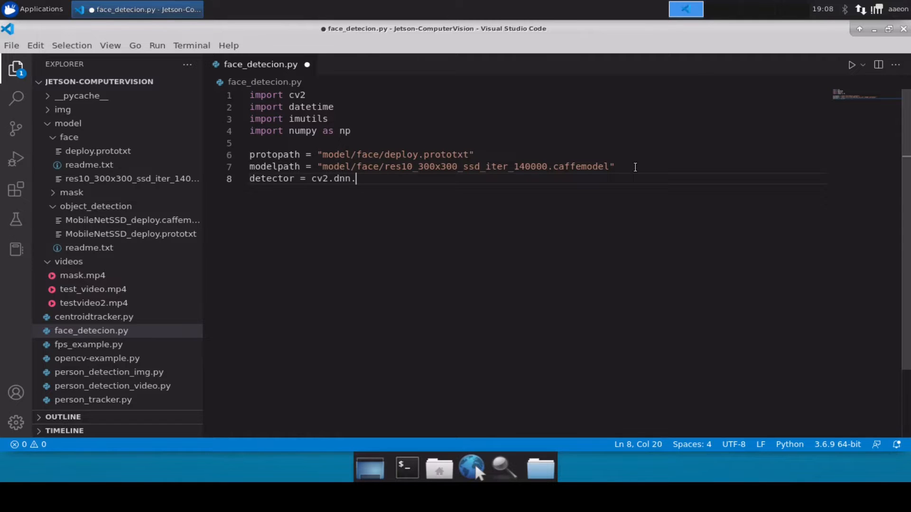
{"action": "type", "text": "readNetF"}
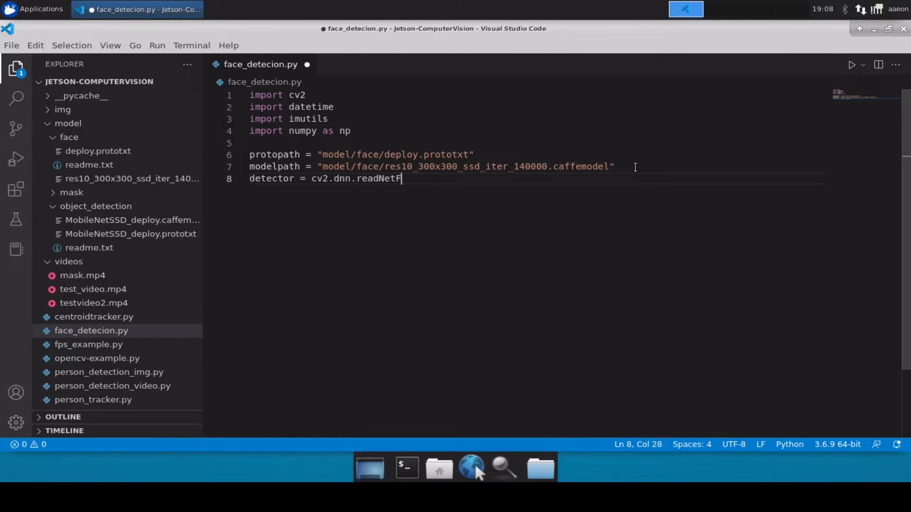
{"action": "type", "text": "romCaffe"}
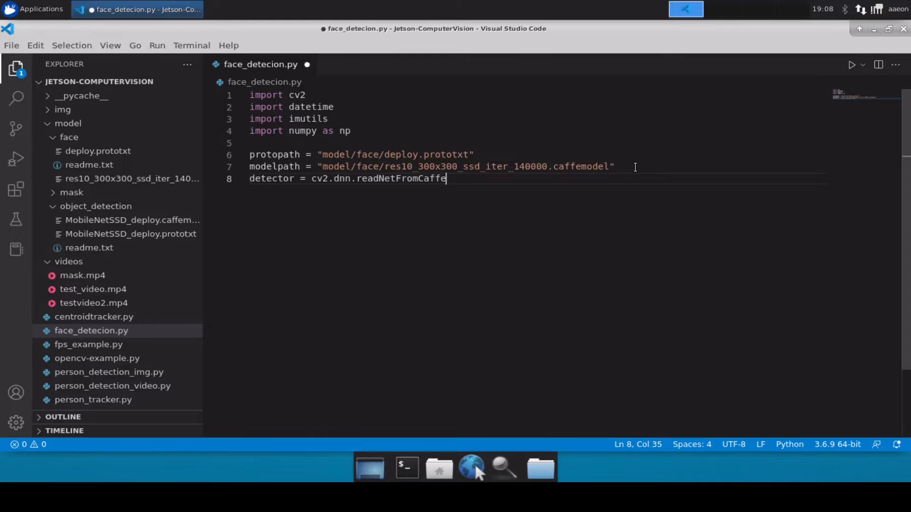
{"action": "type", "text": "("}
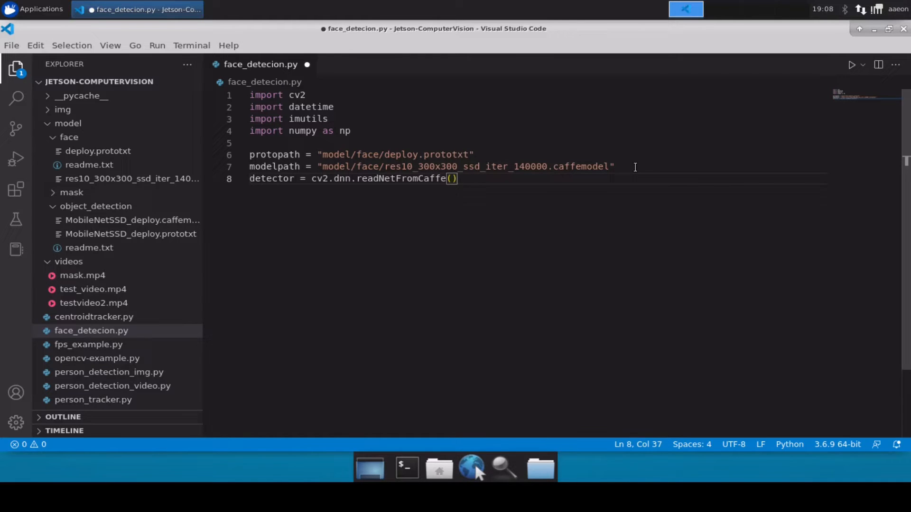
{"action": "type", "text": "protopath,"}
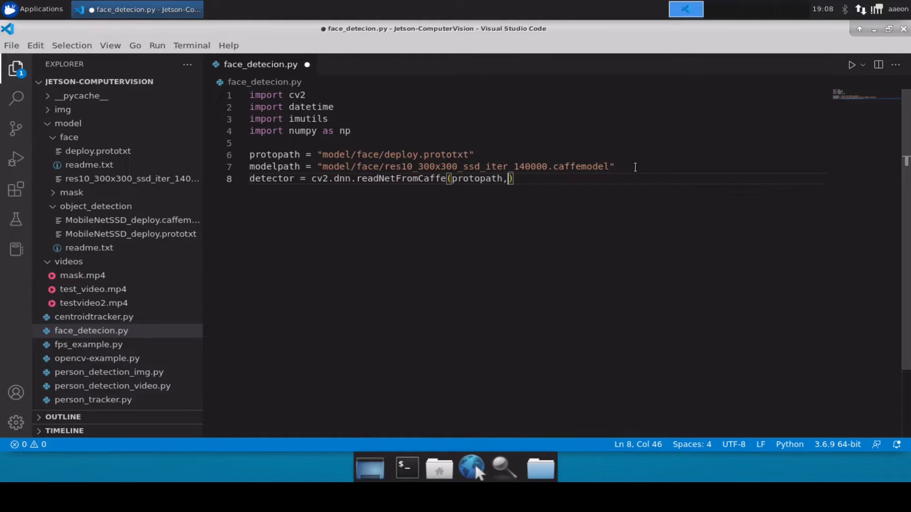
{"action": "type", "text": "modelpath"}
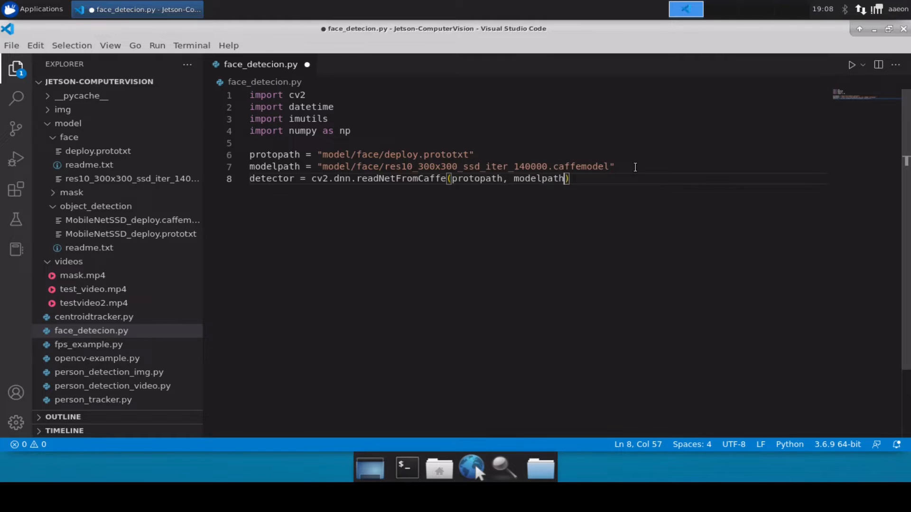
{"action": "key", "text": "ctrl+s"}
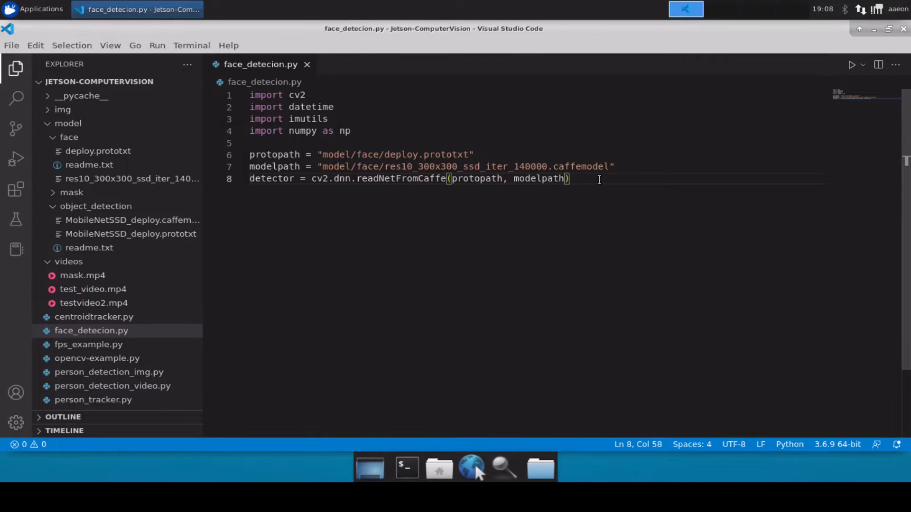
{"action": "key", "text": "Enter"}
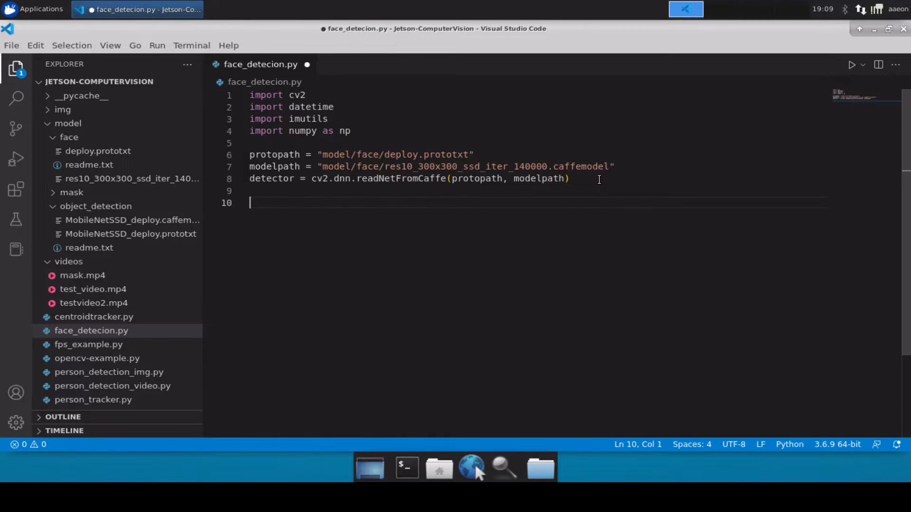
Add cap = cv2.VideoCapture("videos/test_video.mp4").
{"action": "type", "text": "cap"}
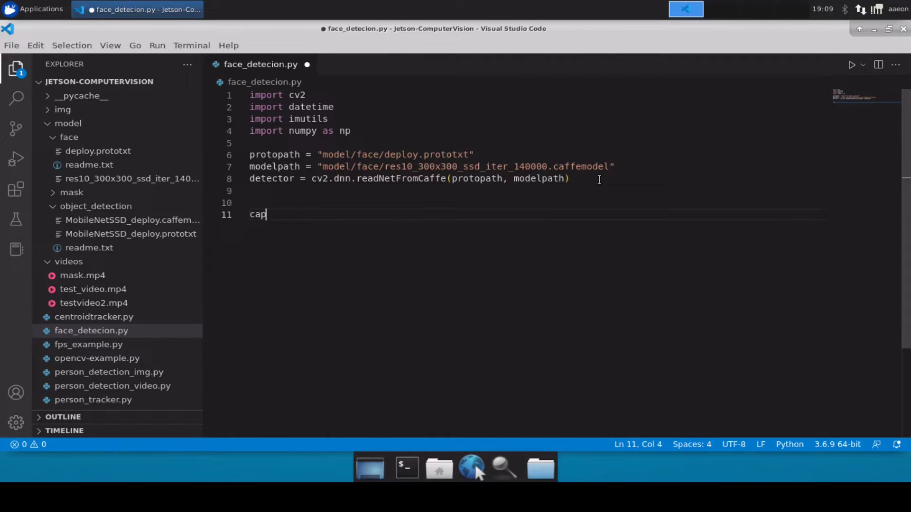
{"action": "key", "text": "BackSpace"}
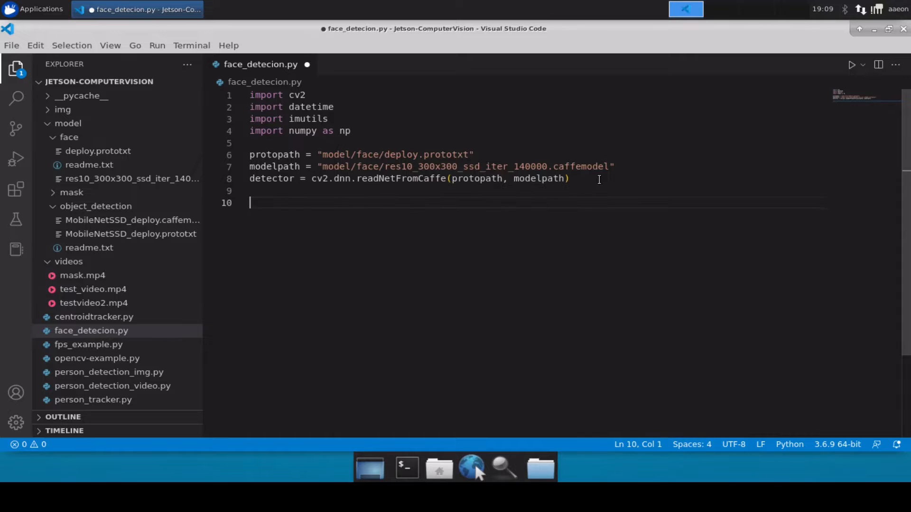
{"action": "type", "text": "cap = cv2."}
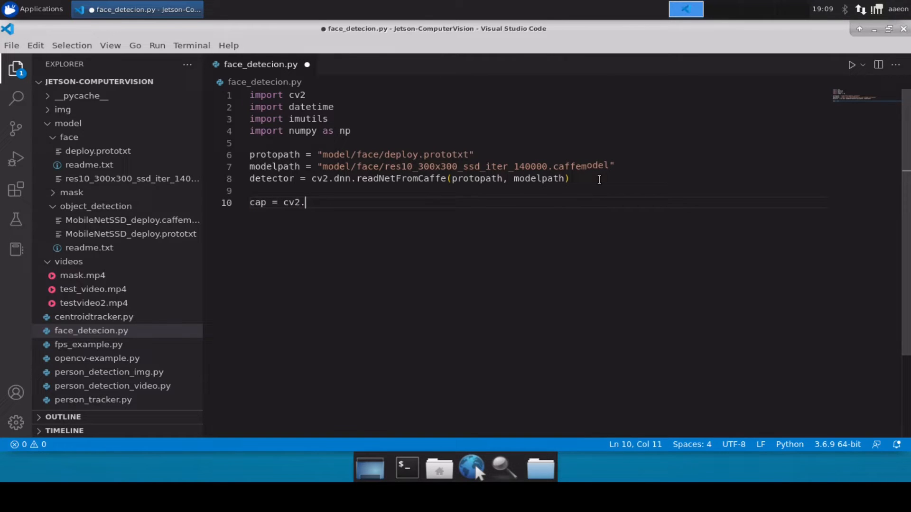
{"action": "type", "text": "VideoCaptu"}
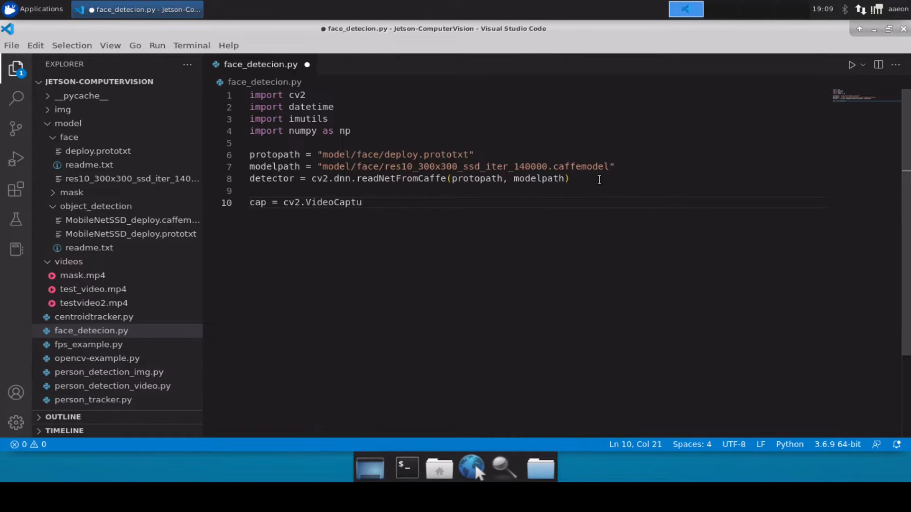
{"action": "type", "text": "re("}
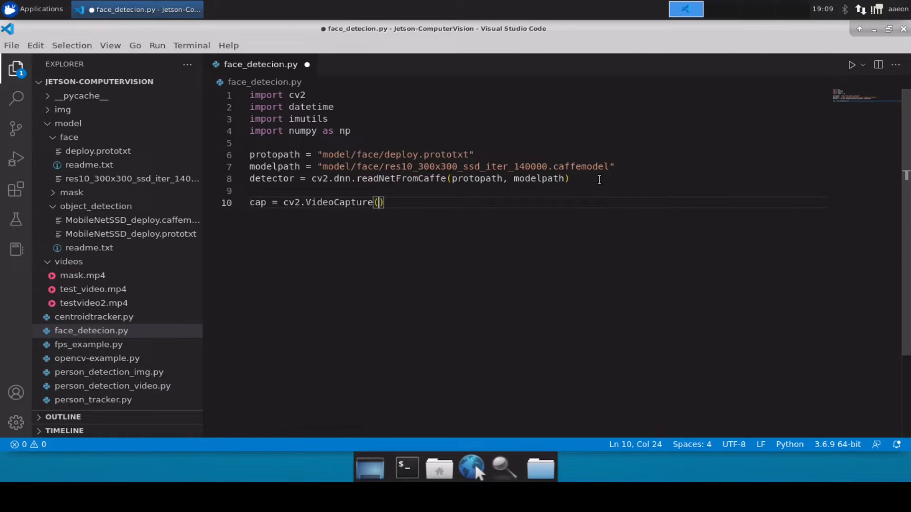
{"action": "type", "text": "\"video\""}
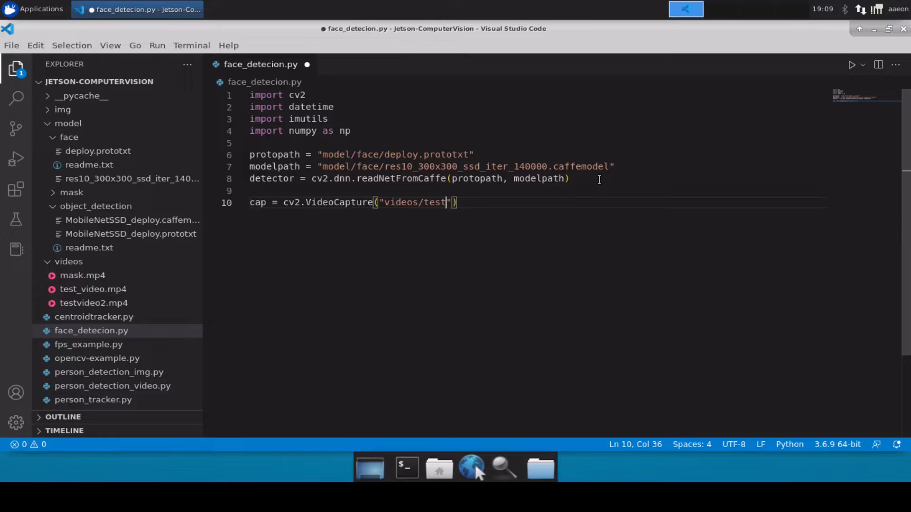
{"action": "type", "text": "_video."}
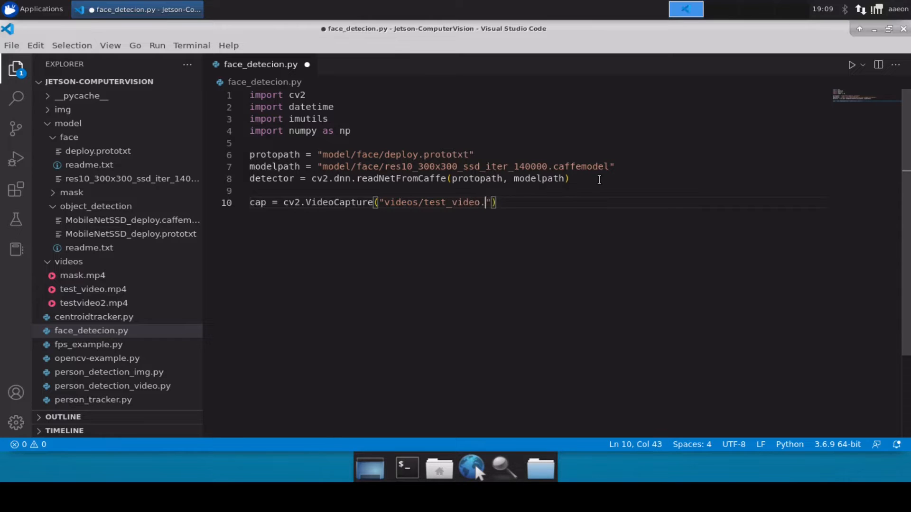
{"action": "type", "text": "mp4"}
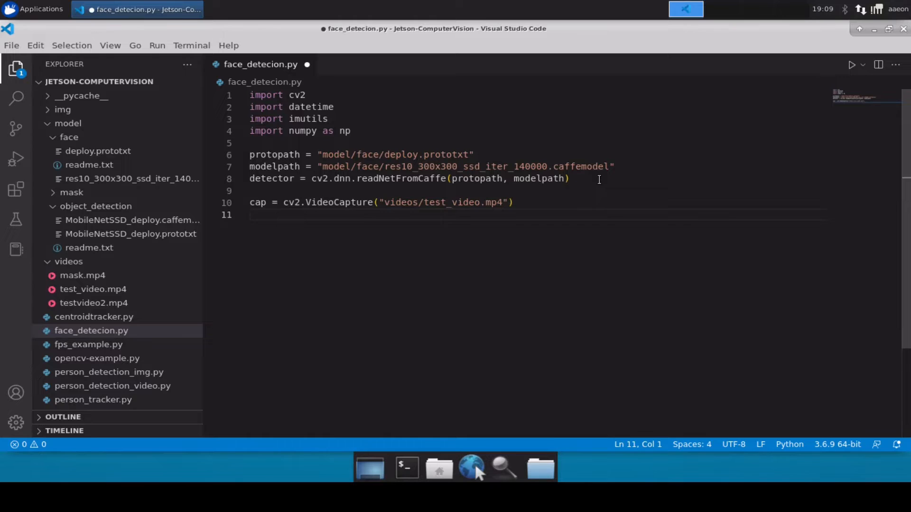
Write a while True loop reading frames with cap.read() and resizing with imutils.resize(frame, width=600).
{"action": "type", "text": "while Tr"}
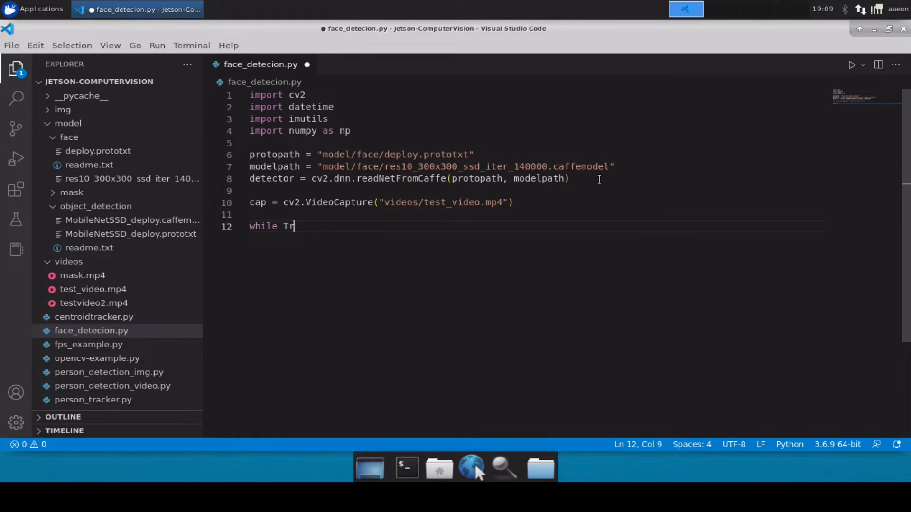
{"action": "type", "text": "ue:"}
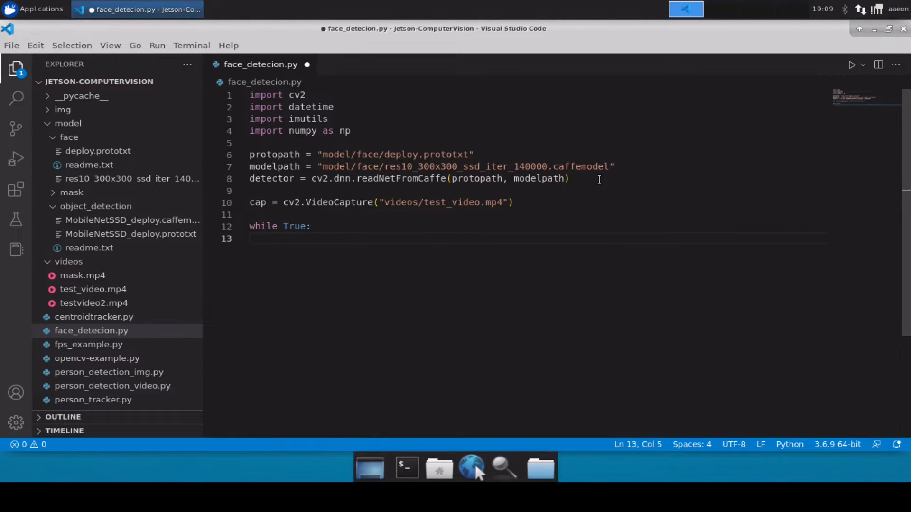
{"action": "type", "text": "ret"}
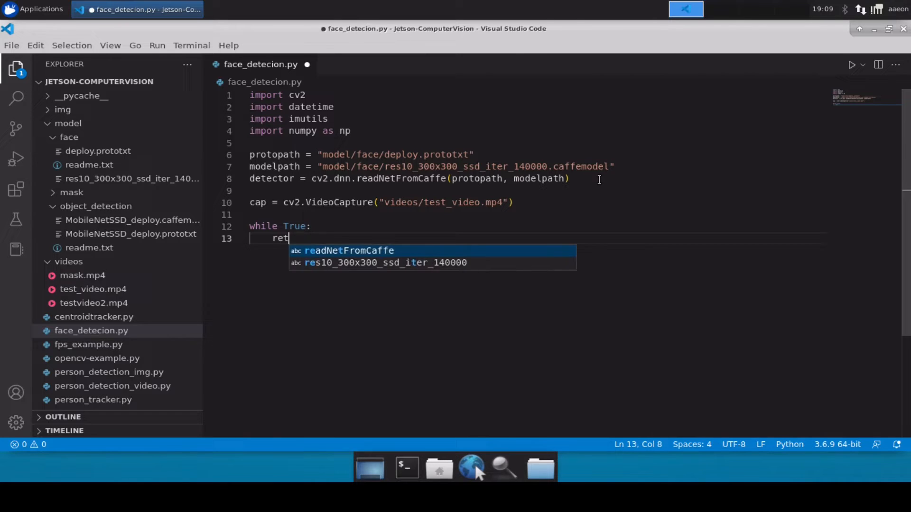
{"action": "type", "text": ", frames ="}
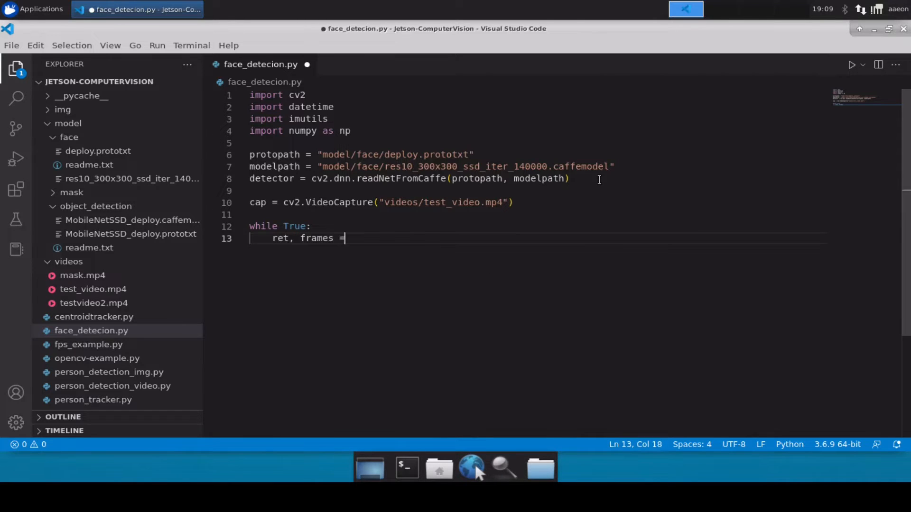
{"action": "type", "text": "cap.read()"}
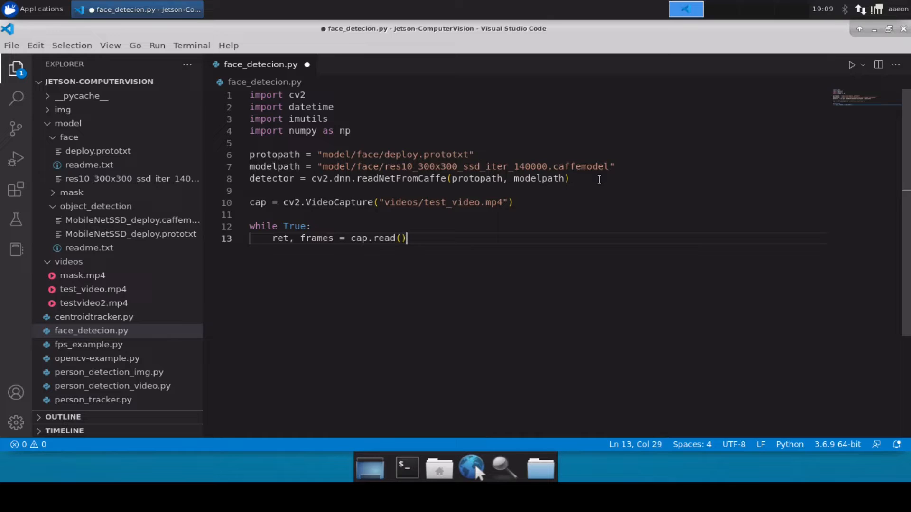
{"action": "type", "text": "frame = imut"}
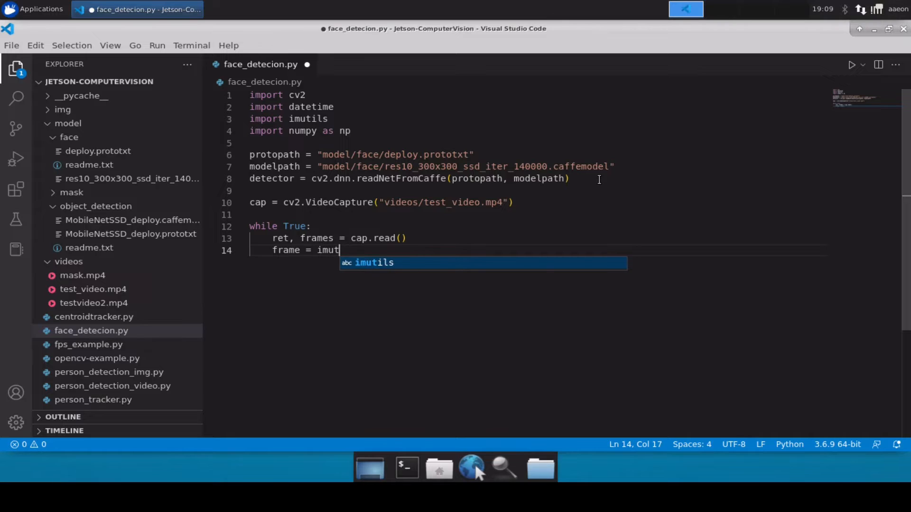
{"action": "type", "text": "ils"}
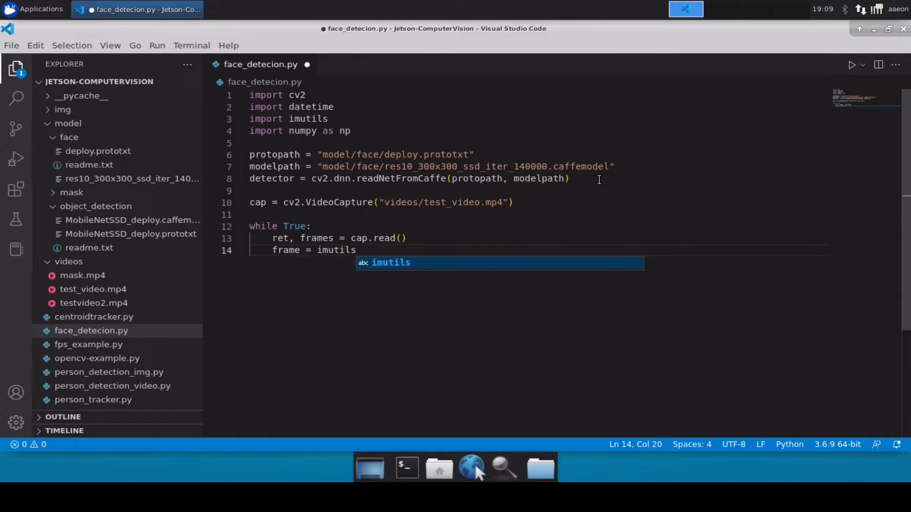
{"action": "type", "text": ".resize("}
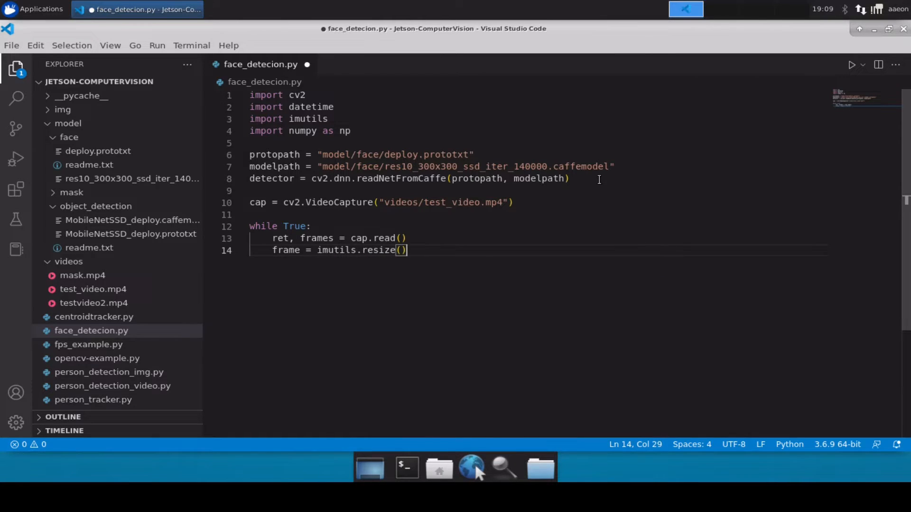
{"action": "key", "text": "Left"}
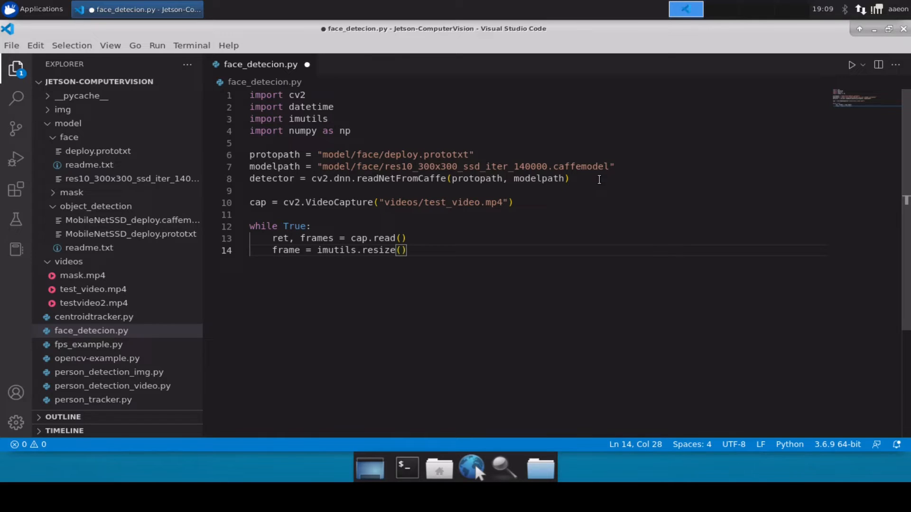
{"action": "type", "text": "frame, w"}
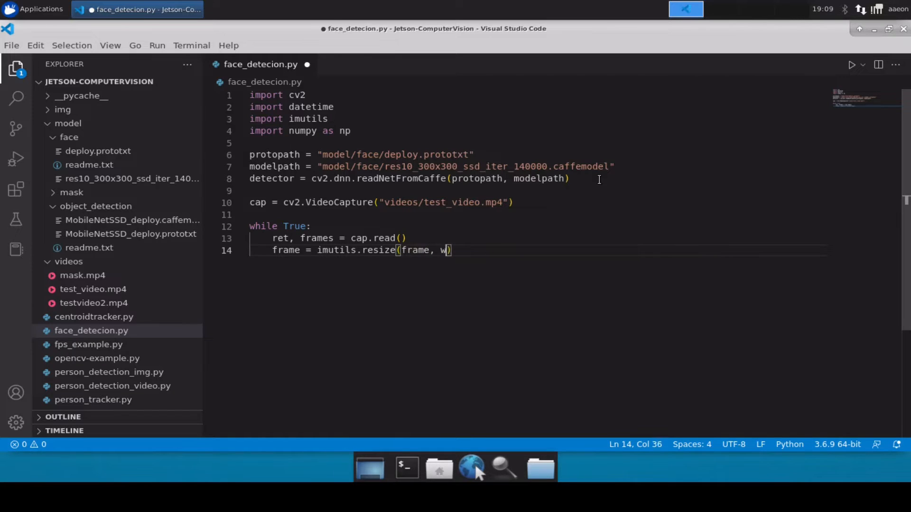
{"action": "type", "text": "idth=600"}
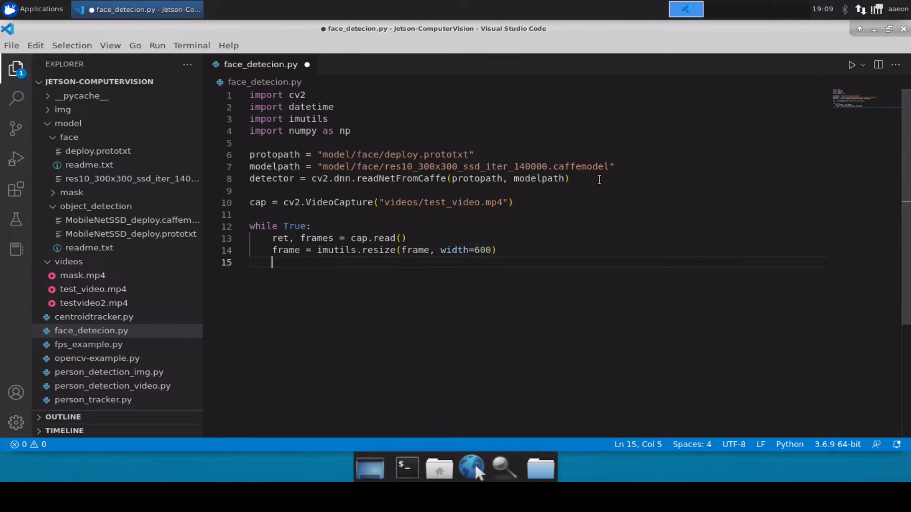
Add (H, W) = frame.shape[:2] inside the loop and start the face_blob assignment.
{"action": "type", "text": "{}"}
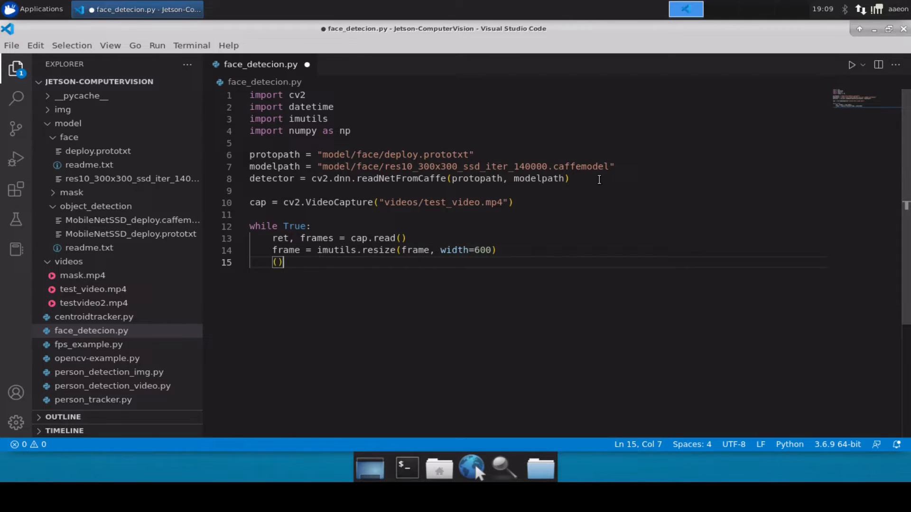
{"action": "type", "text": "H, W"}
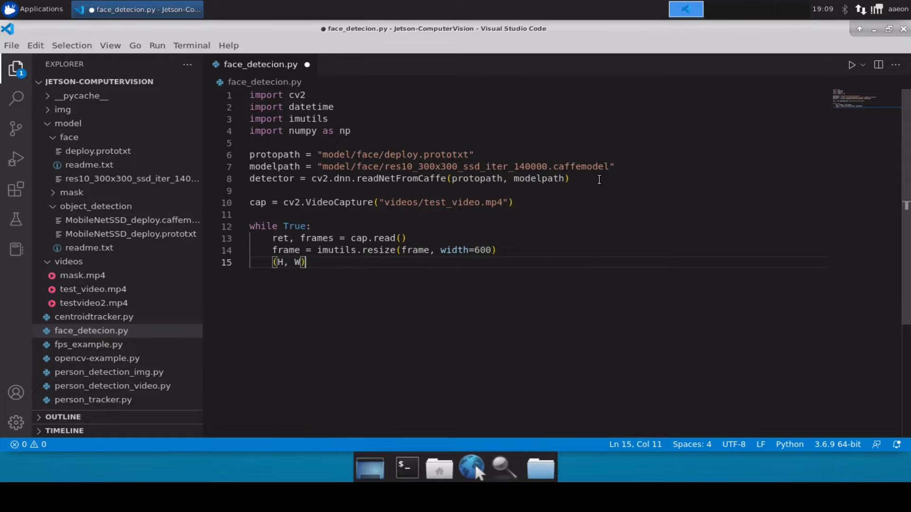
{"action": "type", "text": "= frame"}
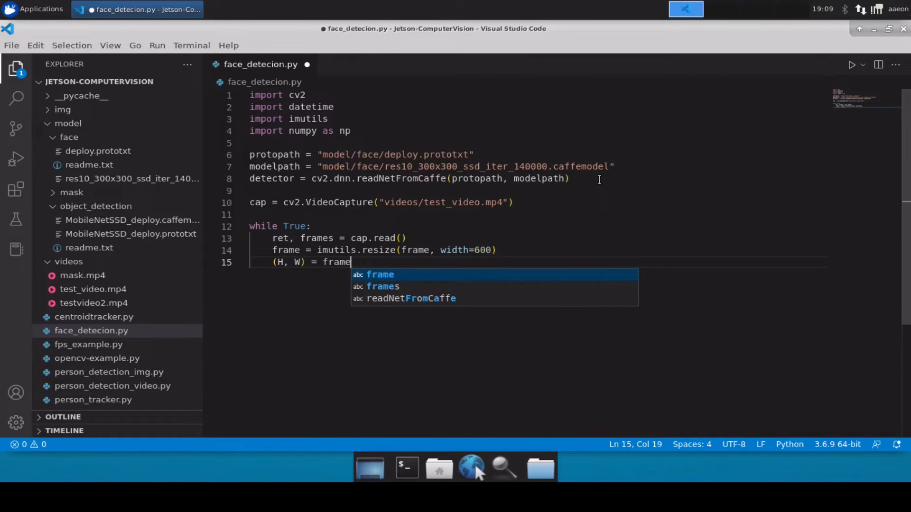
{"action": "type", "text": ".shape[]"}
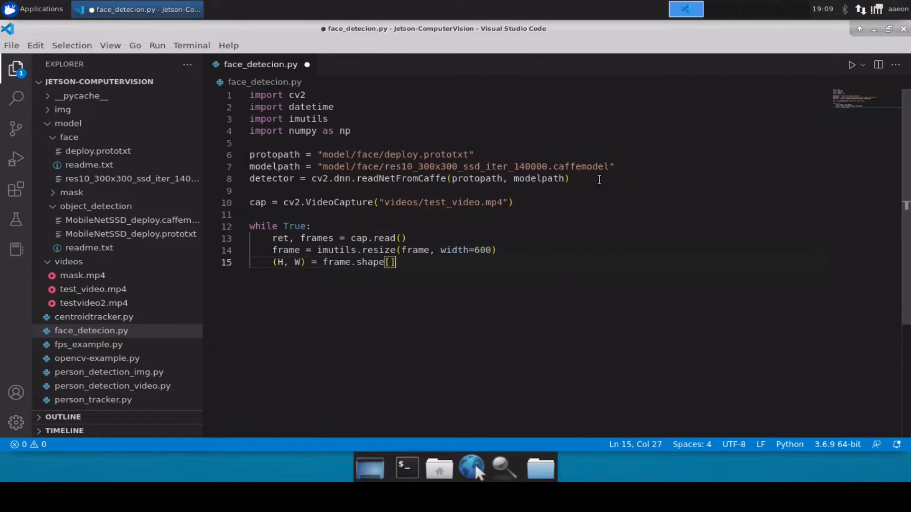
{"action": "type", "text": ":2"}
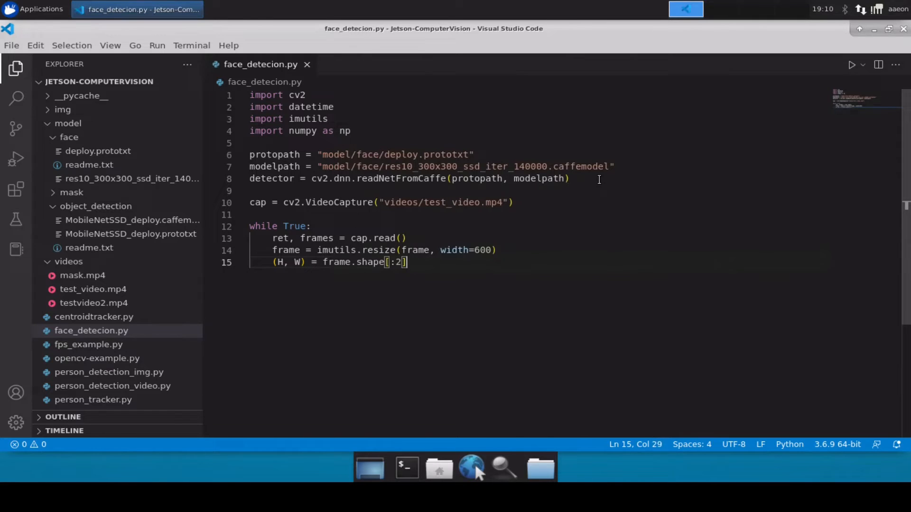
{"action": "type", "text": "face_blob ="}
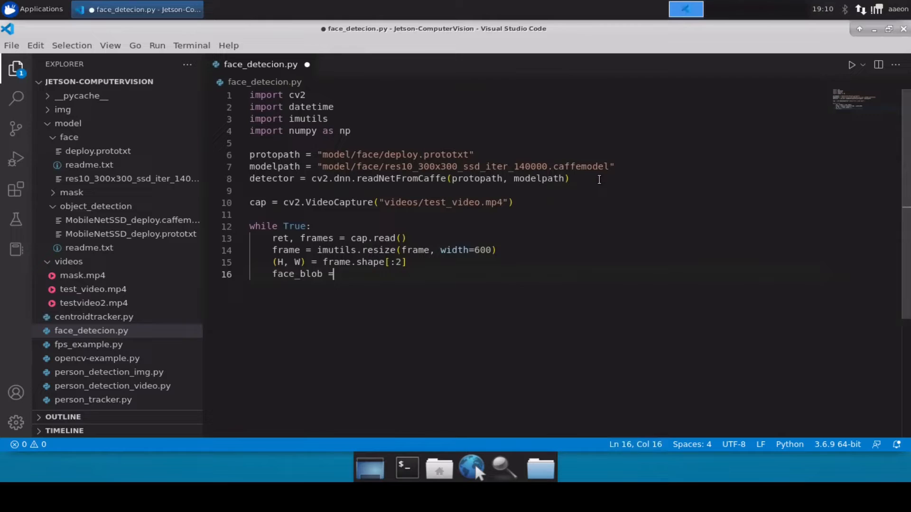
Write face_blob = cv2.dnn.blobFromImage(cv2.resize(frame, (300, 300)).
{"action": "type", "text": "cv2.d"}
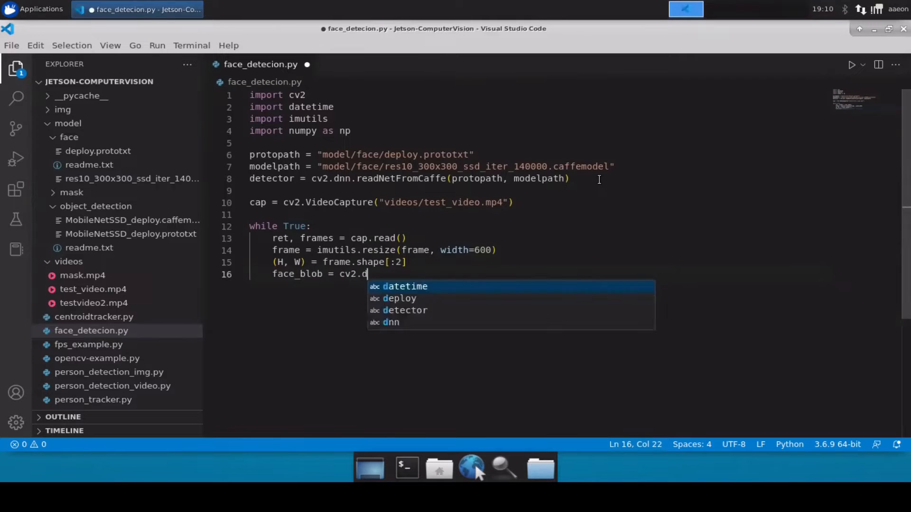
{"action": "type", "text": "nn."}
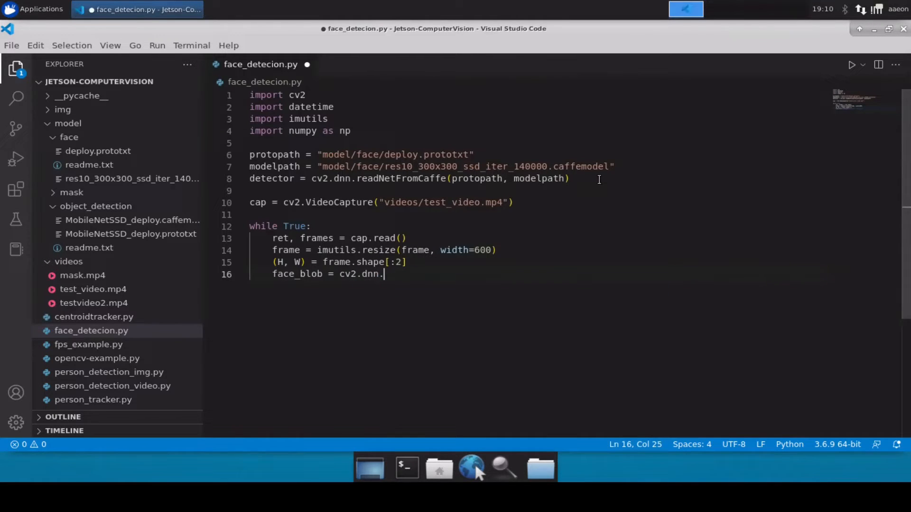
{"action": "type", "text": "blobFromImage("}
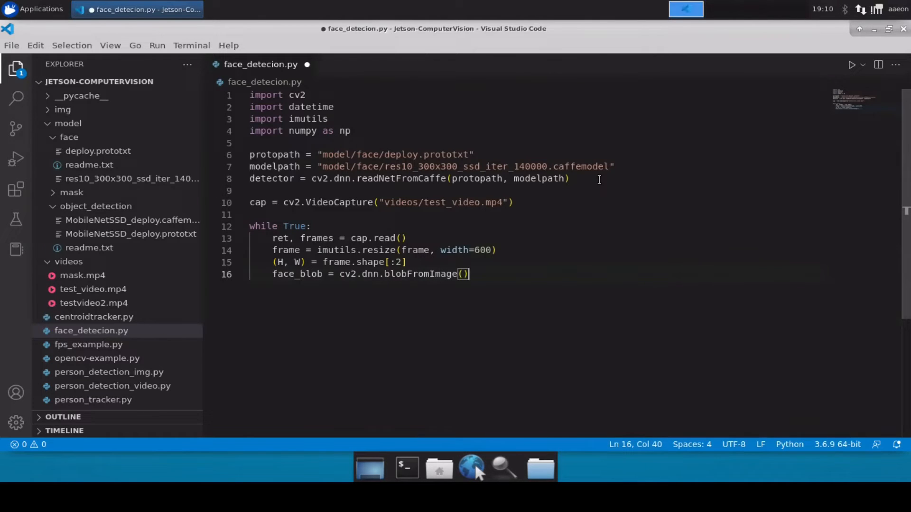
{"action": "type", "text": "c"}
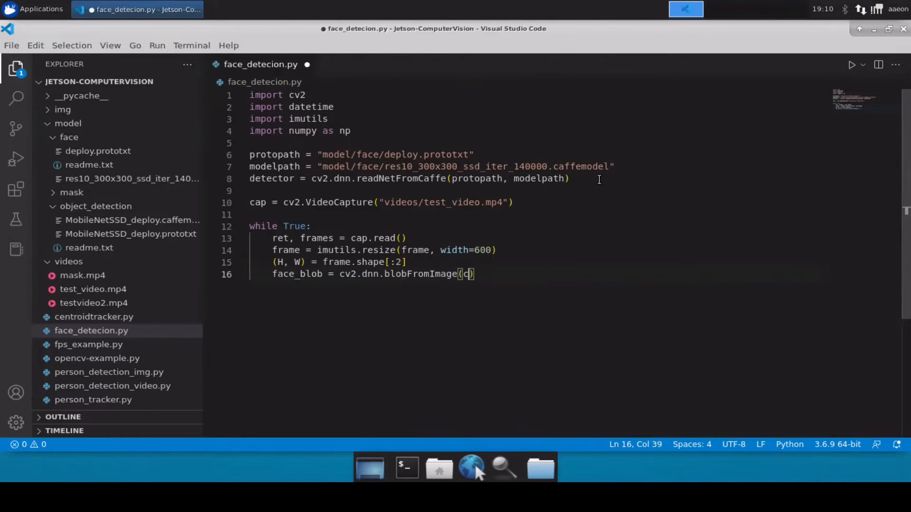
{"action": "type", "text": "cv2.resize"}
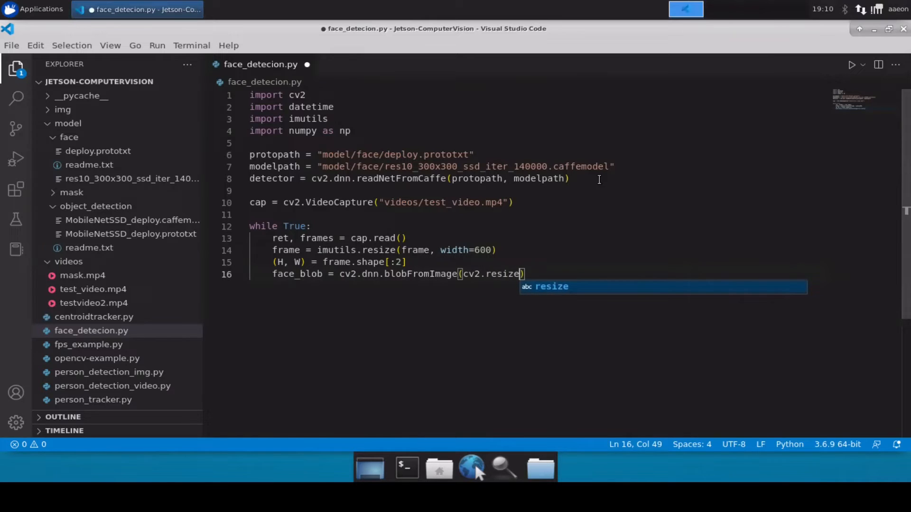
{"action": "type", "text": "("}
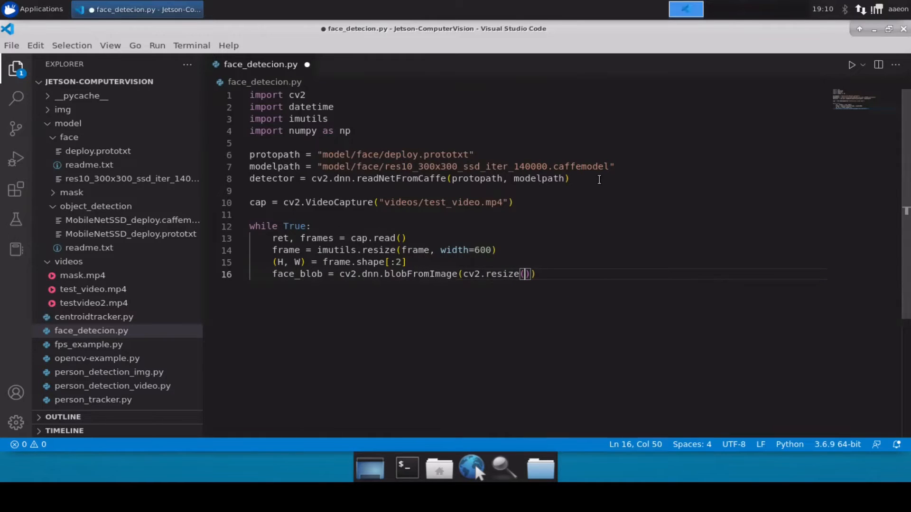
{"action": "type", "text": "frame"}
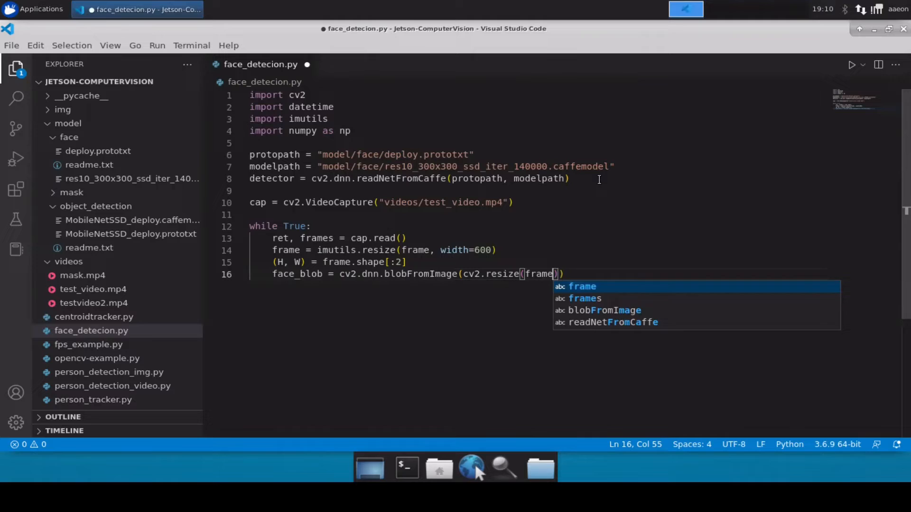
{"action": "type", "text": ", ()"}
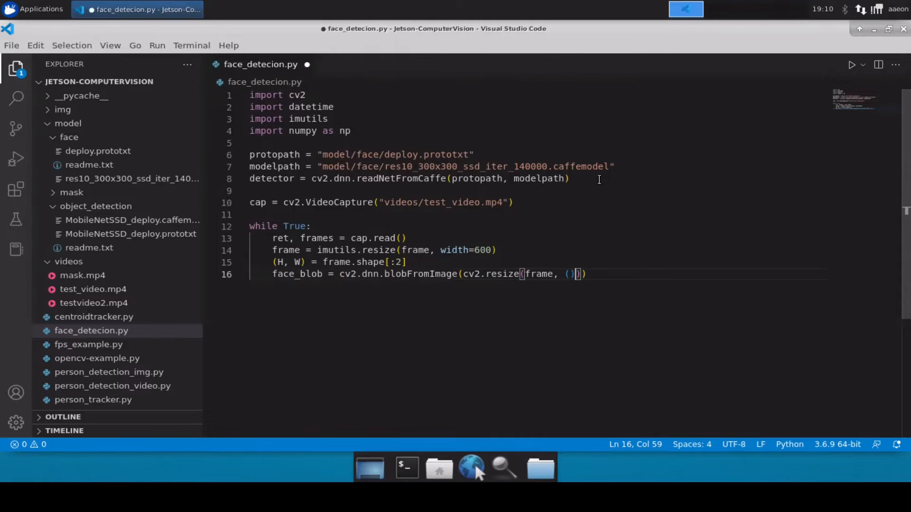
{"action": "type", "text": "300, 3"}
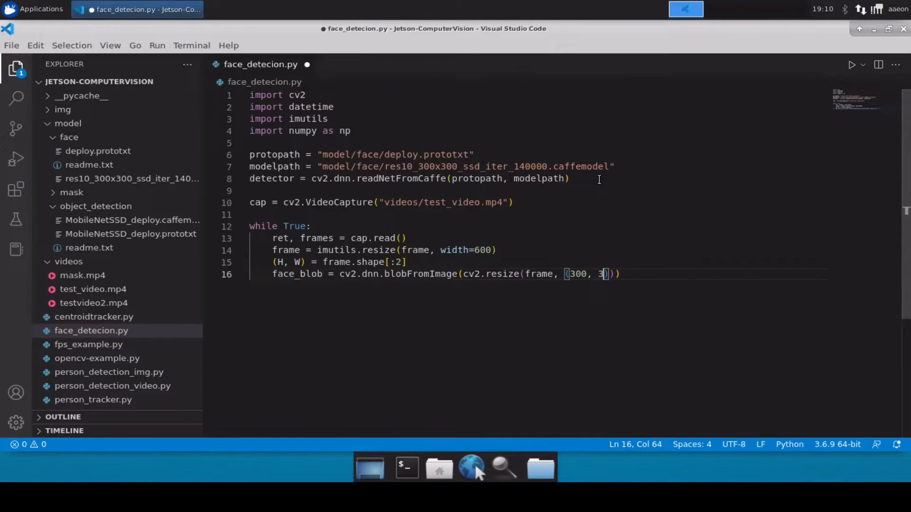
{"action": "type", "text": "00"}
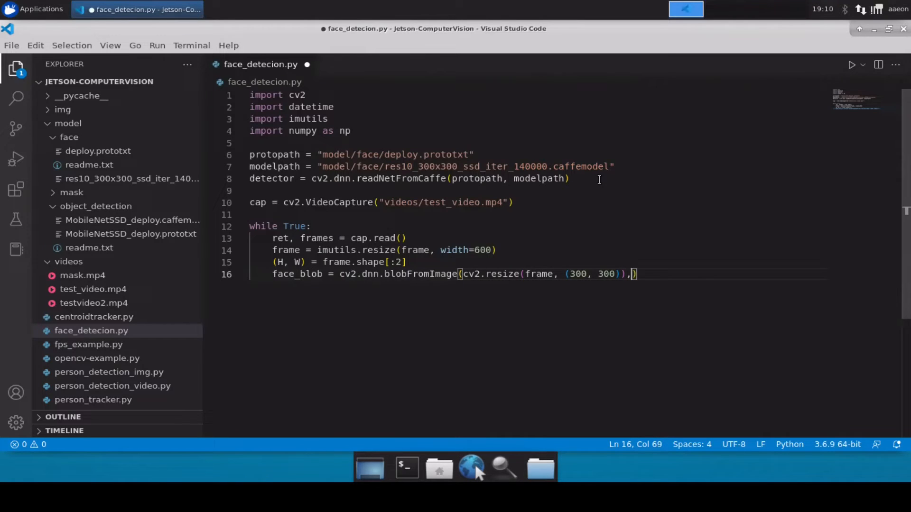
Complete the blob arguments with scale 1.0, size (300, 300) and means (104.0, 177.0, 123.0).
{"action": "type", "text": "1.0, (300, 300"}
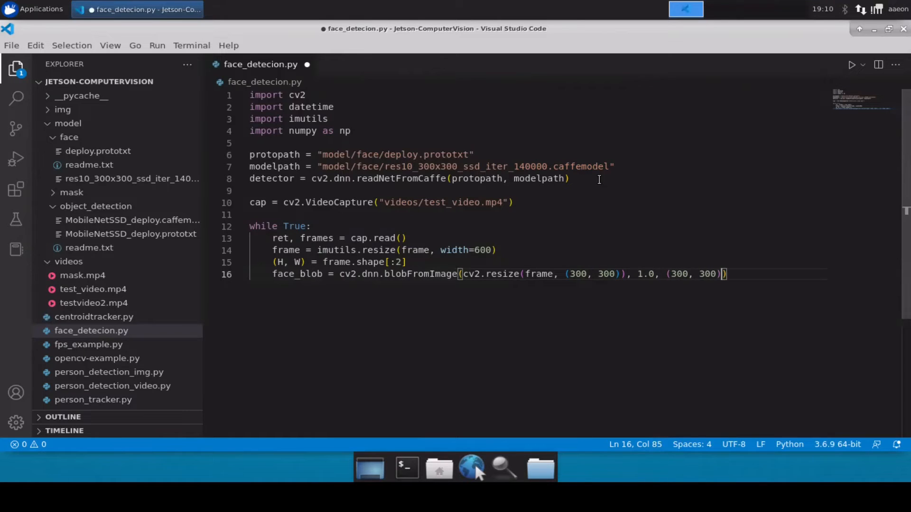
{"action": "type", "text": ", ()"}
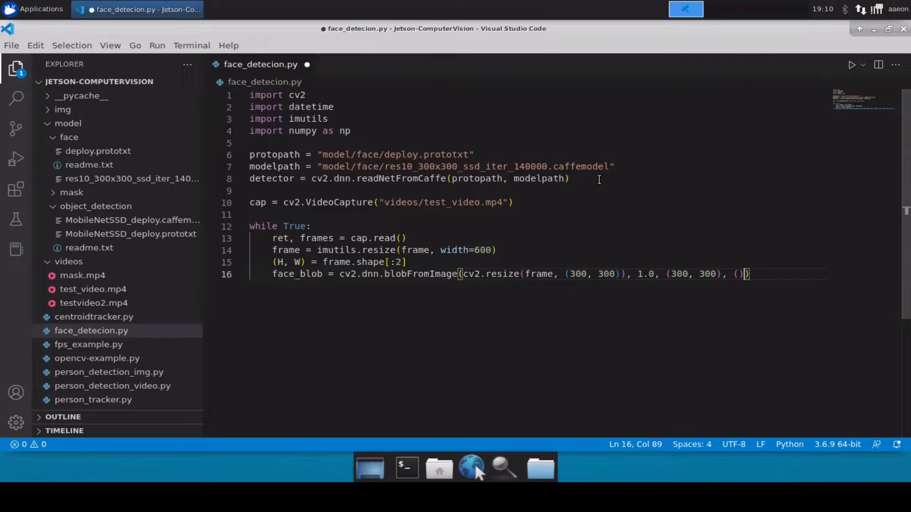
{"action": "type", "text": "104"}
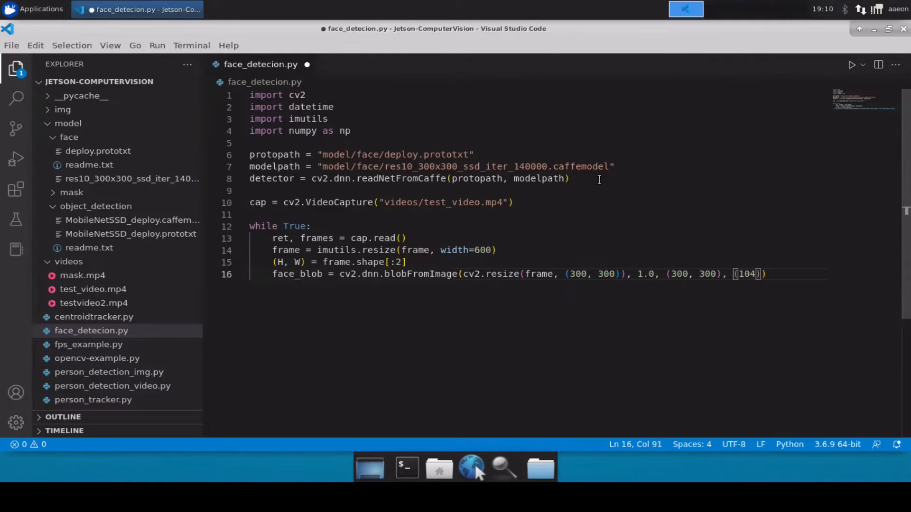
{"action": "type", "text": ".0,"}
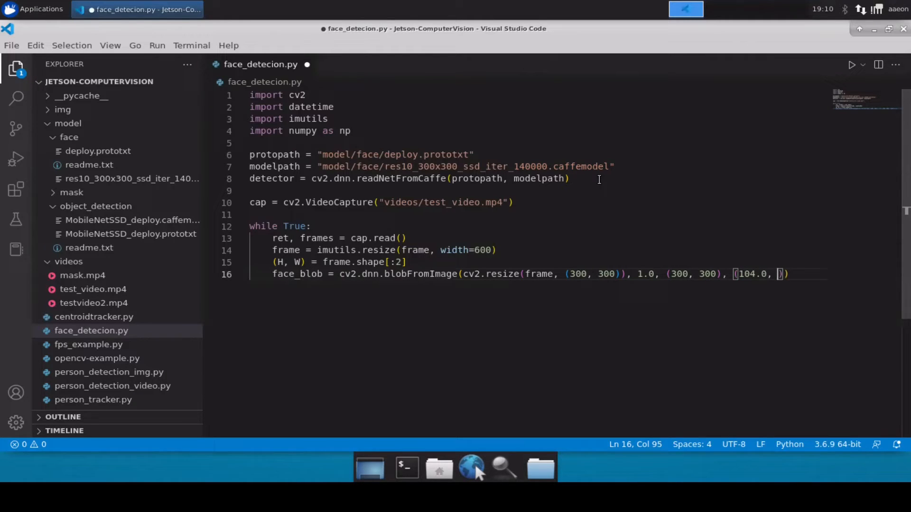
{"action": "type", "text": "177.0, 123.0"}
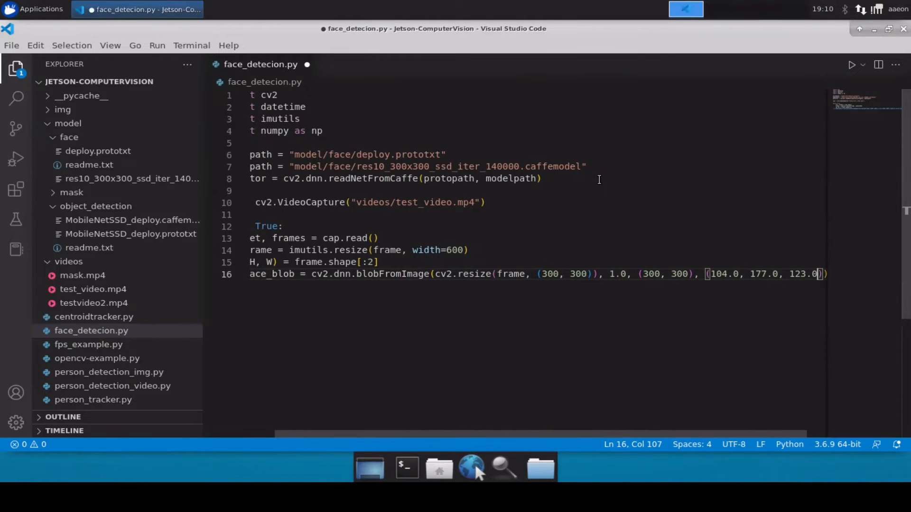
{"action": "type", "text": "Fa"}
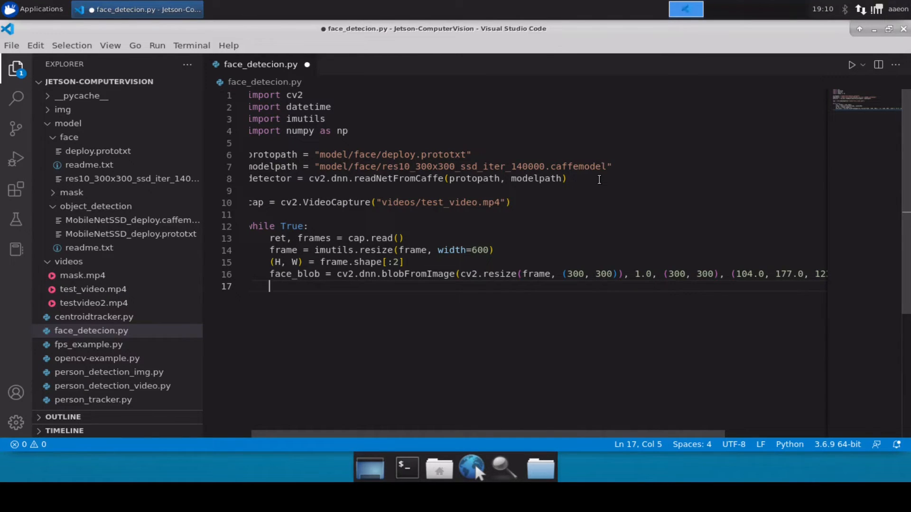
Add detector.setInput(face_blob) and face_detections = detector.forward(), then save.
{"action": "type", "text": "detector."}
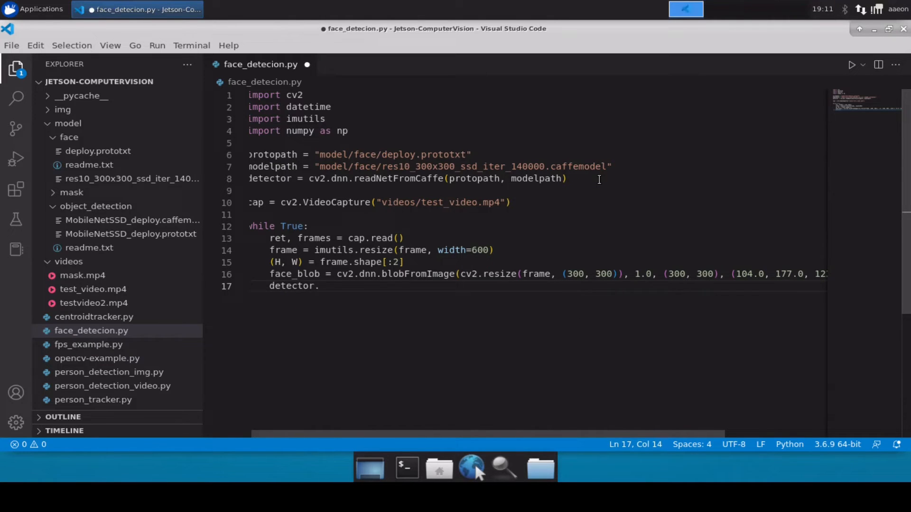
{"action": "type", "text": "setIn"}
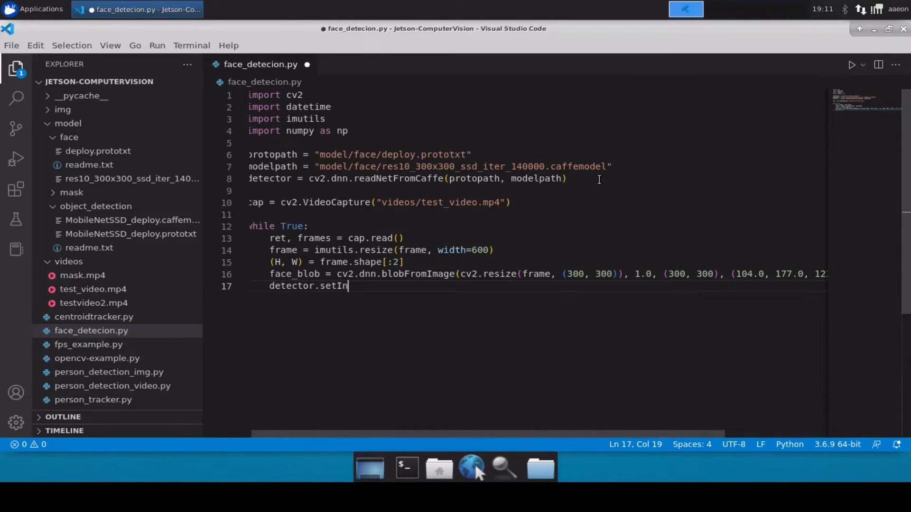
{"action": "type", "text": "ut()"}
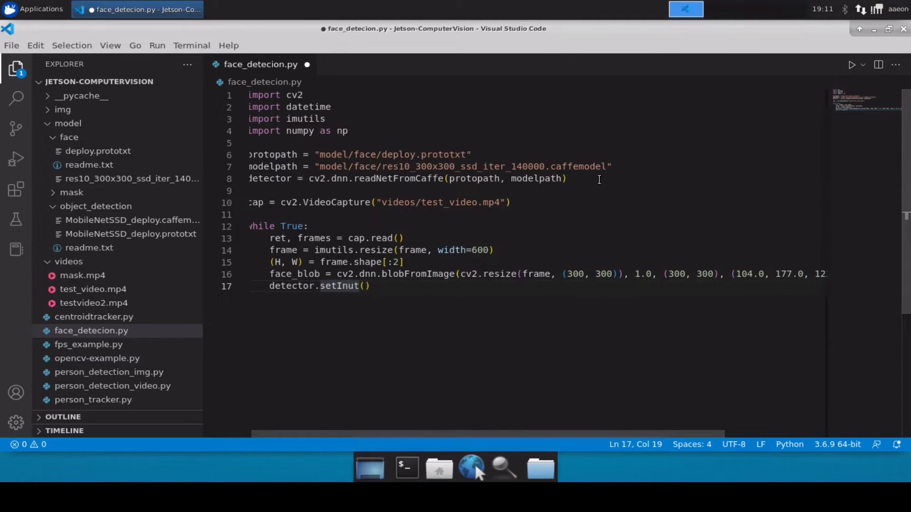
{"action": "type", "text": "face_blob"}
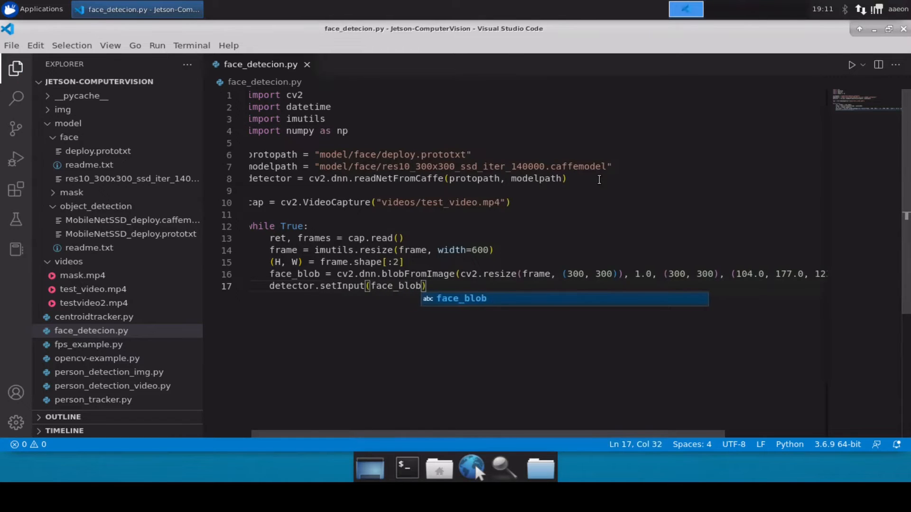
{"action": "type", "text": "face_detecti"}
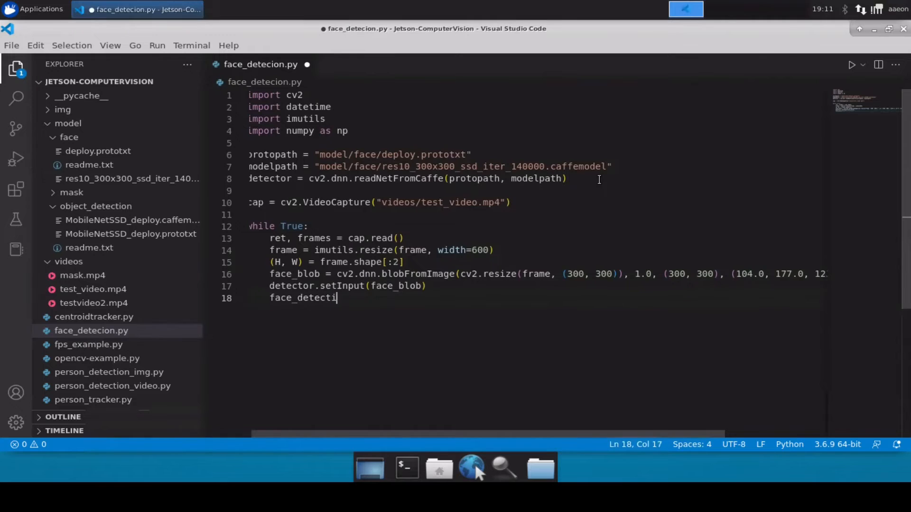
{"action": "type", "text": "ons ="}
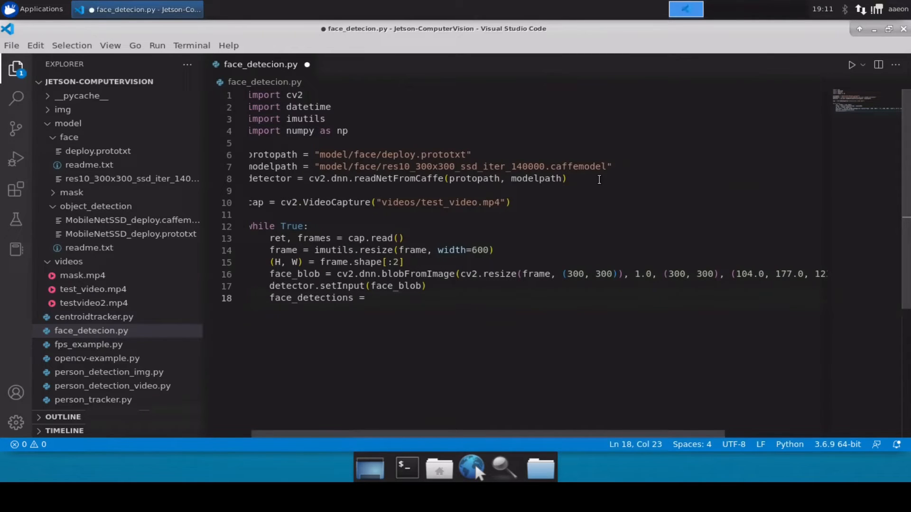
{"action": "type", "text": "detector."}
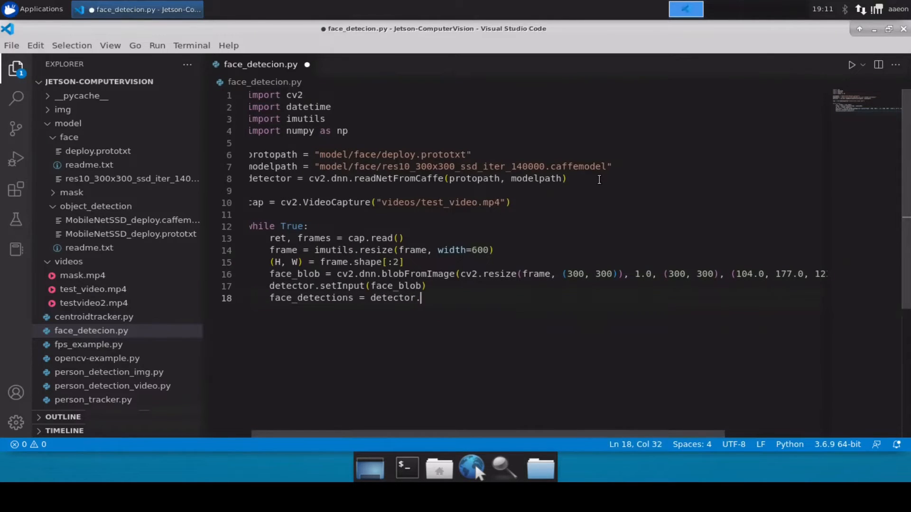
{"action": "type", "text": "fora"}
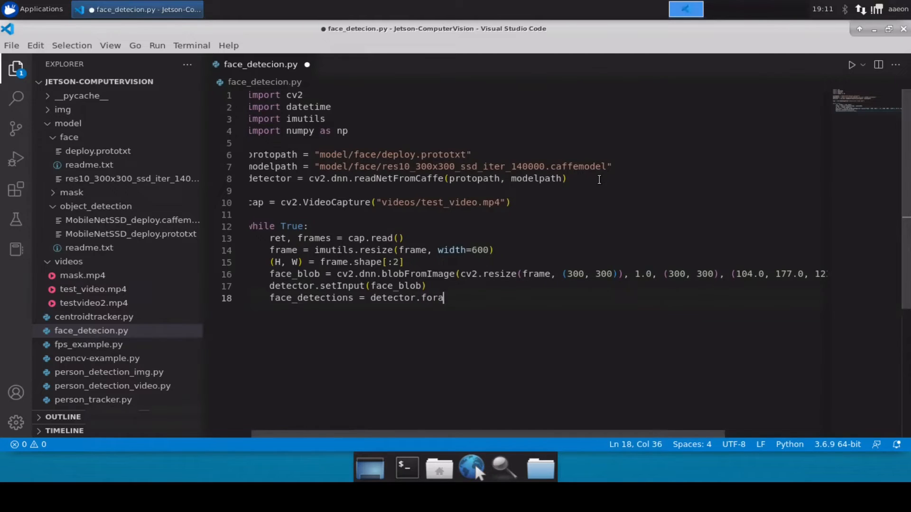
{"action": "type", "text": "ward()"}
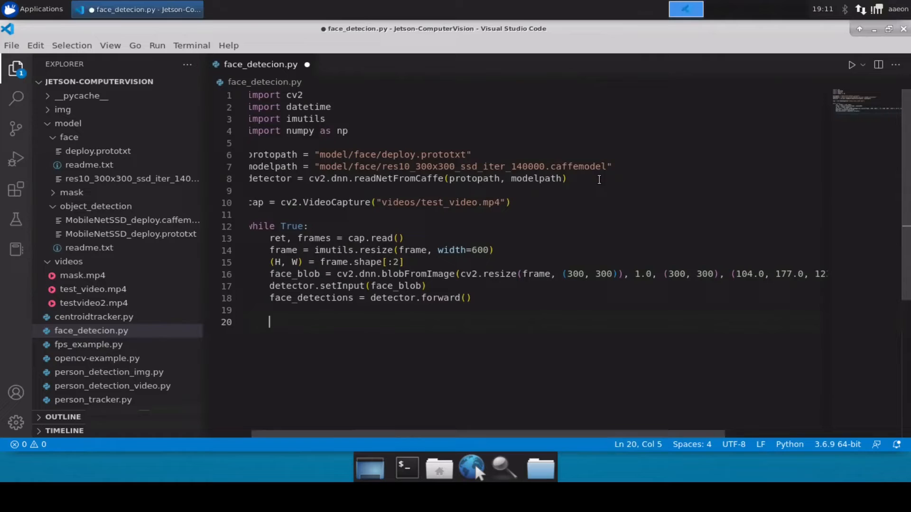
{"action": "key", "text": "ctrl+s"}
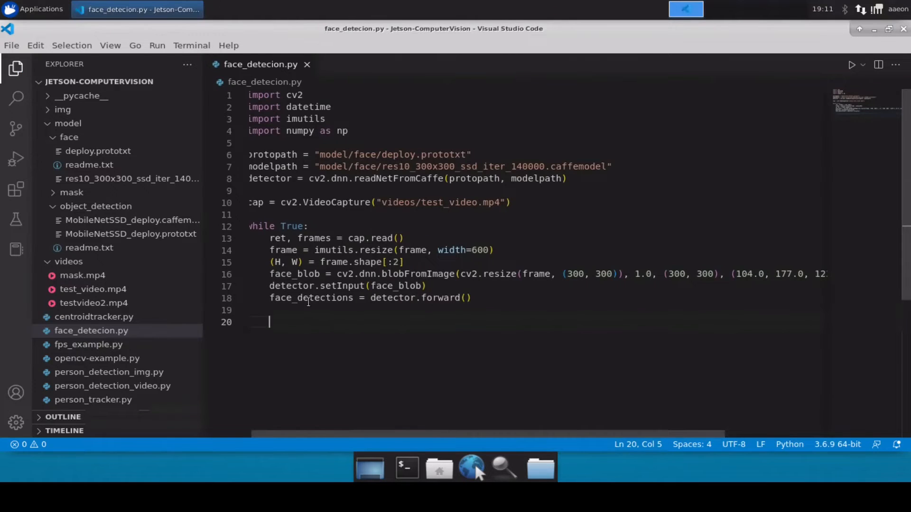
{"action": "mouse_move", "coordinate": [375, 318]}
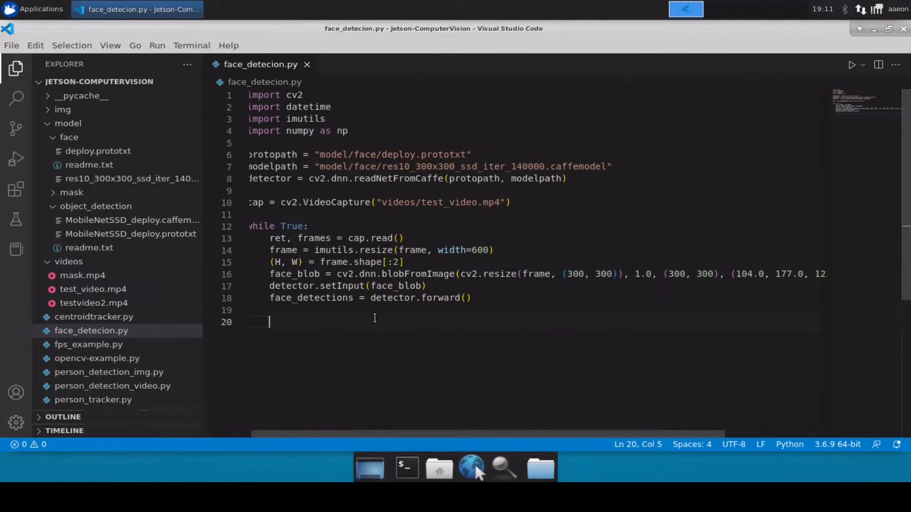
Add for i in np.arrange(0, face_detections.shape[2]): and start its body.
{"action": "type", "text": "for i"}
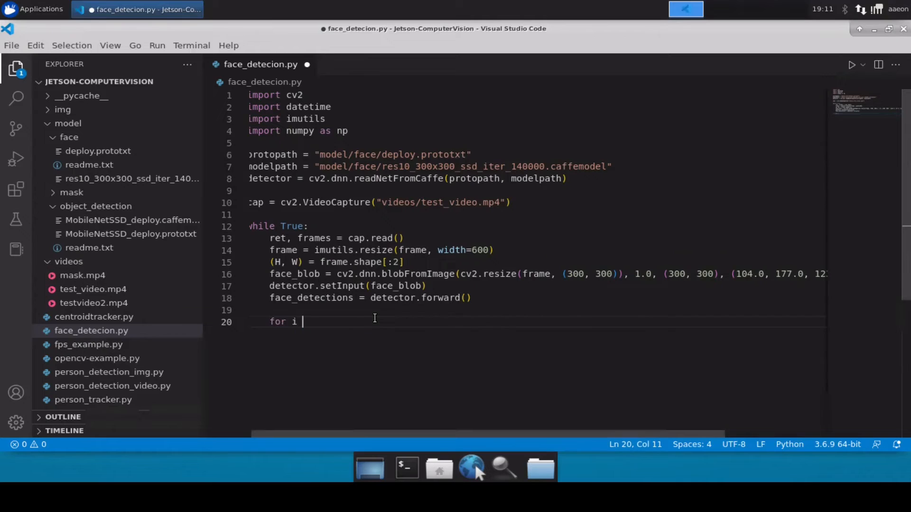
{"action": "type", "text": "in"}
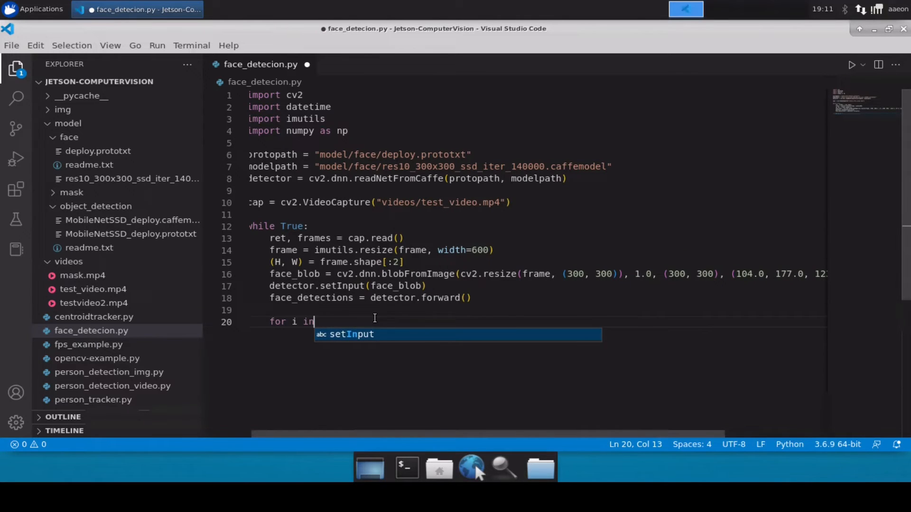
{"action": "type", "text": "np.a"}
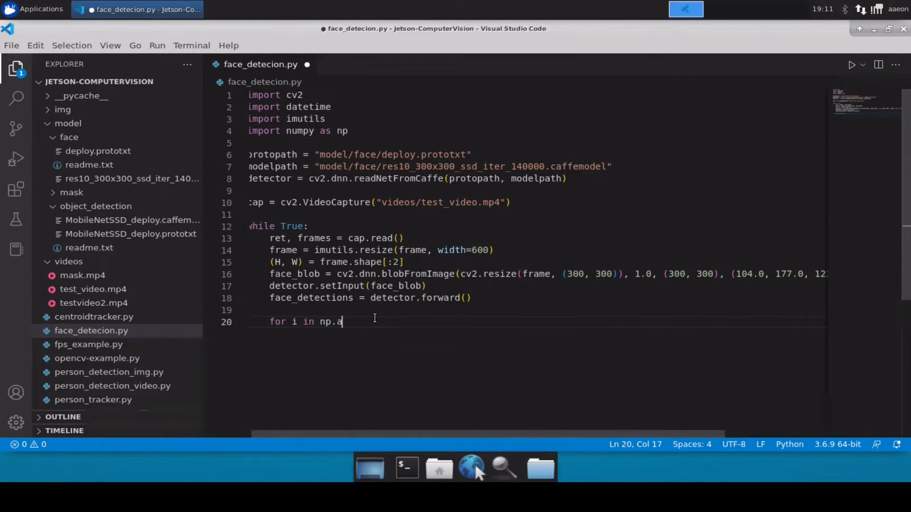
{"action": "type", "text": "rrange()"}
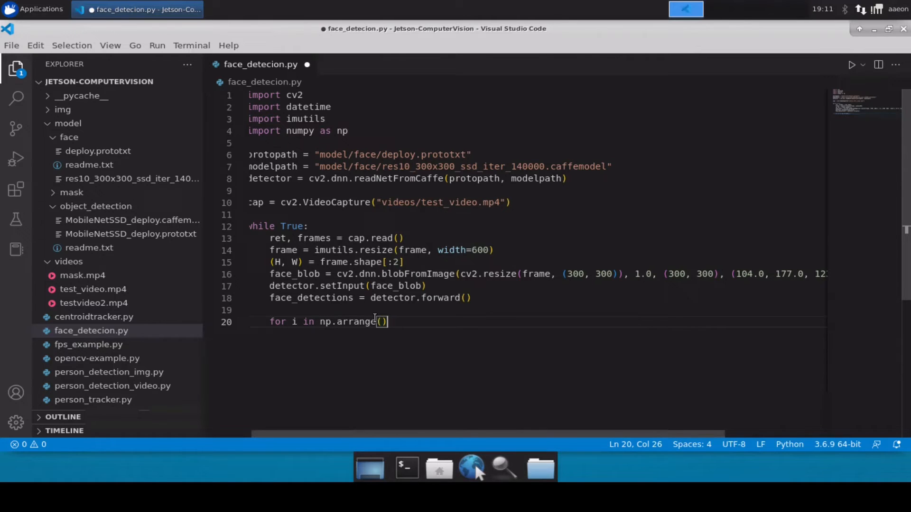
{"action": "type", "text": "0,"}
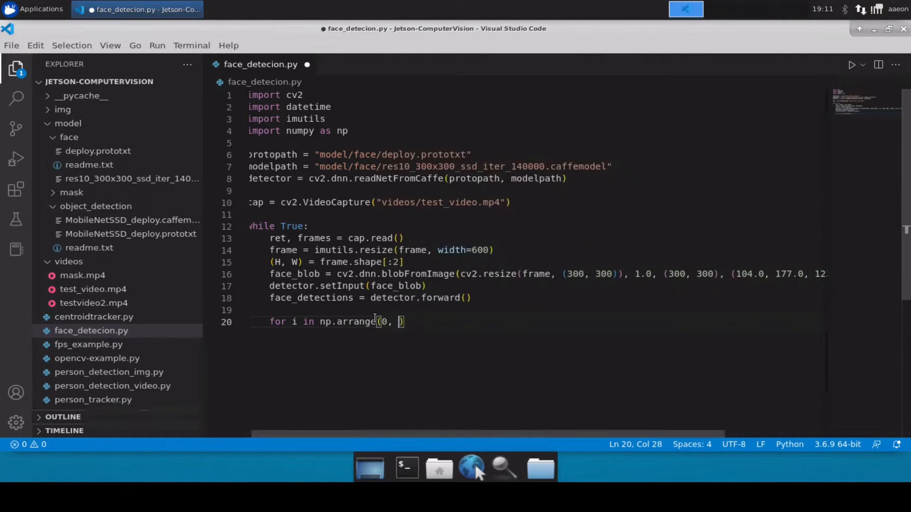
{"action": "type", "text": "face_detections"}
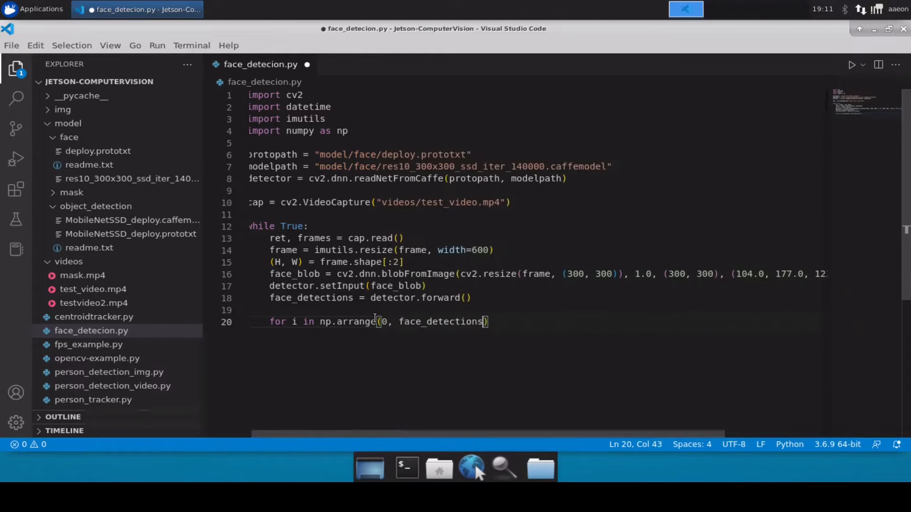
{"action": "type", "text": ".shape"}
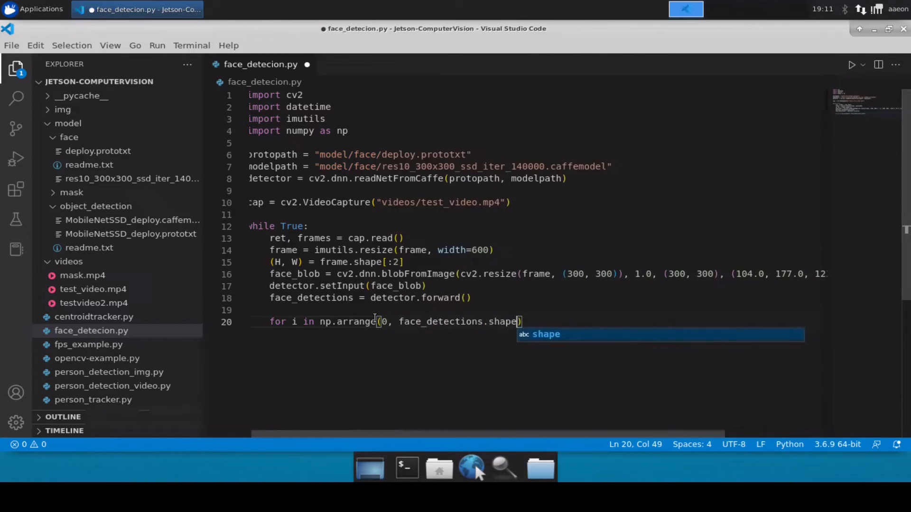
{"action": "type", "text": "["}
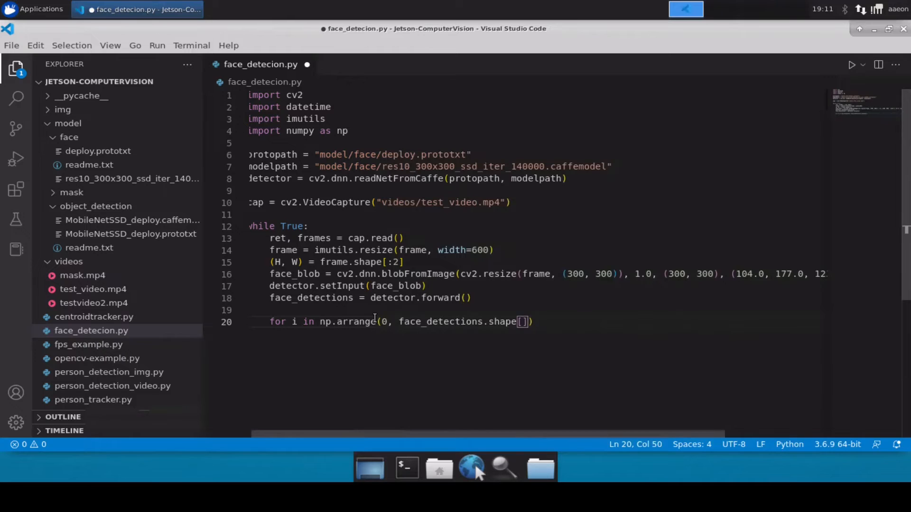
{"action": "type", "text": "2"}
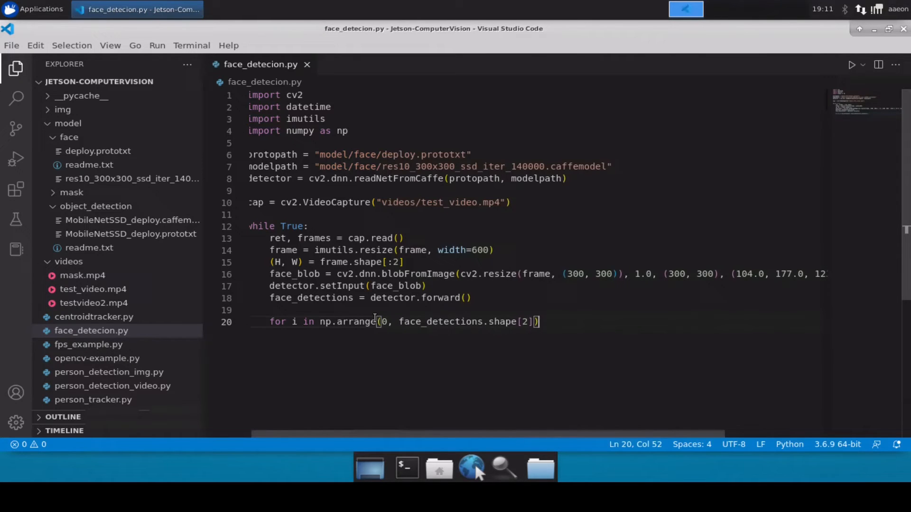
{"action": "key", "text": "Enter"}
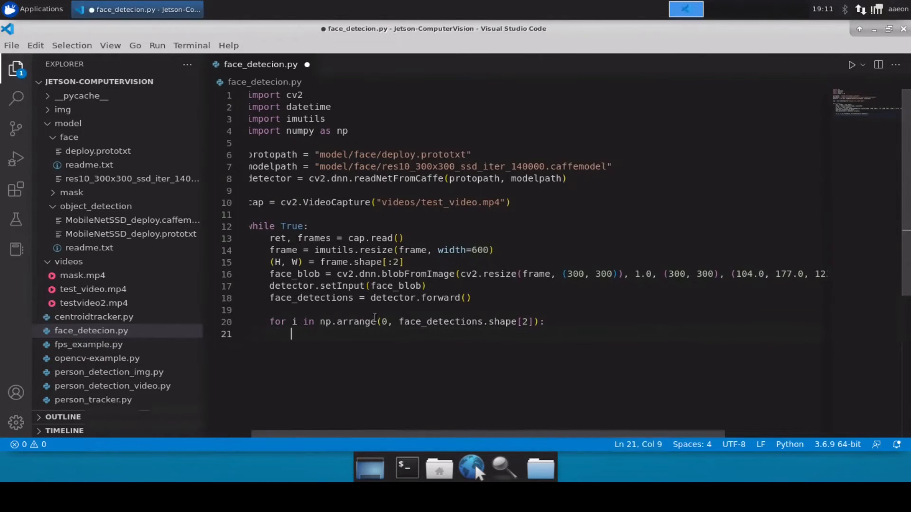
Add confidence = face_detections[0, 0, i, 2] inside the loop.
{"action": "type", "text": "confidence"}
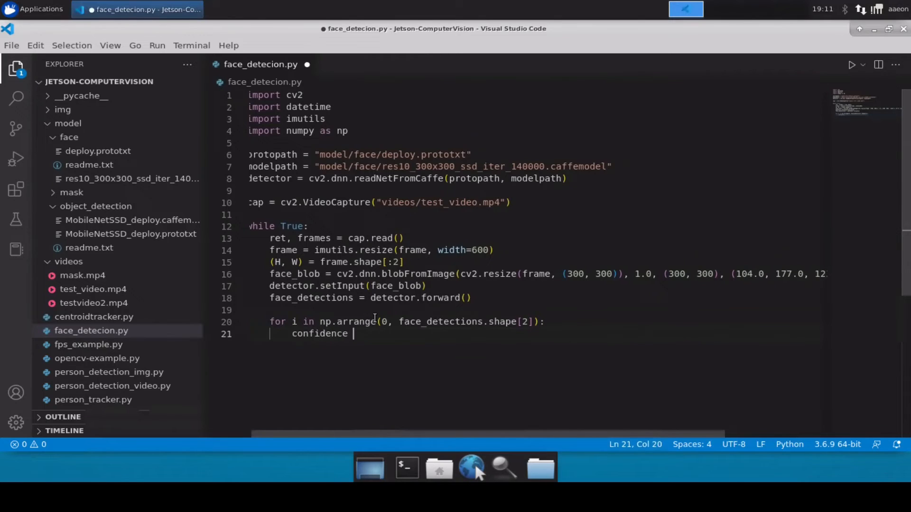
{"action": "type", "text": "= face_detections"}
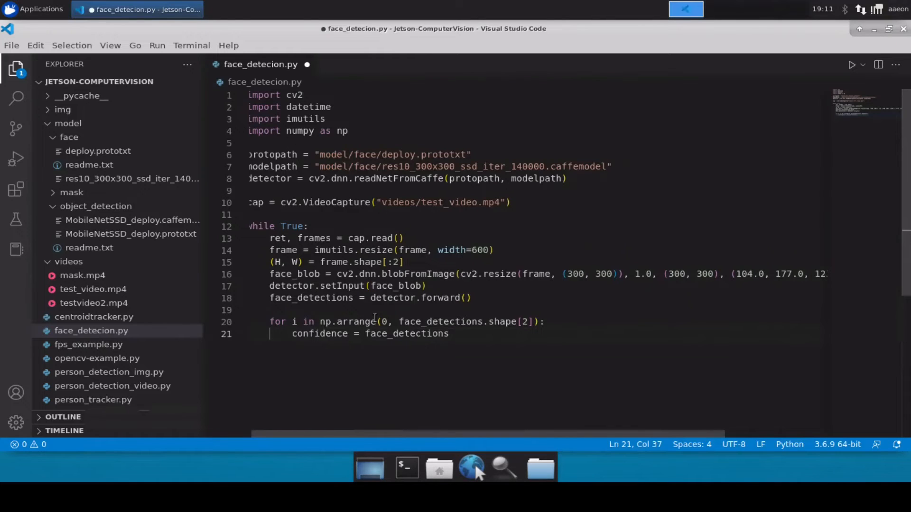
{"action": "type", "text": "["}
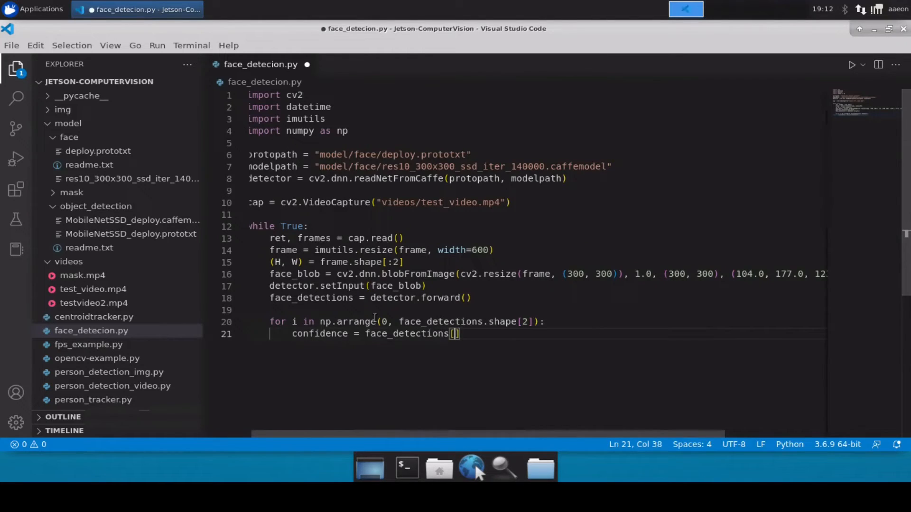
{"action": "type", "text": "0,"}
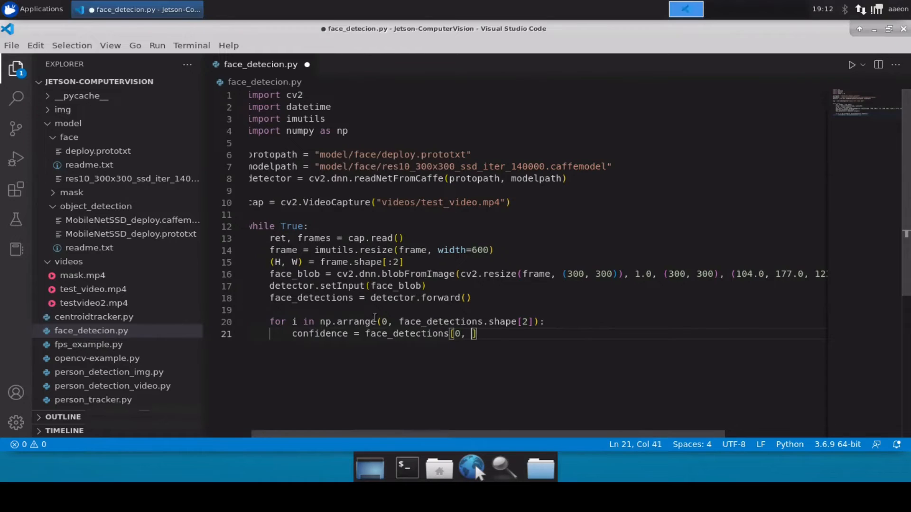
{"action": "type", "text": "0, i, 2"}
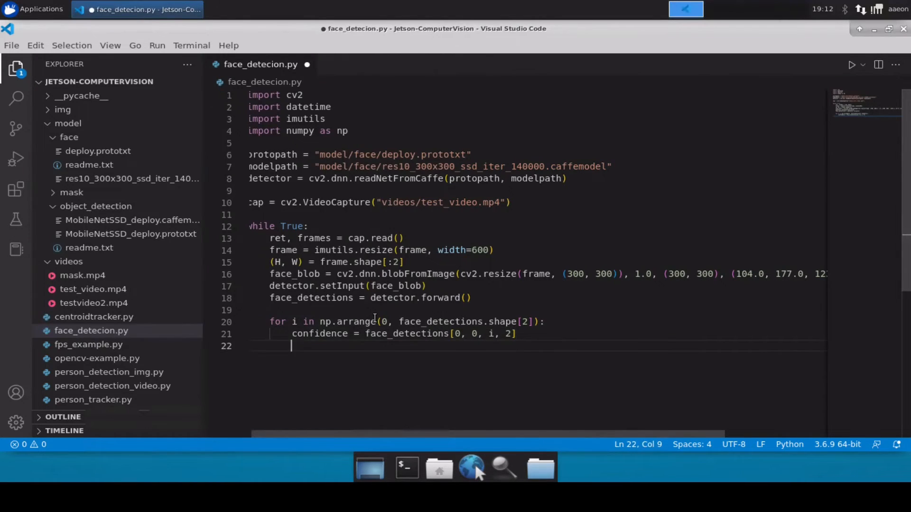
Add the check if confidence > 0.5: below it.
{"action": "type", "text": "if confid"}
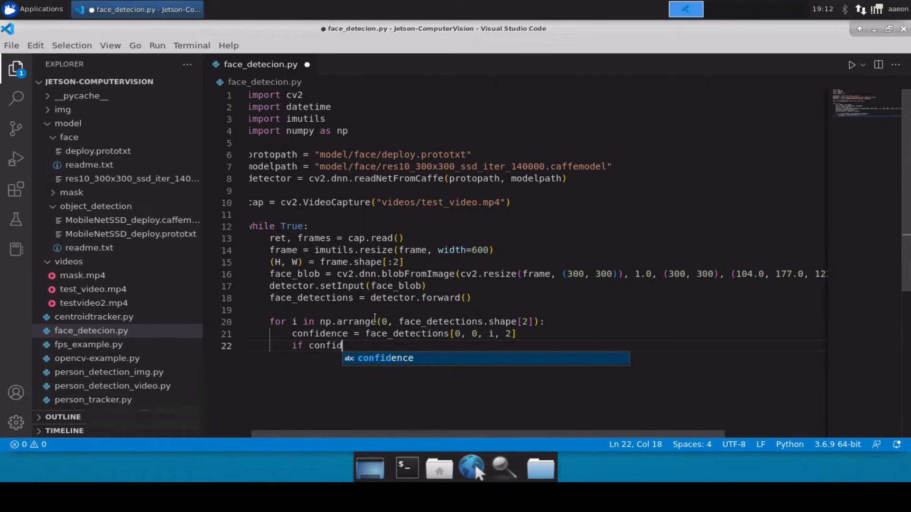
{"action": "key", "text": "Tab"}
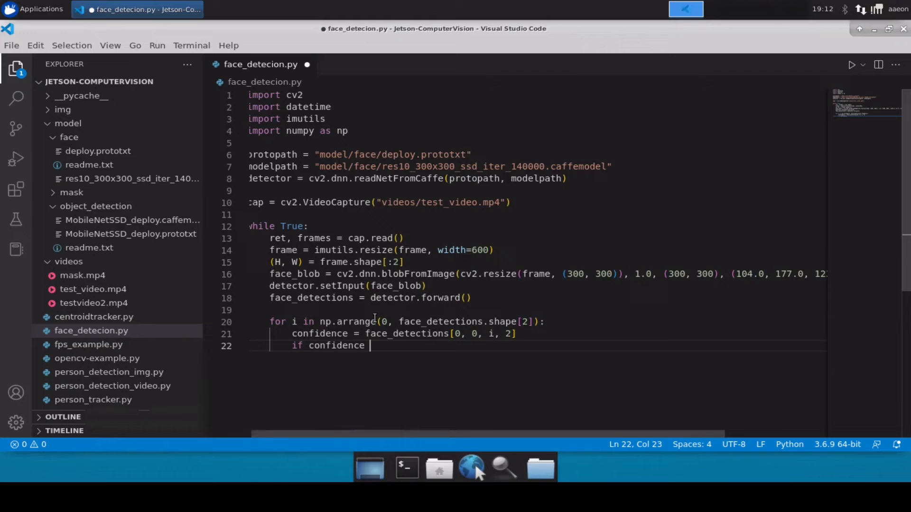
{"action": "type", "text": "> 0.5"}
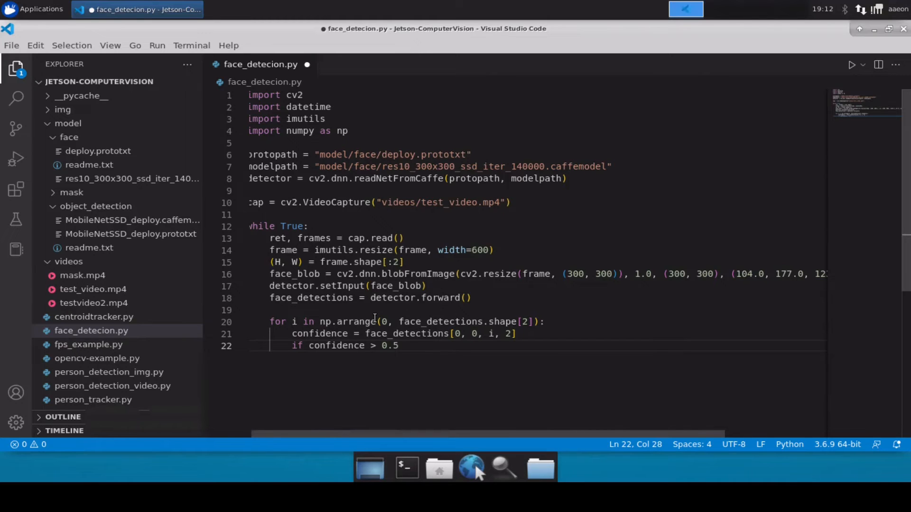
{"action": "type", "text": ":"}
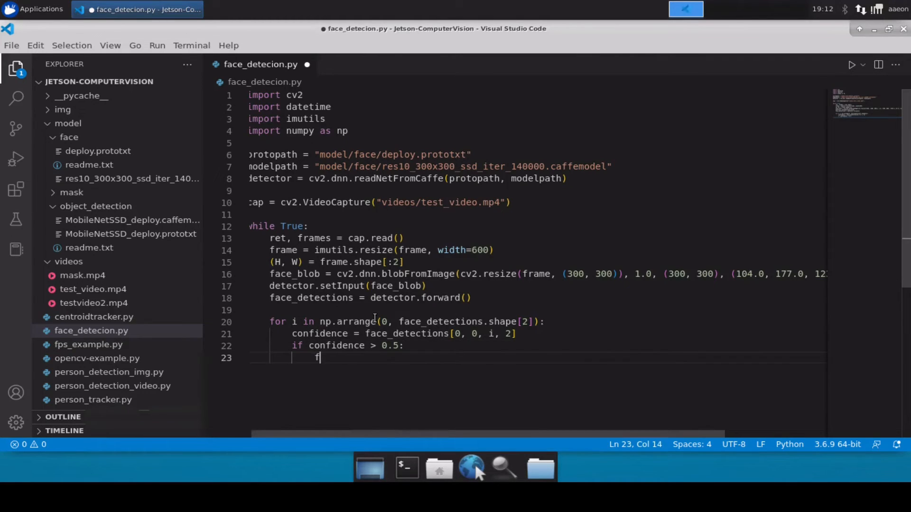
Write face_box = face_detections[0, 0, i, 3:7] * np.array([W, H, W, H]) under the confidence check.
{"action": "type", "text": "ace_b"}
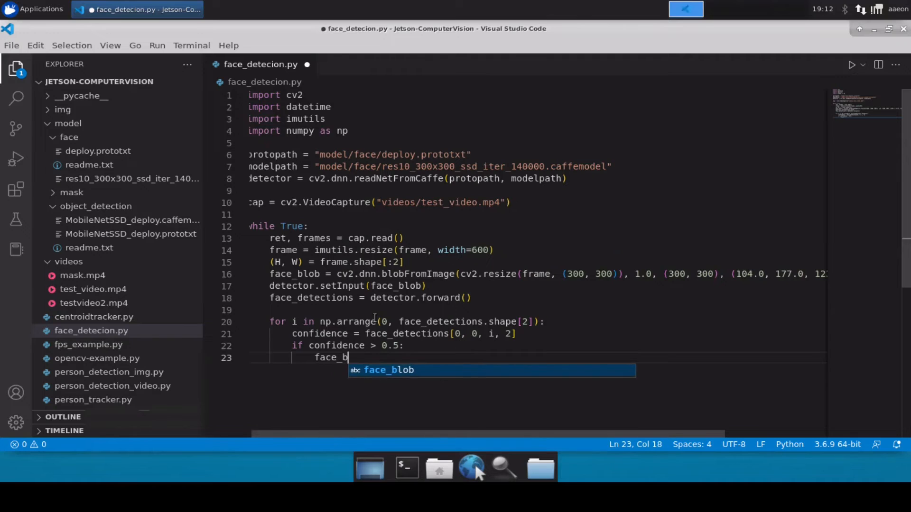
{"action": "type", "text": "ox = face_detections"}
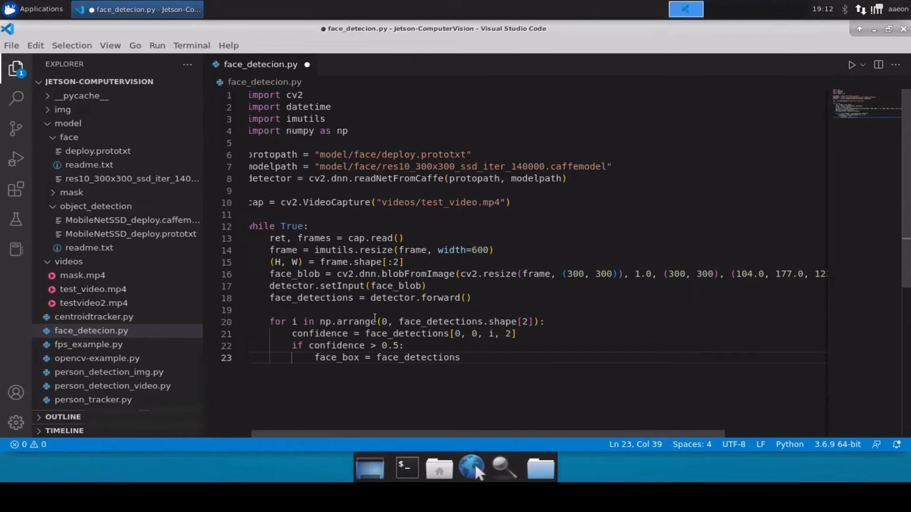
{"action": "type", "text": "["}
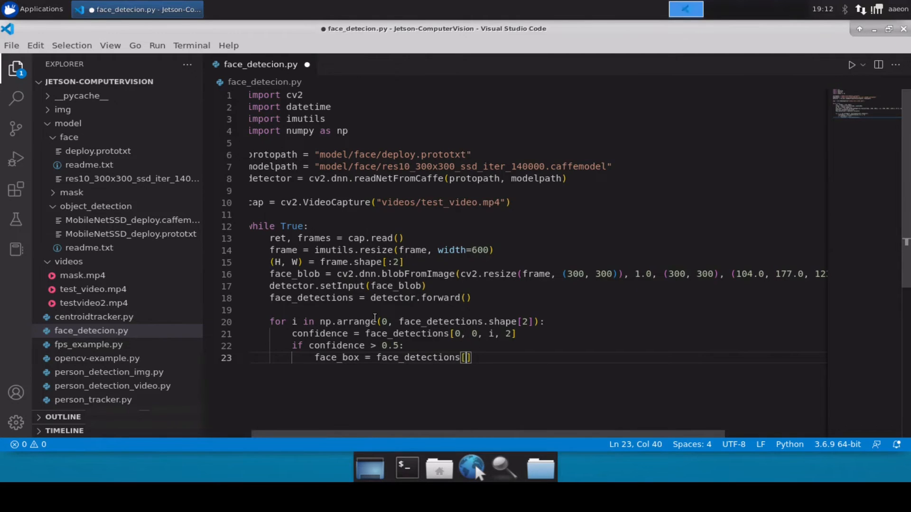
{"action": "type", "text": "0, 0,"}
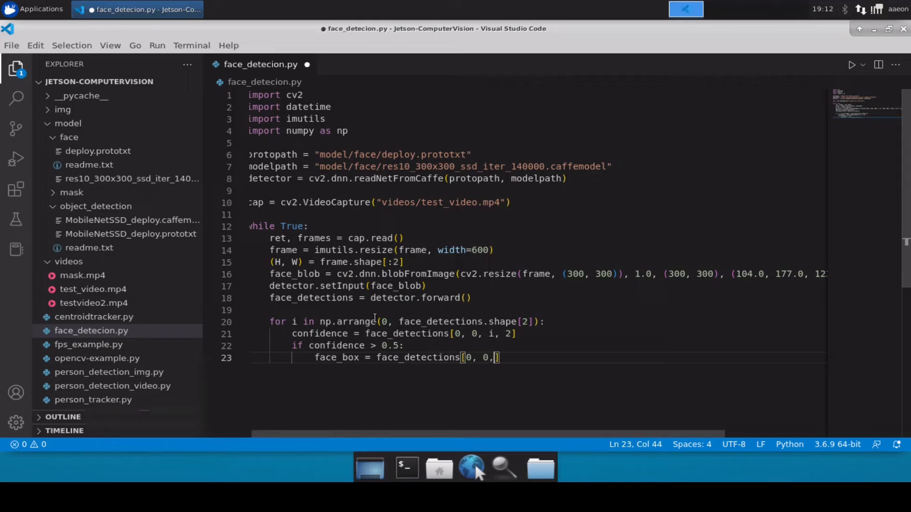
{"action": "type", "text": "i, 3:"}
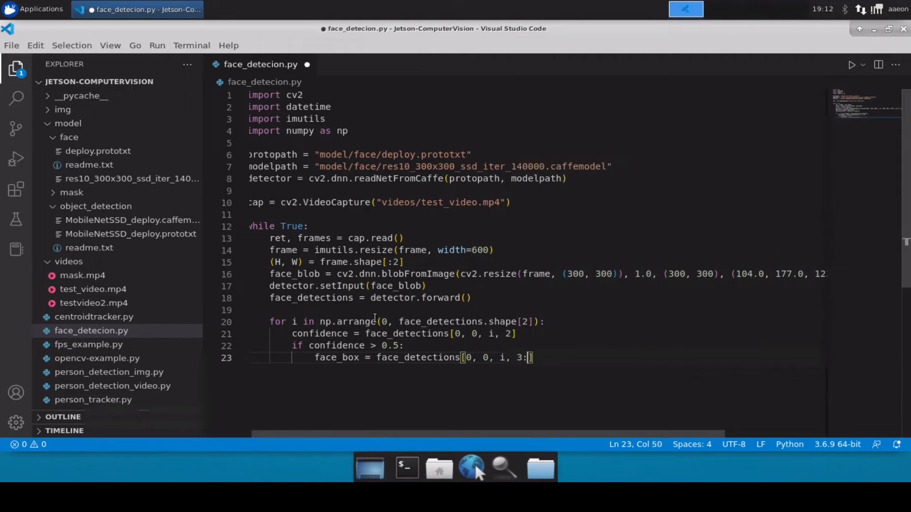
{"action": "type", "text": "7"}
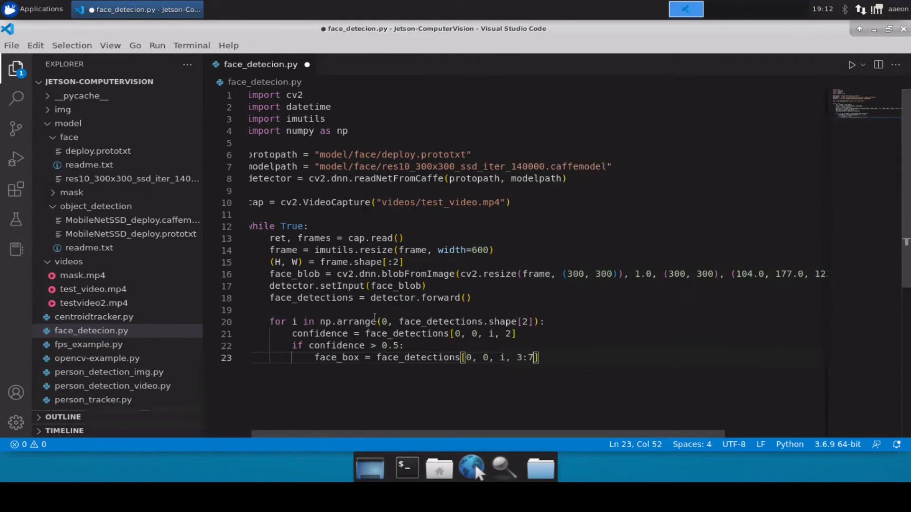
{"action": "type", "text": "* np"}
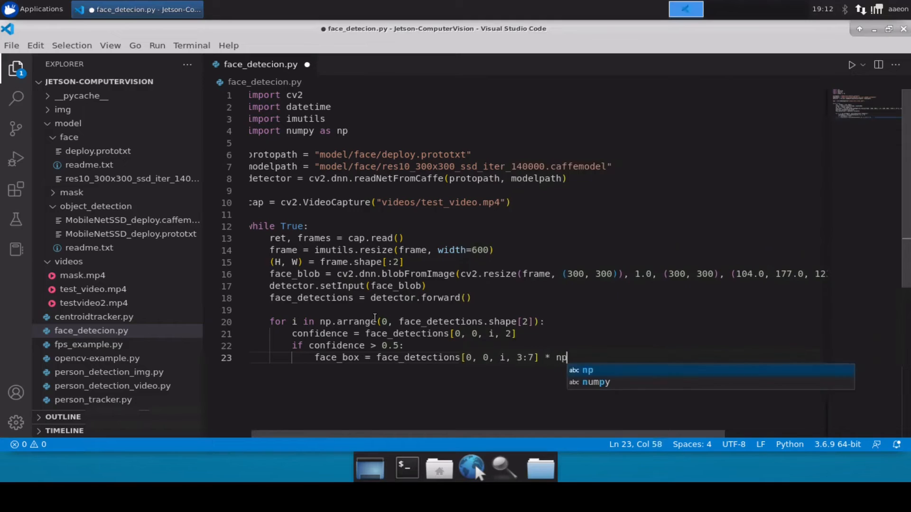
{"action": "type", "text": ".array"}
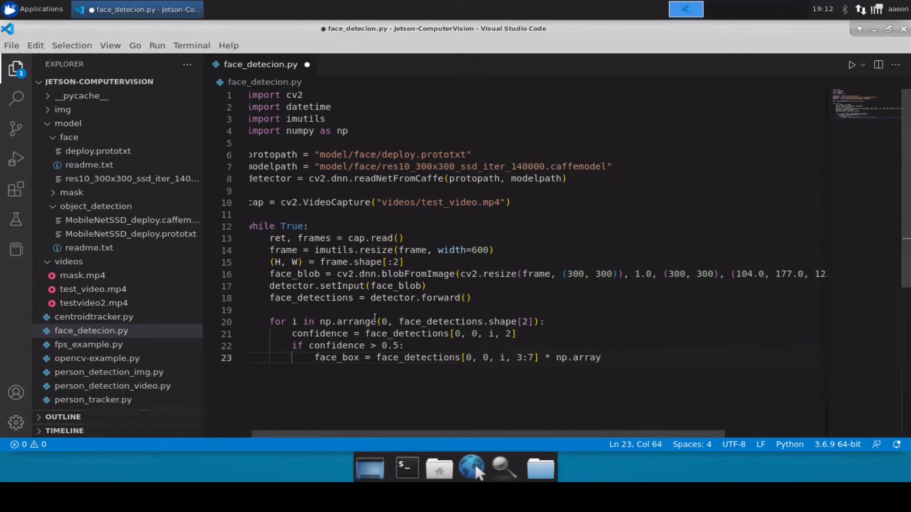
{"action": "type", "text": "([])"}
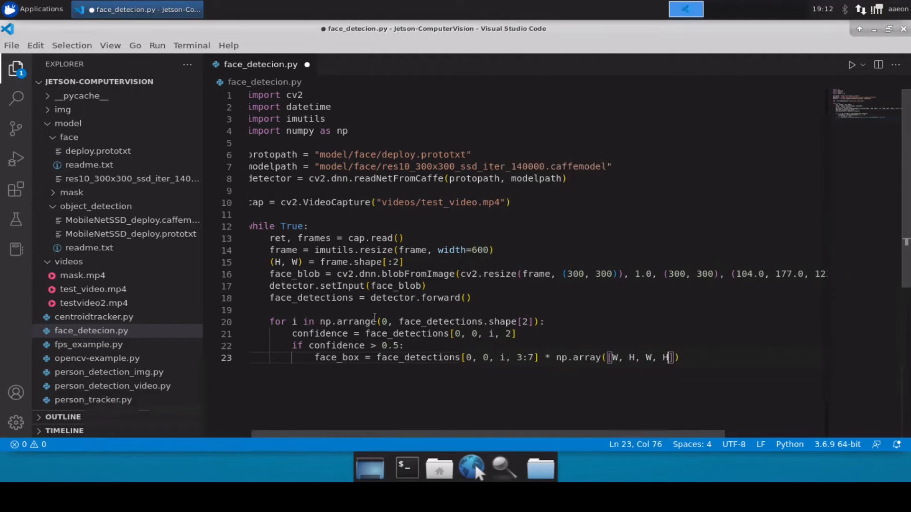
{"action": "type", "text": "])"}
{"action": "type", "text": "("}
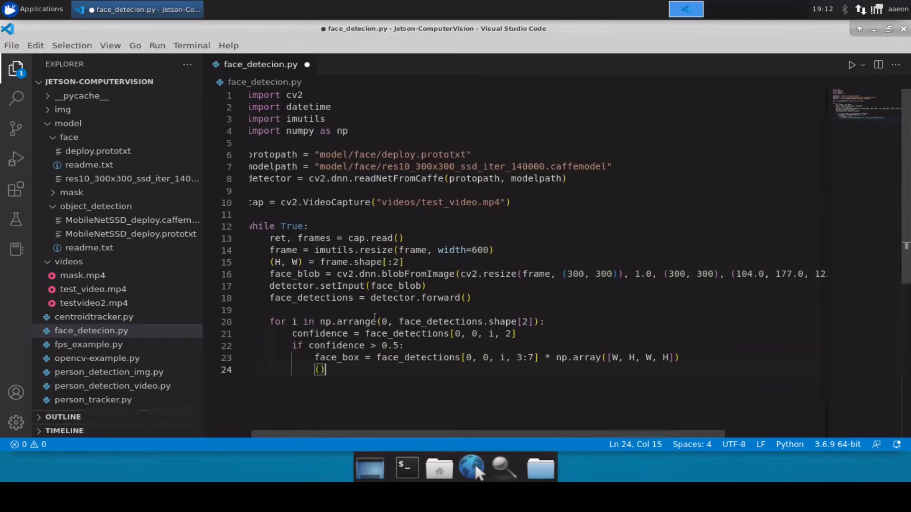
Write (startX, startY, endX, endY) = face_box.astype("int") and begin the next line.
{"action": "type", "text": "startX"}
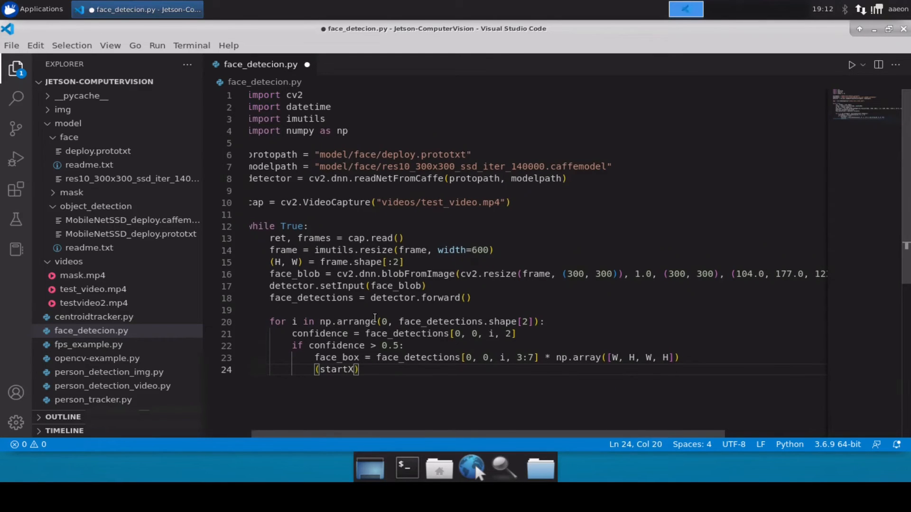
{"action": "type", "text": ", s"}
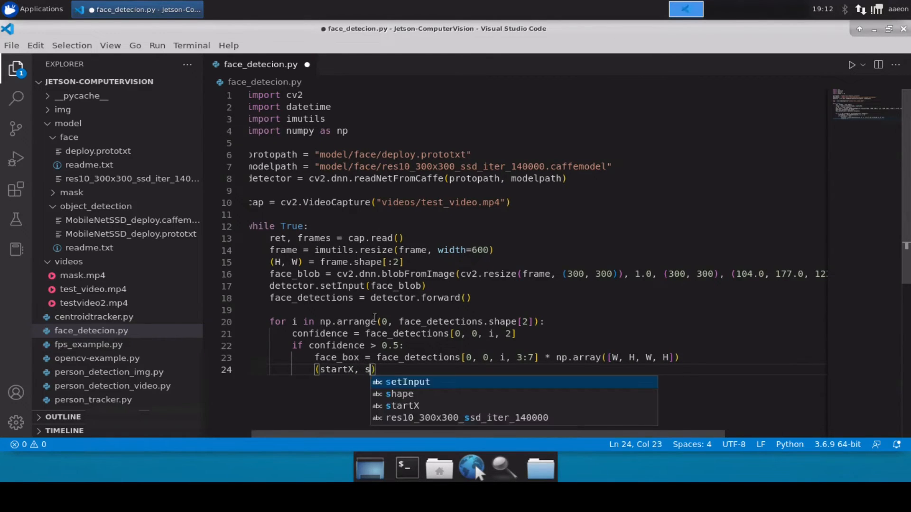
{"action": "type", "text": "tartY,"}
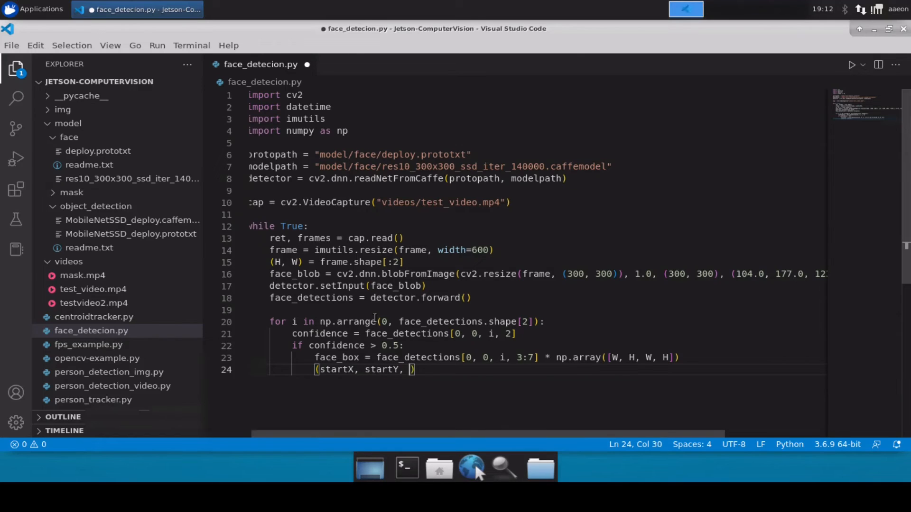
{"action": "type", "text": "endX, endY"}
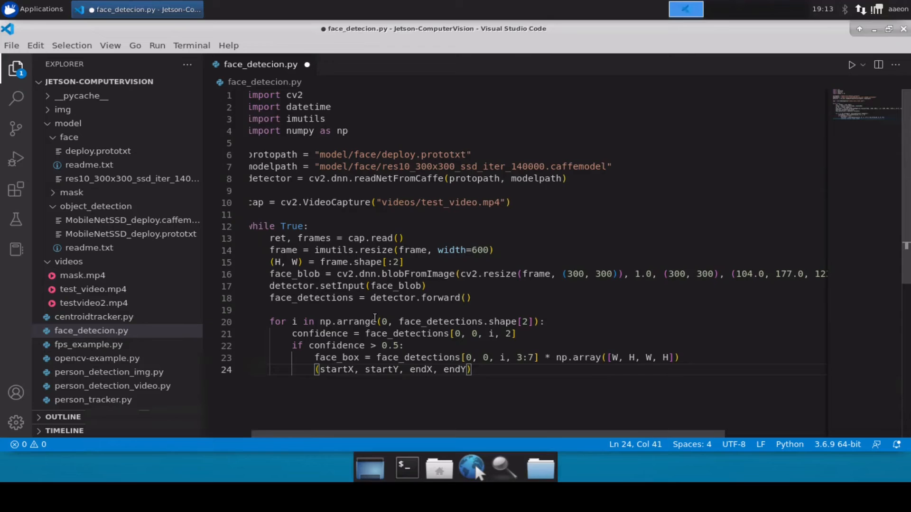
{"action": "type", "text": "= face_box"}
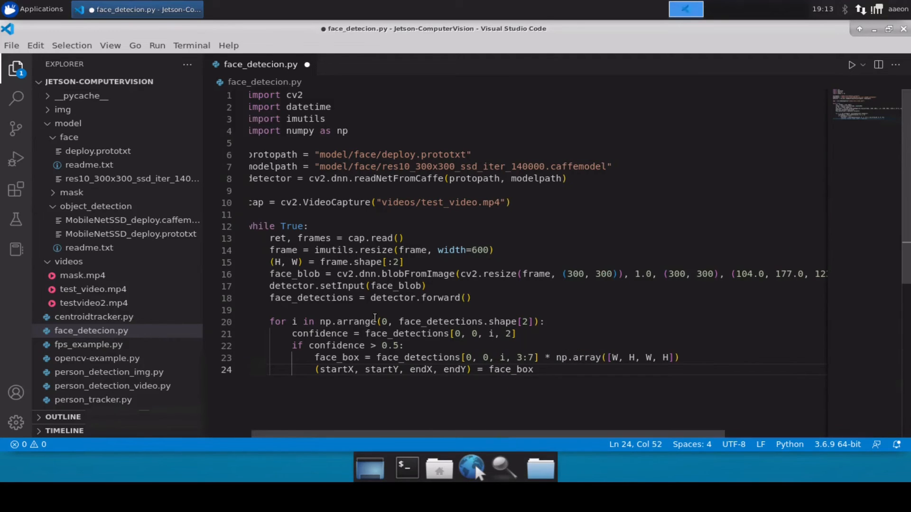
{"action": "type", "text": ".astype"}
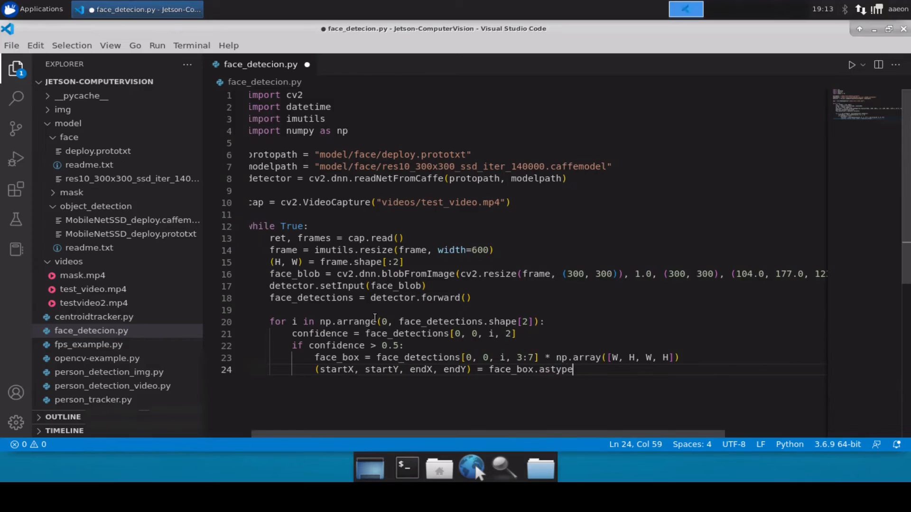
{"action": "type", "text": "(\"\")"}
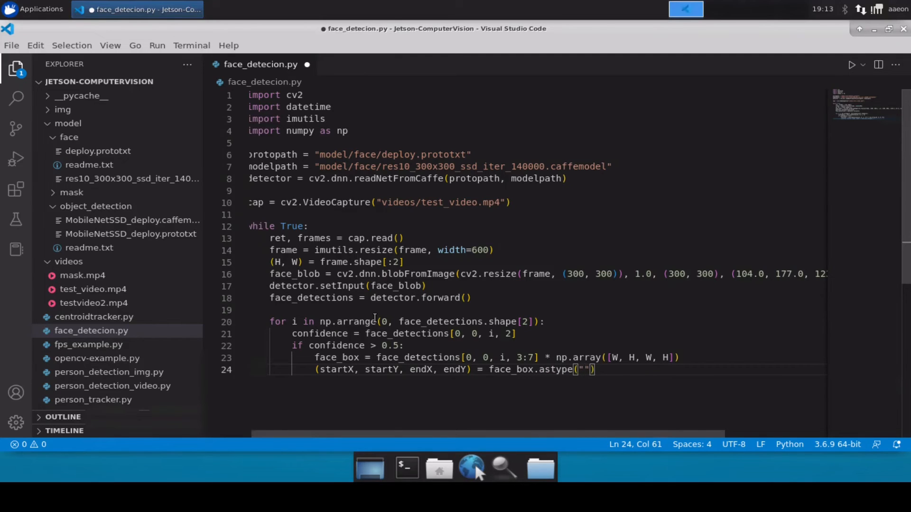
{"action": "type", "text": "int"}
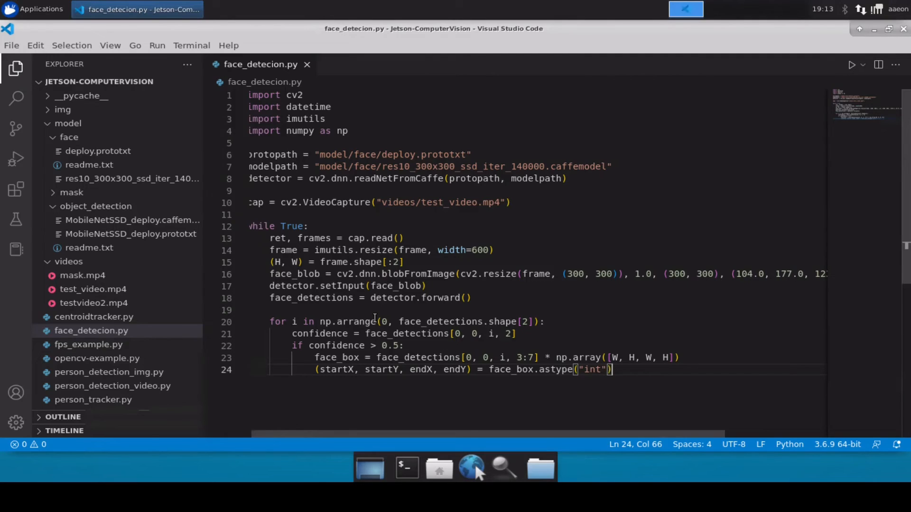
{"action": "key", "text": "enter"}
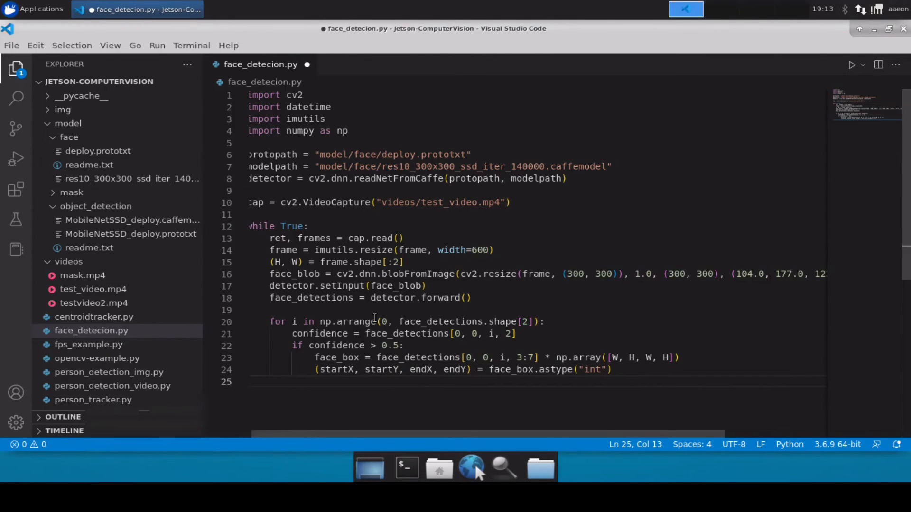
Write cv2.rectangle(frame, (startX, startY), (endX, endY), (0, 0, 255), 2) to draw the red face box.
{"action": "type", "text": "cv2.r"}
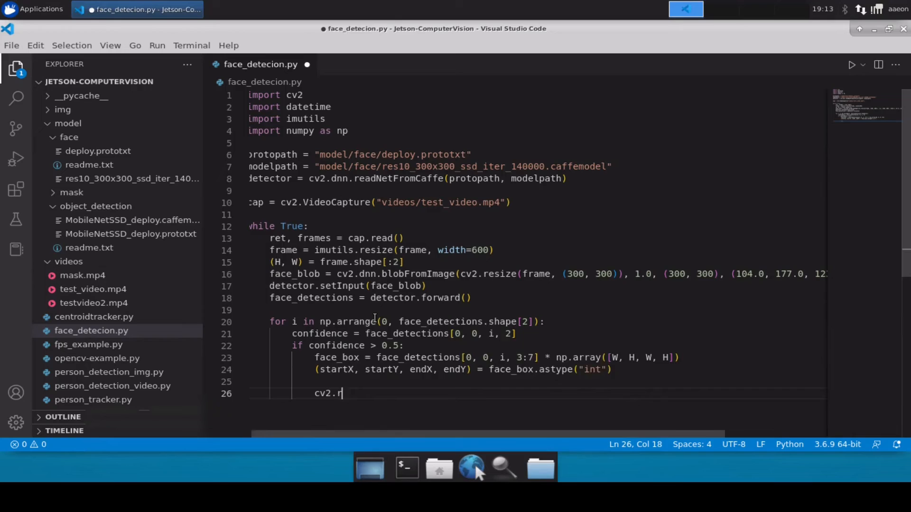
{"action": "type", "text": "ectang"}
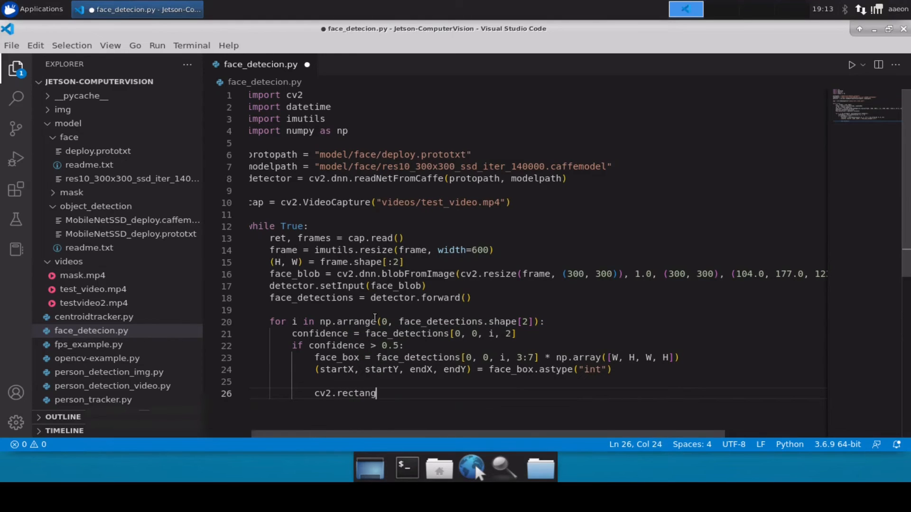
{"action": "type", "text": "le(f"}
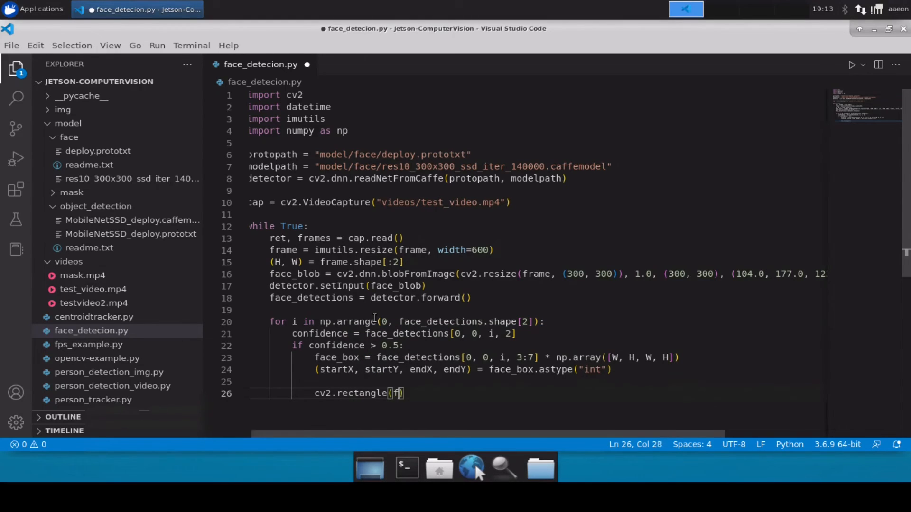
{"action": "type", "text": "rame,"}
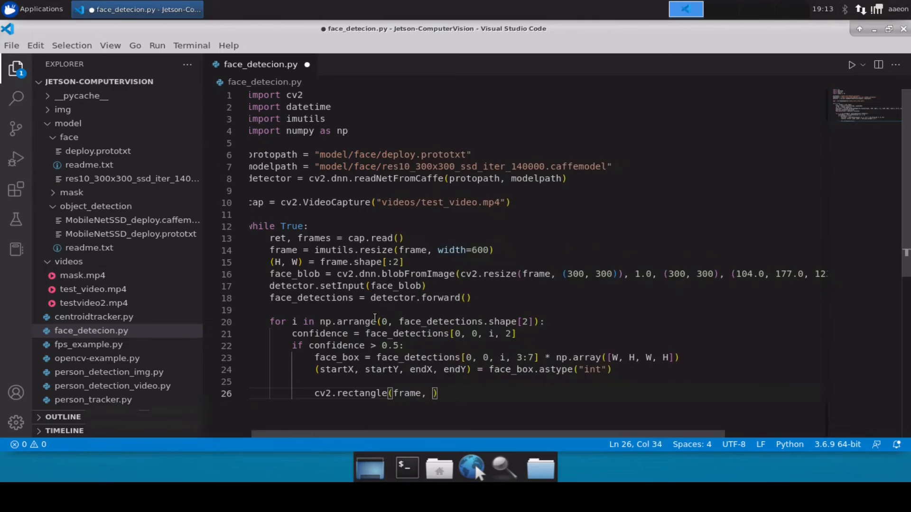
{"action": "type", "text": "(startX,"}
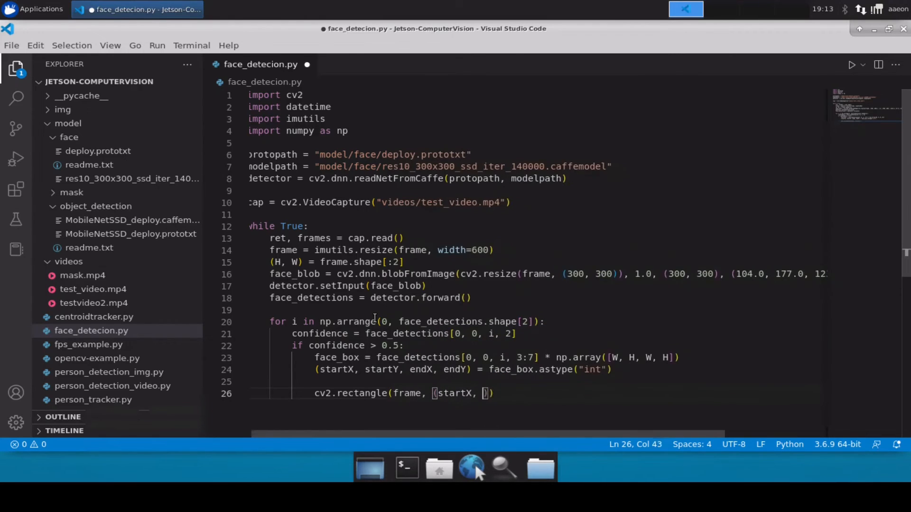
{"action": "type", "text": "startY), ("}
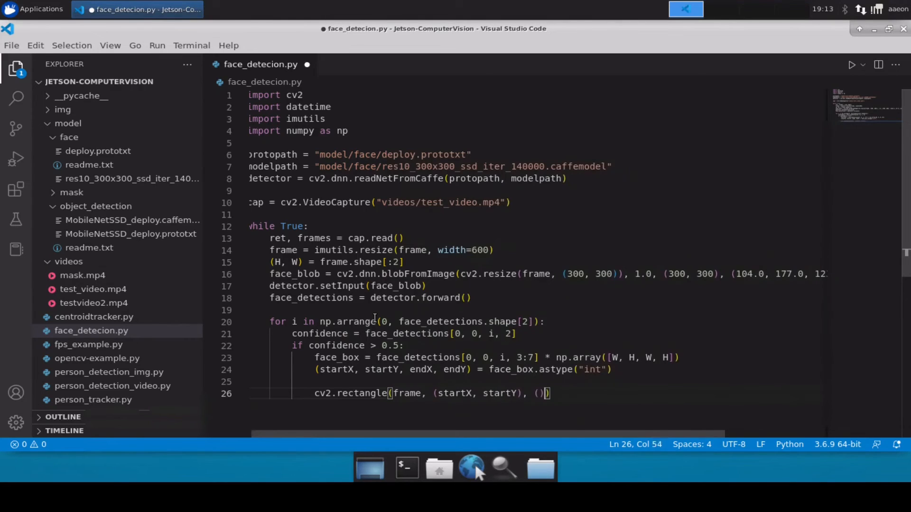
{"action": "type", "text": "endX,"}
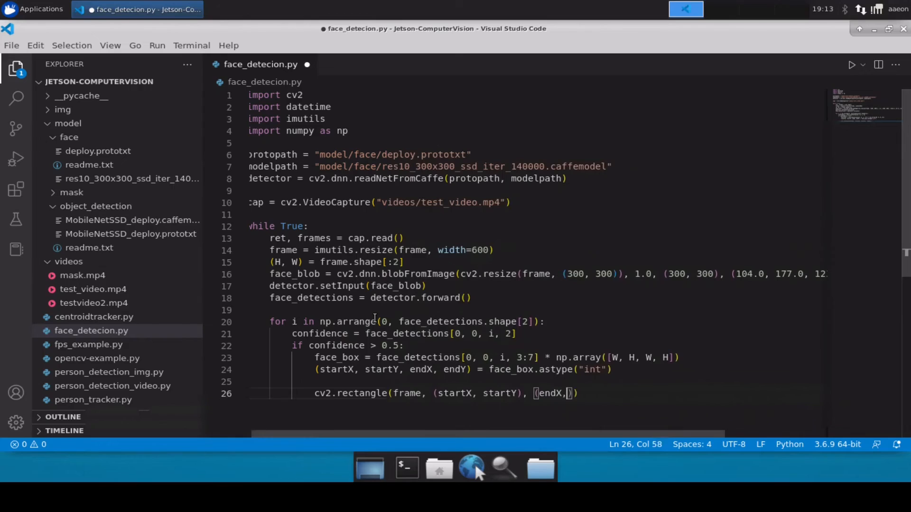
{"action": "type", "text": "endY"}
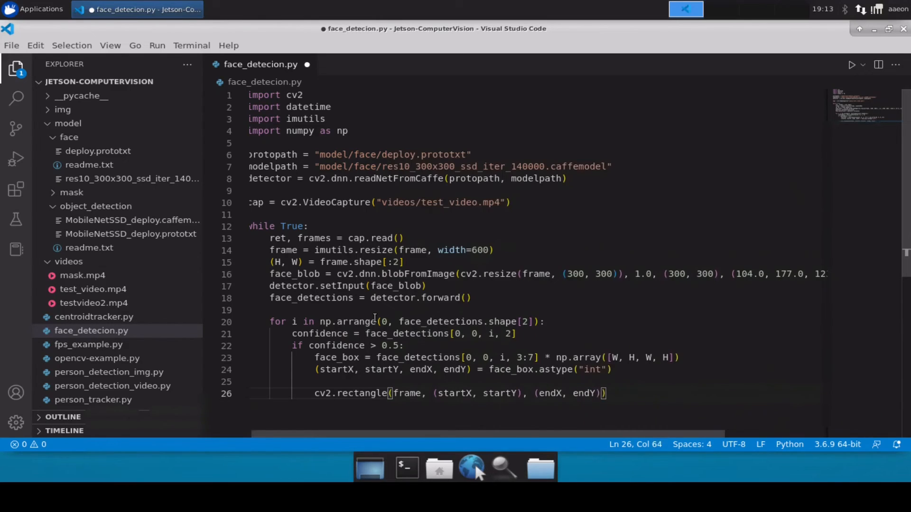
{"action": "type", "text": ", ()"}
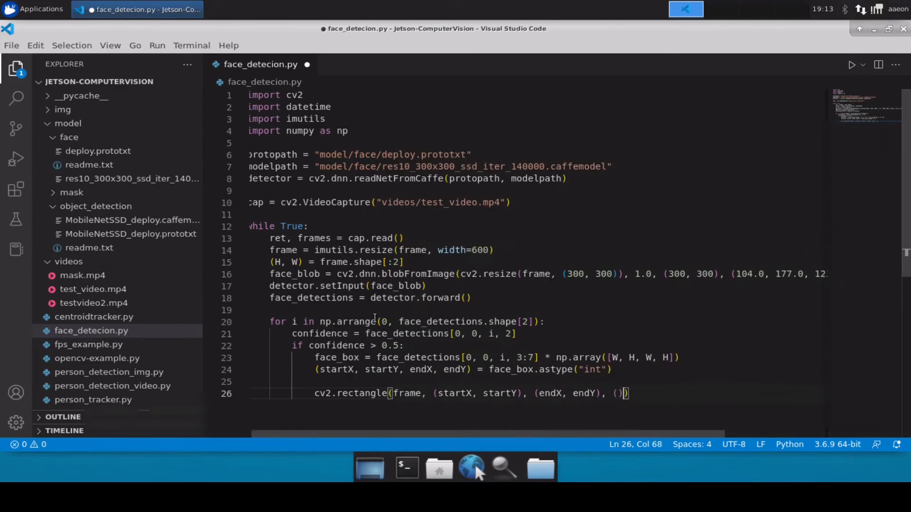
{"action": "type", "text": "0, 0,"}
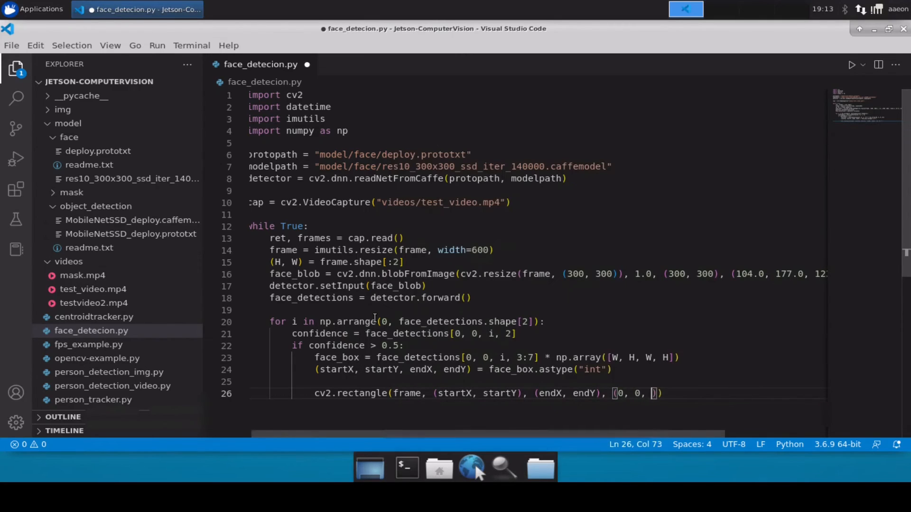
{"action": "type", "text": "255"}
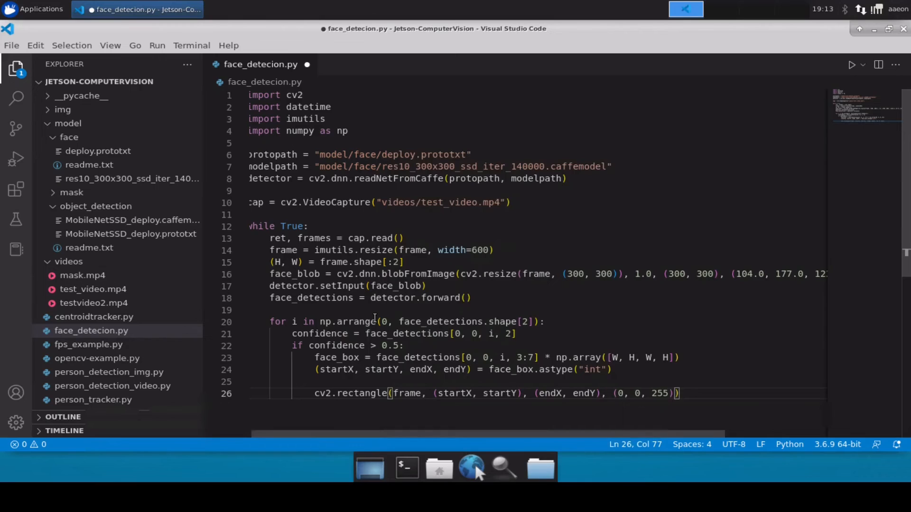
{"action": "type", "text": ", 2"}
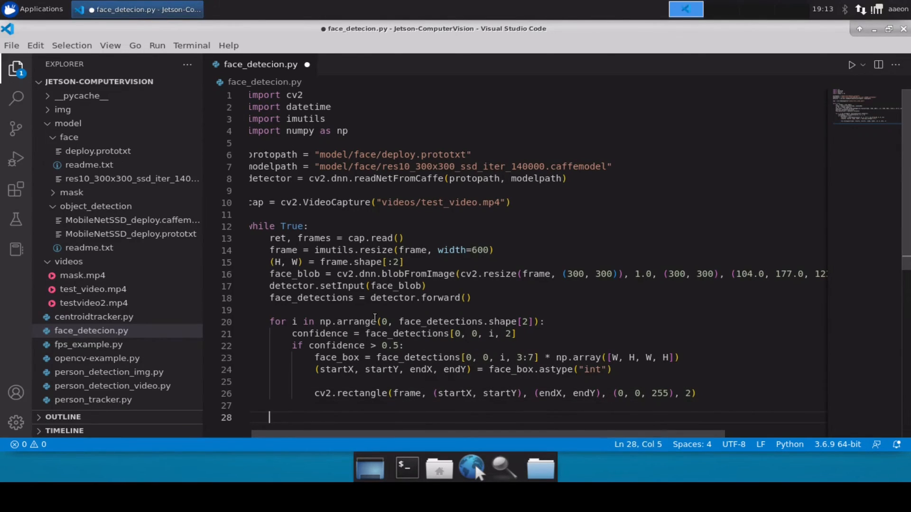
Write cv2.imshow("Results", frame) at the while-loop level to display each frame.
{"action": "type", "text": "cv2.imsho"}
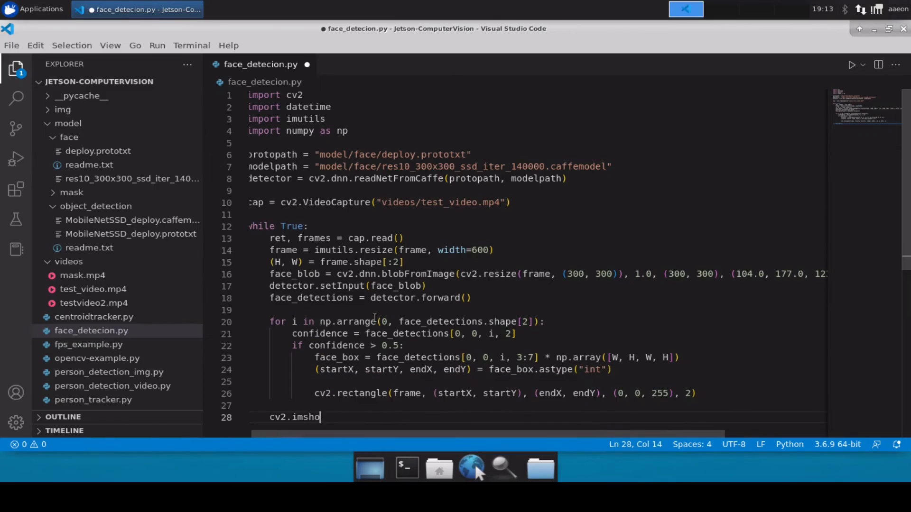
{"action": "type", "text": "w()"}
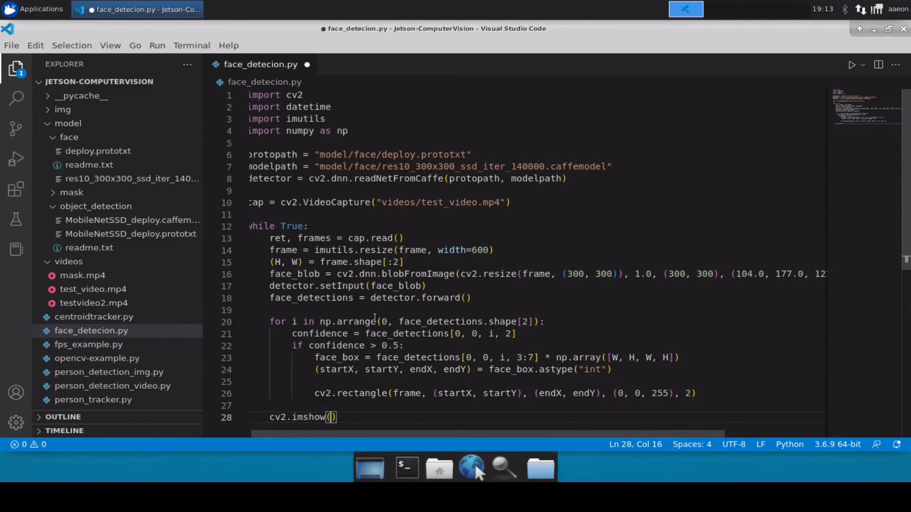
{"action": "type", "text": "\""}
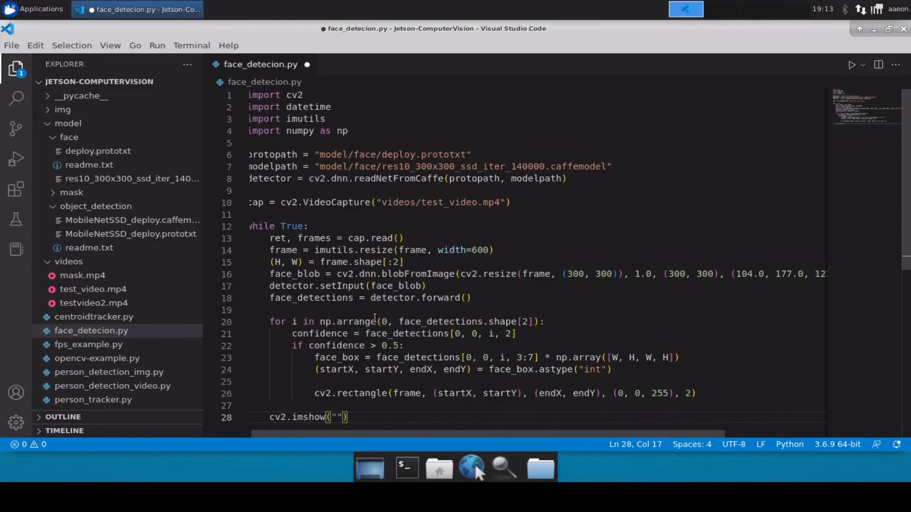
{"action": "type", "text": "Results"}
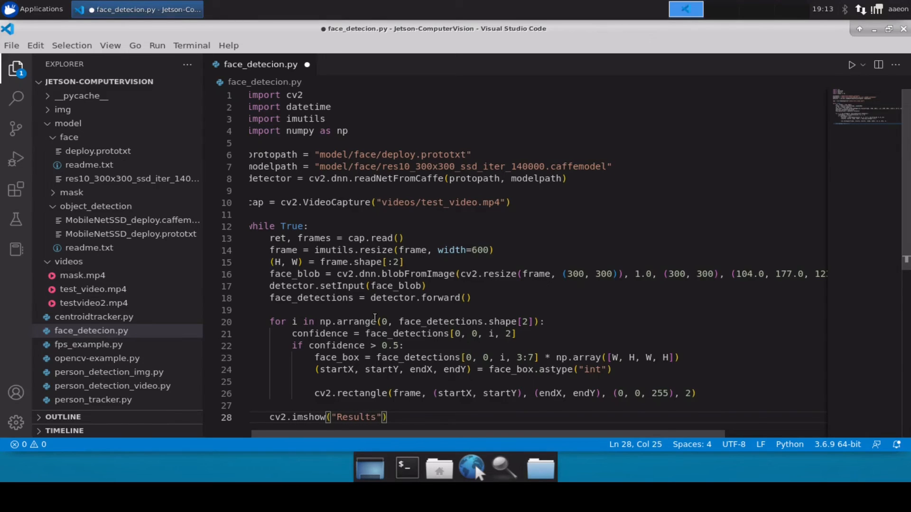
{"action": "type", "text": ", frame"}
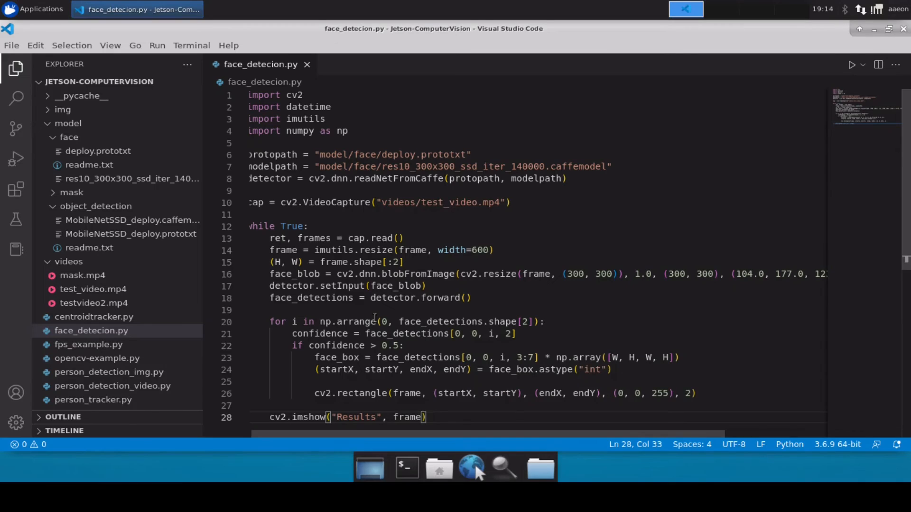
Add key = cv2.waitKey(1) and break out of the loop when key == ord("q").
{"action": "type", "text": "key = c"}
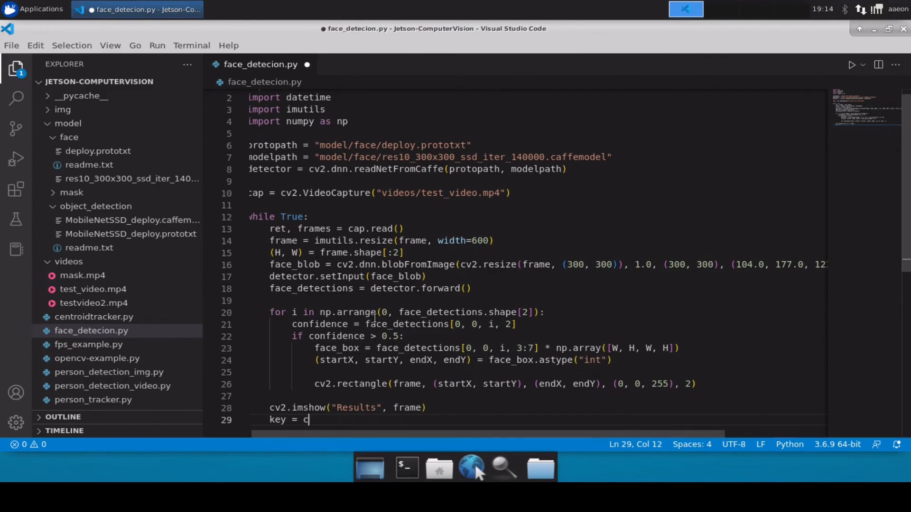
{"action": "type", "text": "v2."}
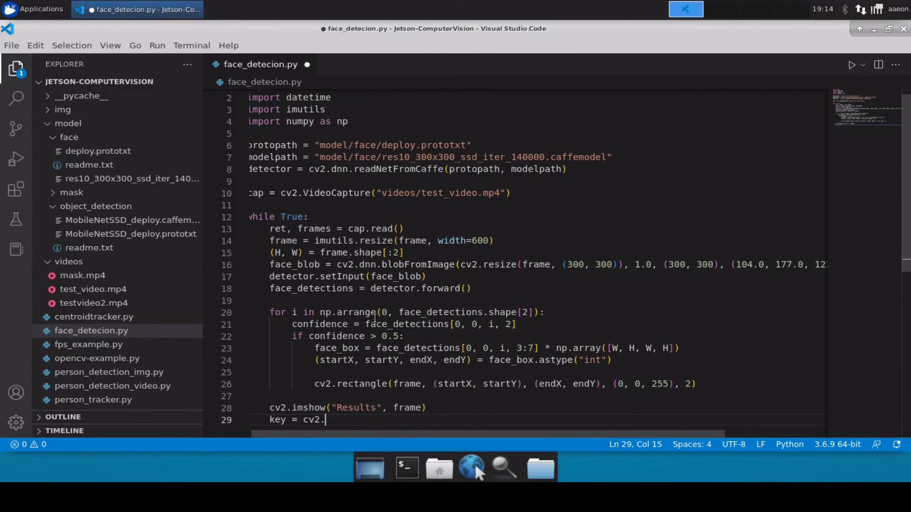
{"action": "type", "text": "waitKey()"}
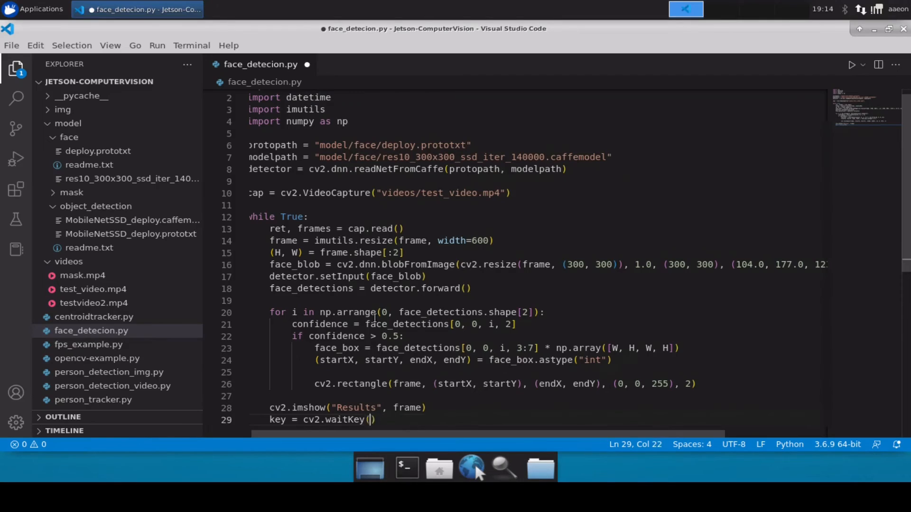
{"action": "type", "text": "0"}
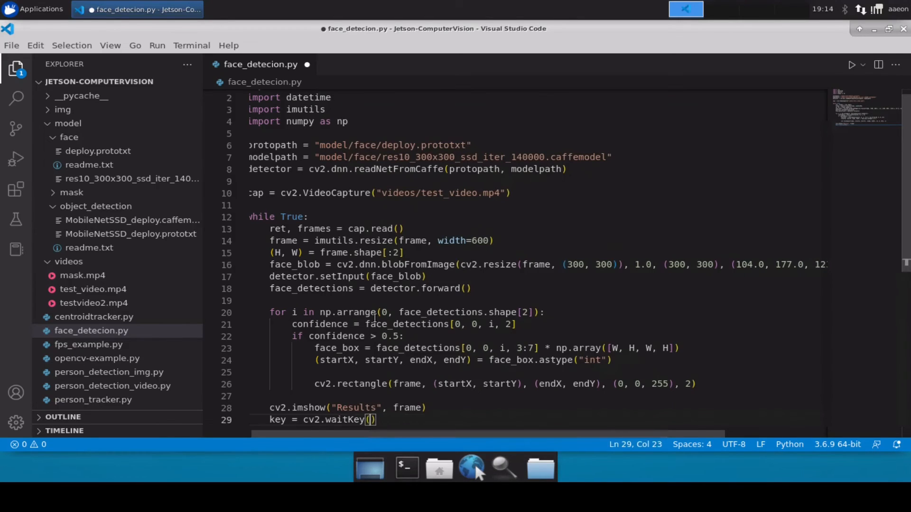
{"action": "type", "text": "1"}
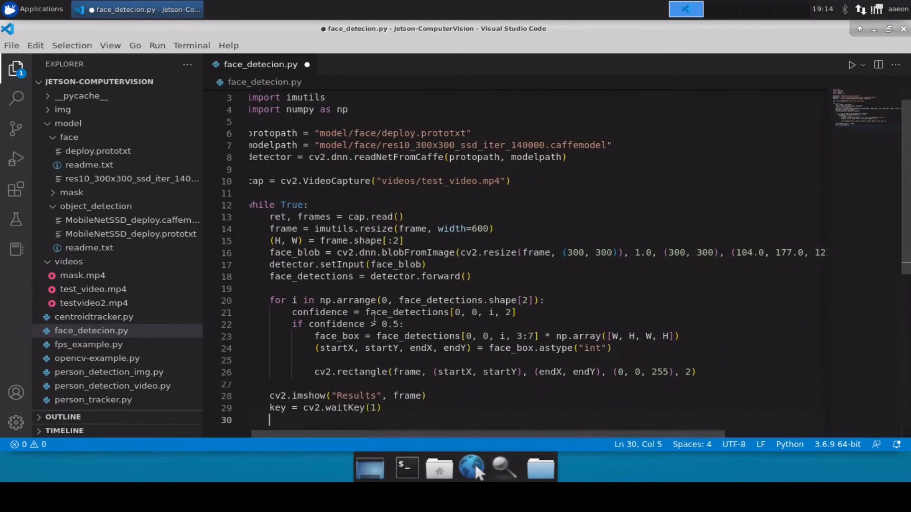
{"action": "type", "text": "if key =="}
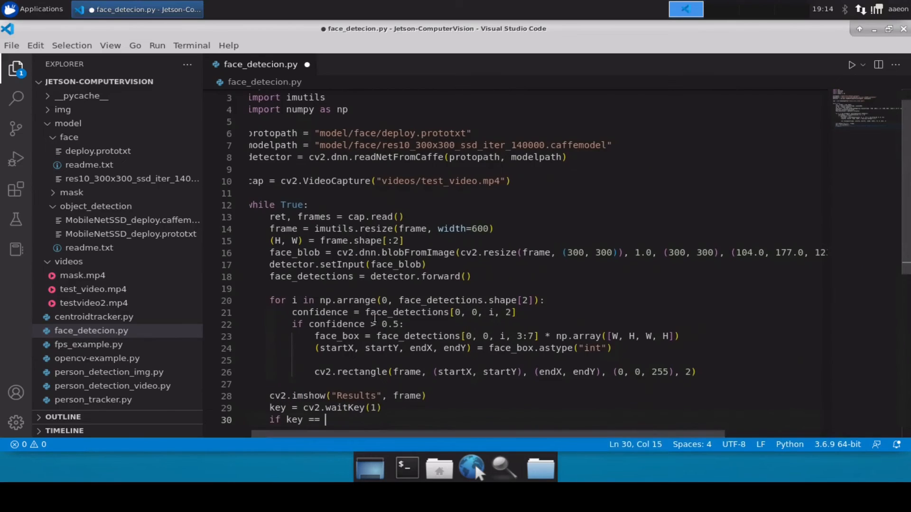
{"action": "type", "text": "ord("}
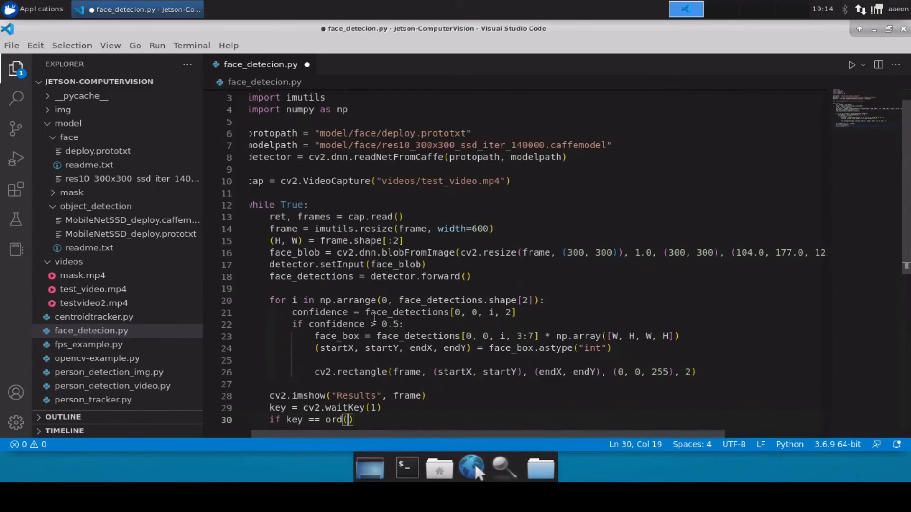
{"action": "type", "text": "\"q\""}
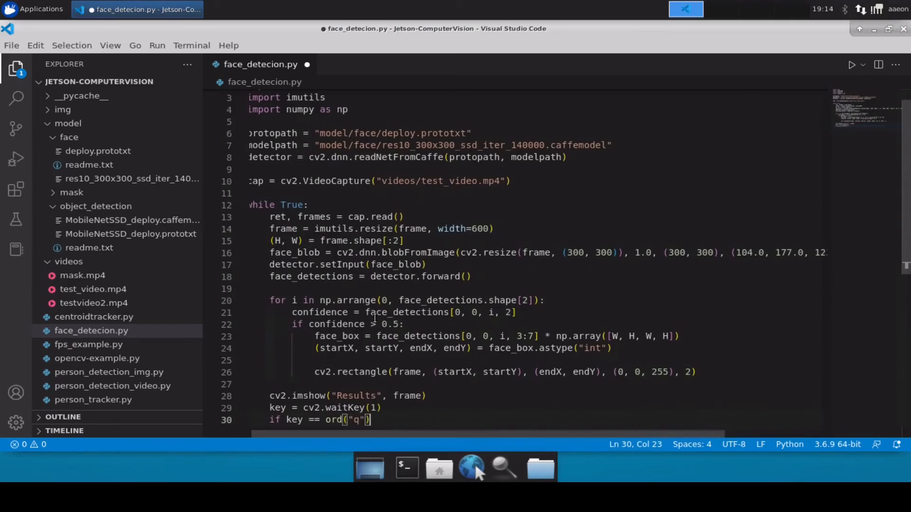
{"action": "type", "text": "b"}
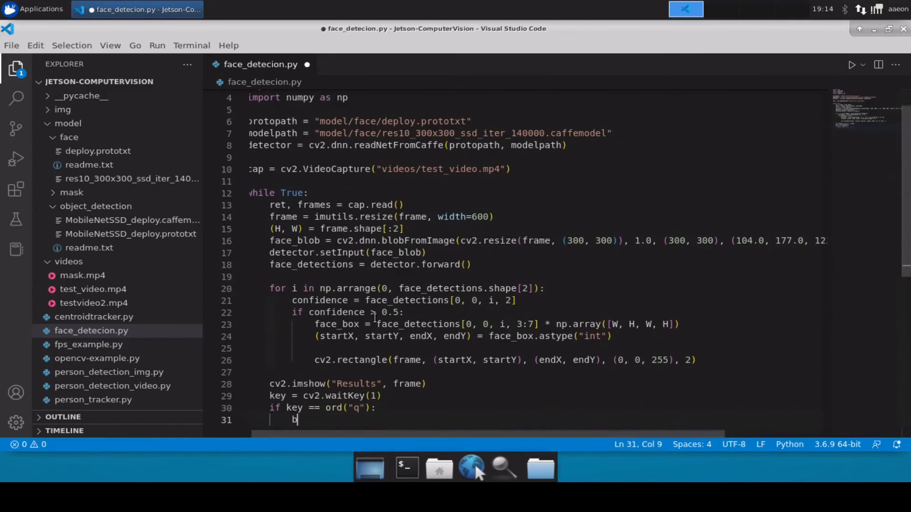
{"action": "type", "text": "reak"}
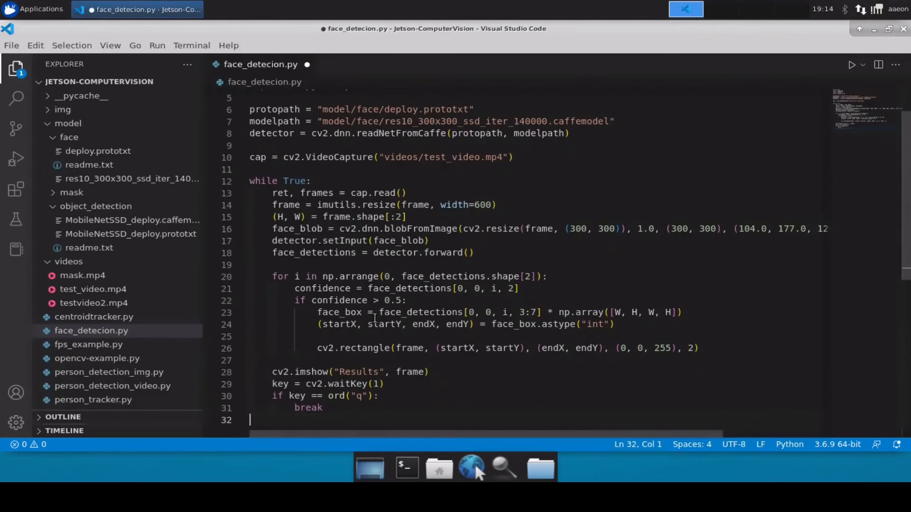
End the script with cv2.destroyAllWindows() after the loop.
{"action": "type", "text": "cv2.destroyA"}
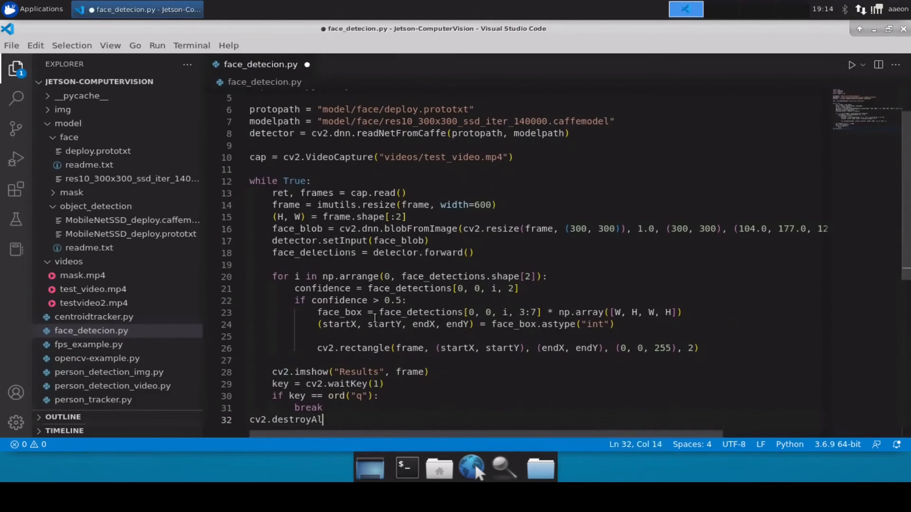
{"action": "type", "text": "lWindows"}
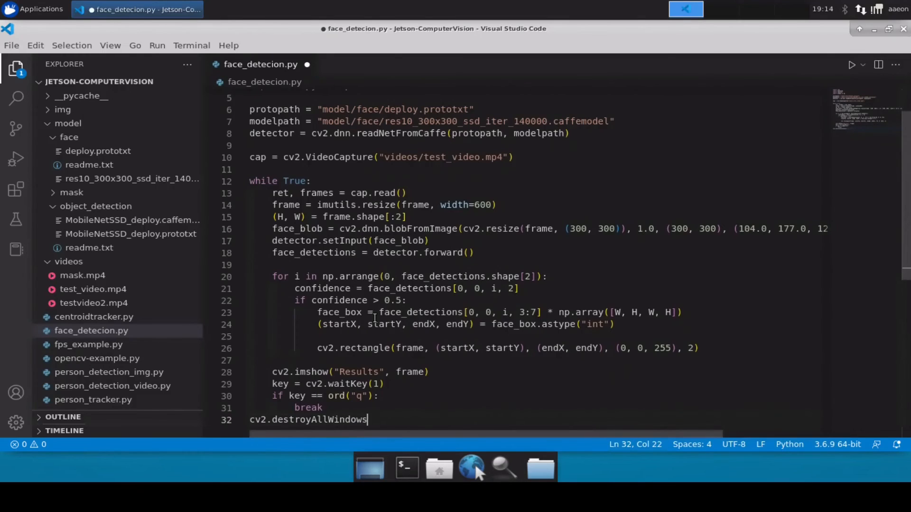
{"action": "type", "text": "()"}
{"action": "type", "text": "cd Do"}
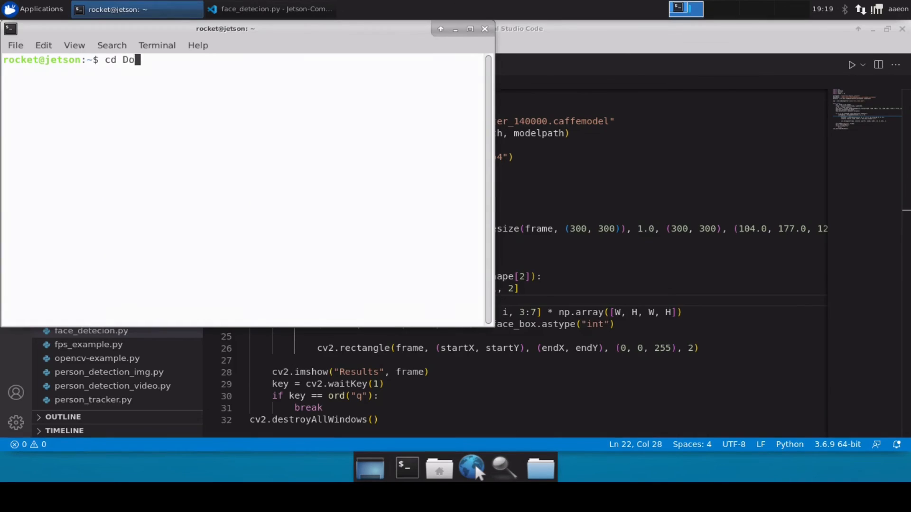
Change into Documents/Jetson-ComputerVision and begin the python command for the script.
{"action": "key", "text": "Return"}
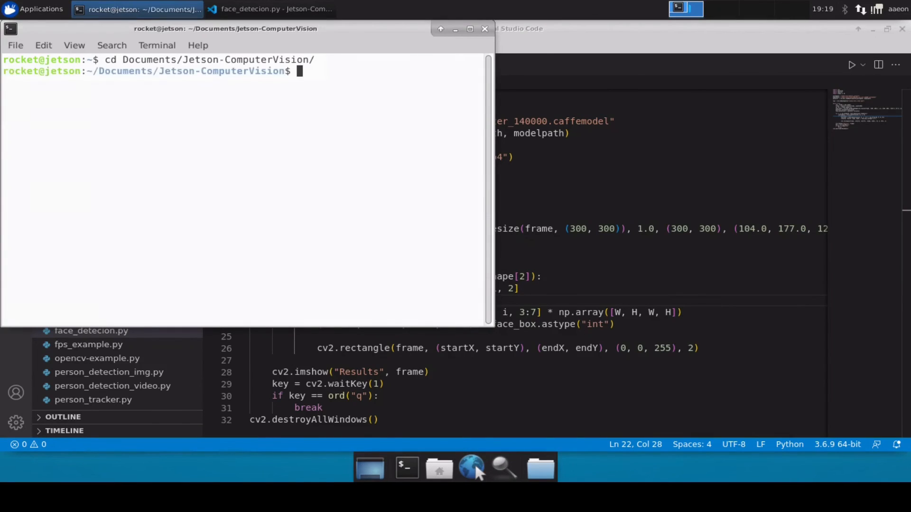
{"action": "type", "text": "pyto"}
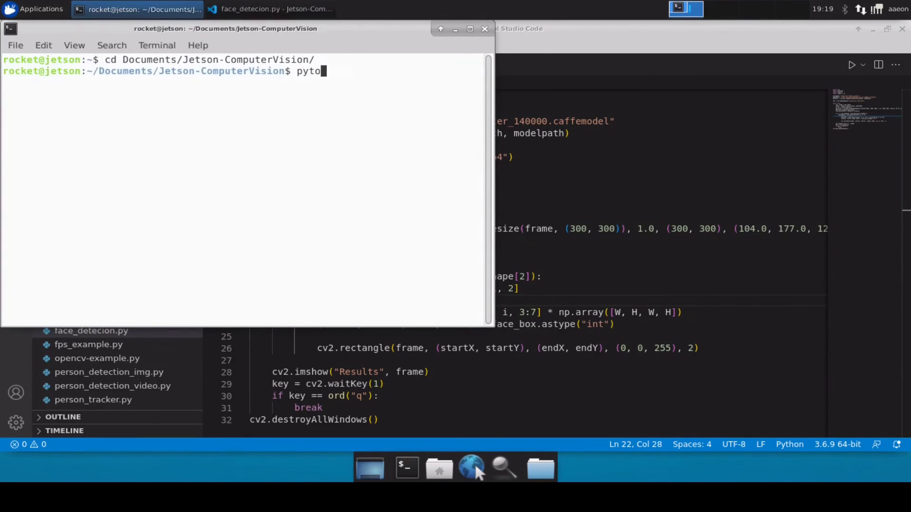